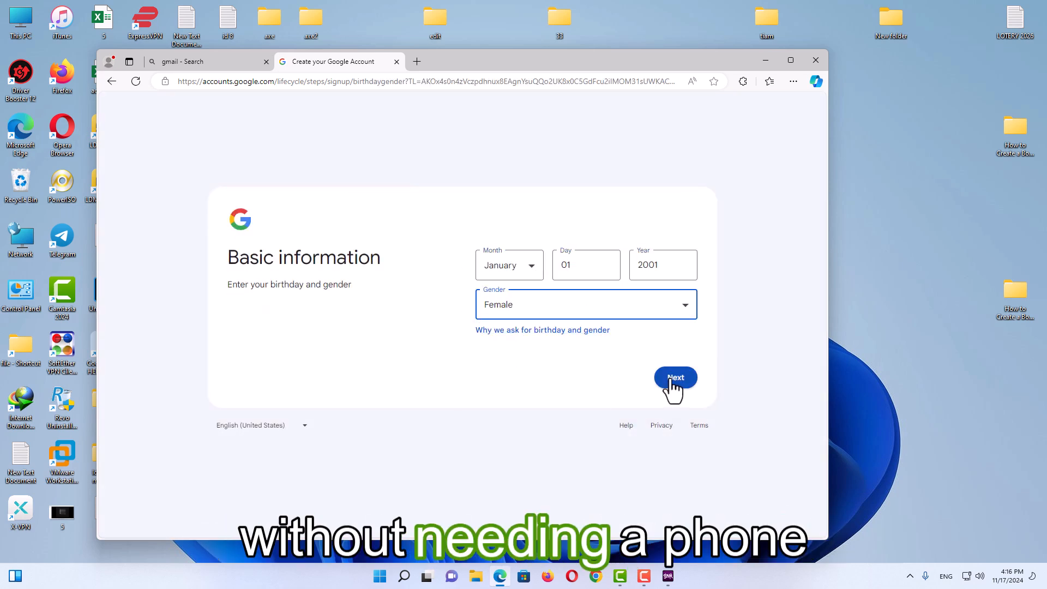
click(675, 378)
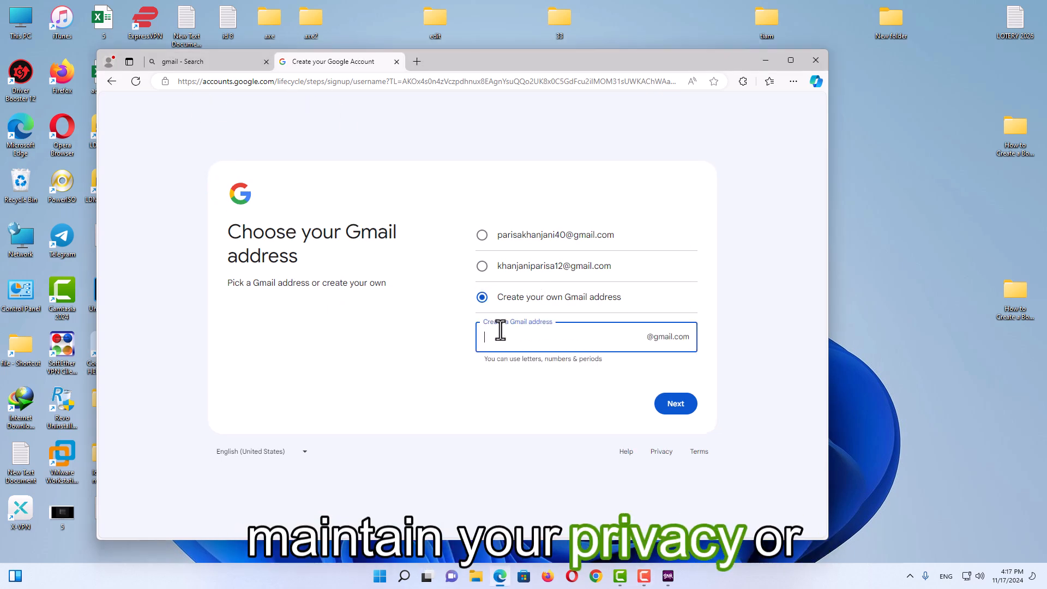
text(parisakhanjani19)
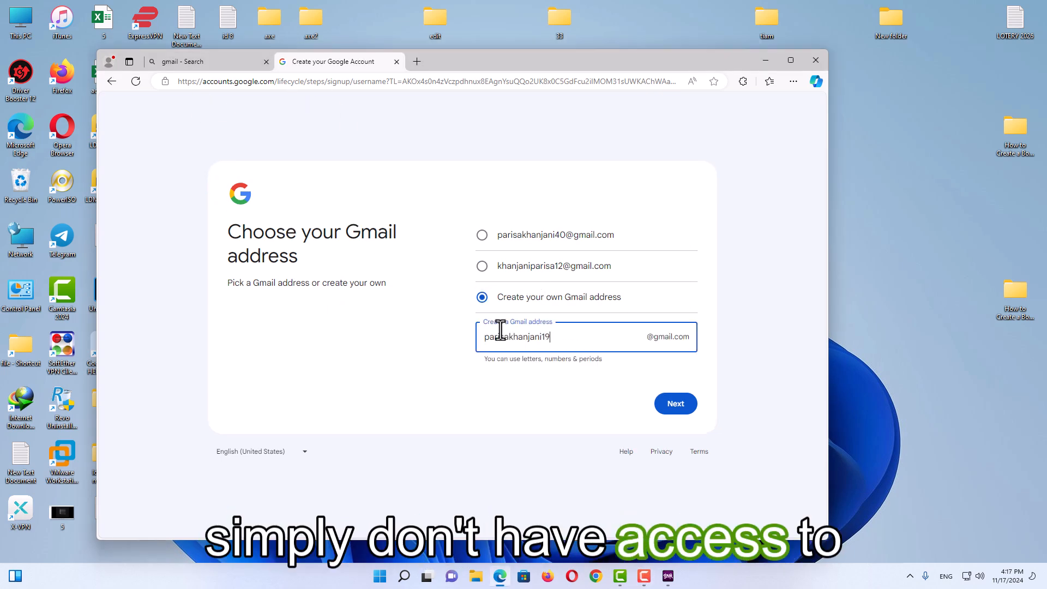
click(675, 404)
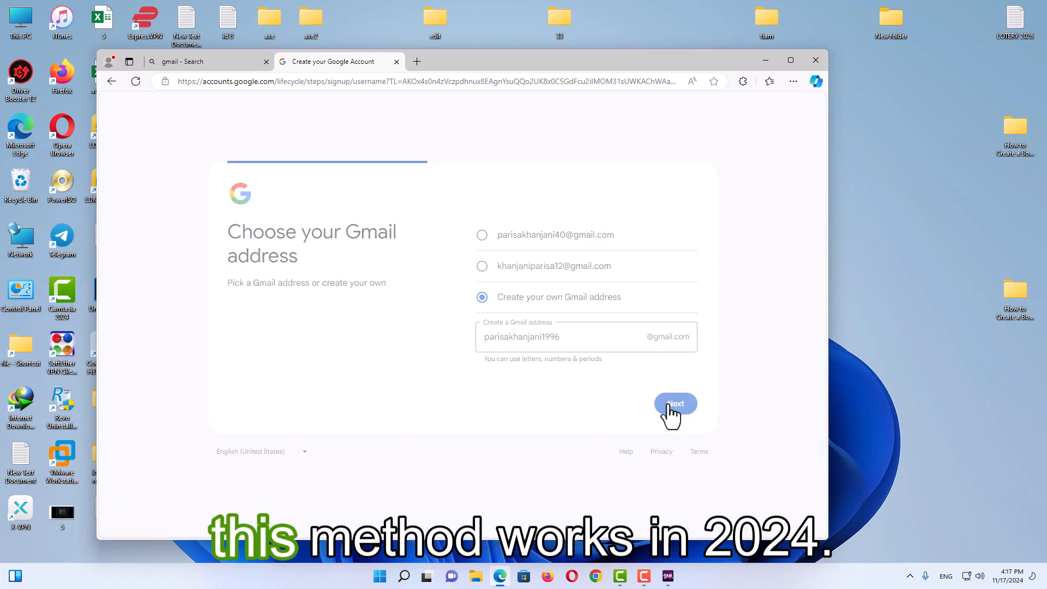
click(675, 404)
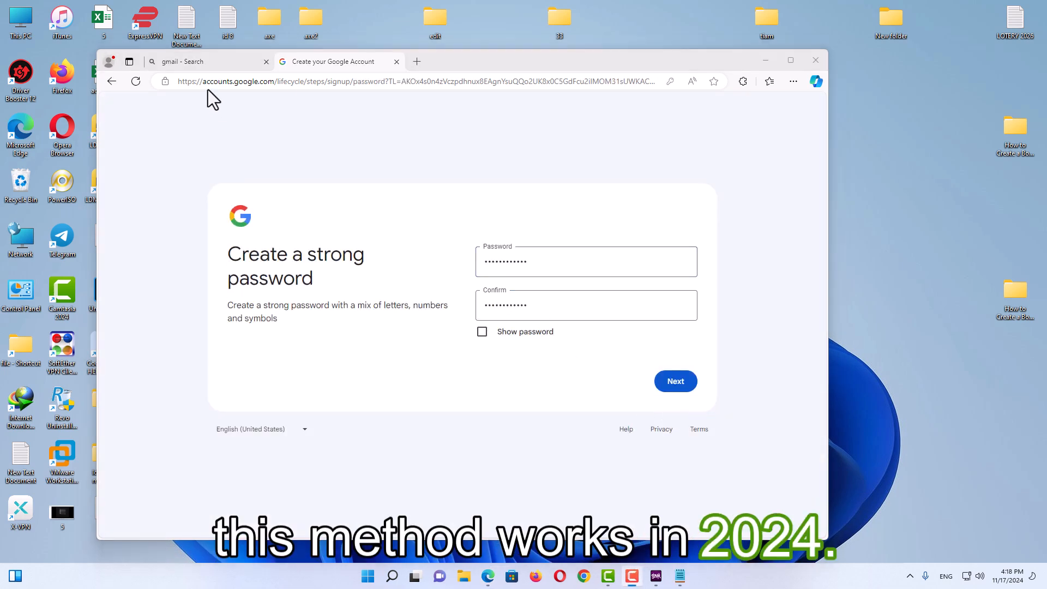
Set the password, accept the account summary, and agree to the privacy terms
click(675, 381)
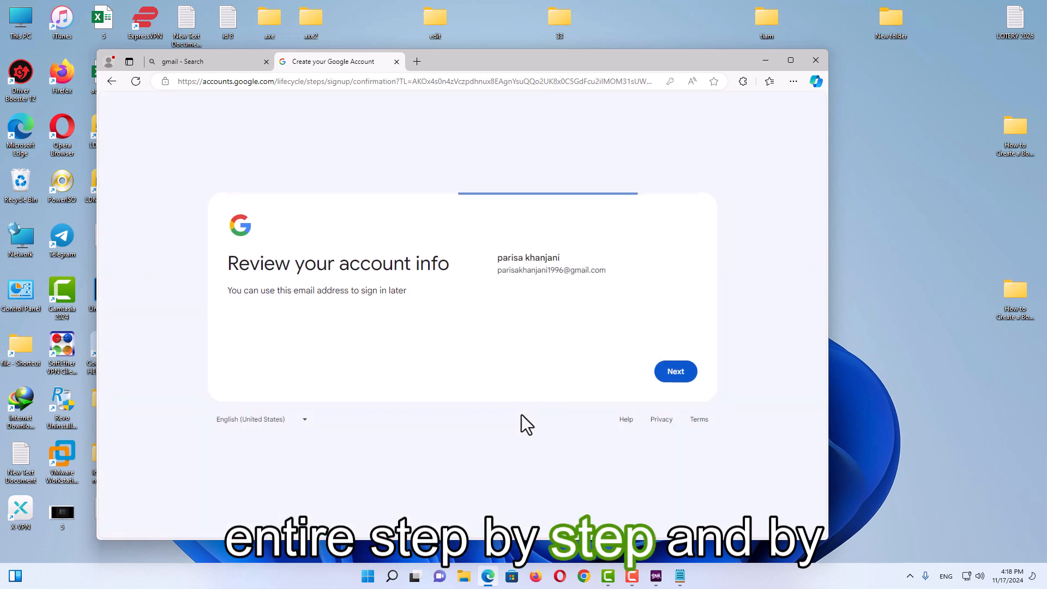
click(675, 371)
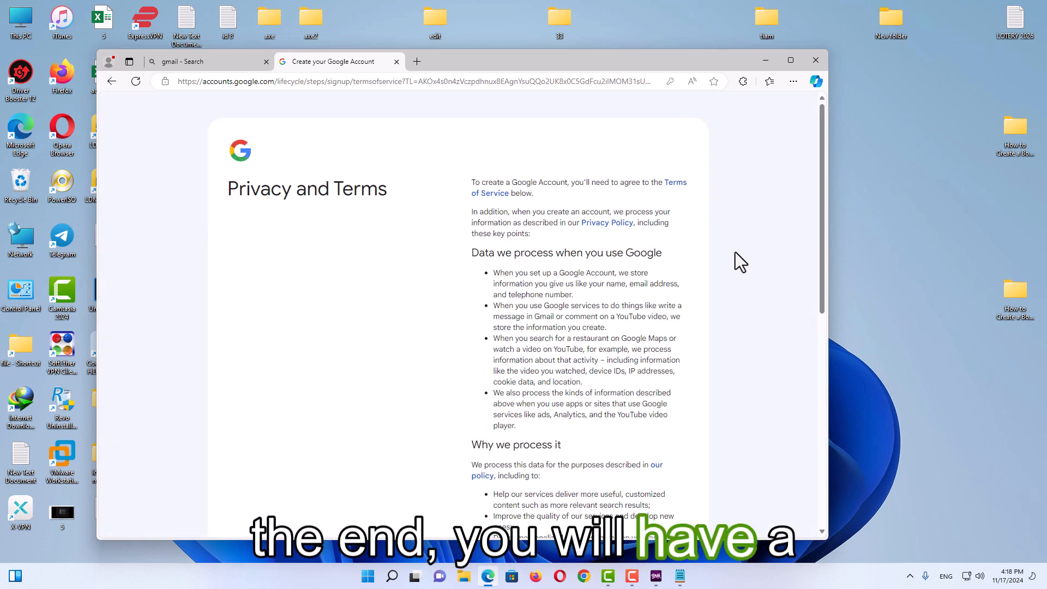
scroll(down, 3)
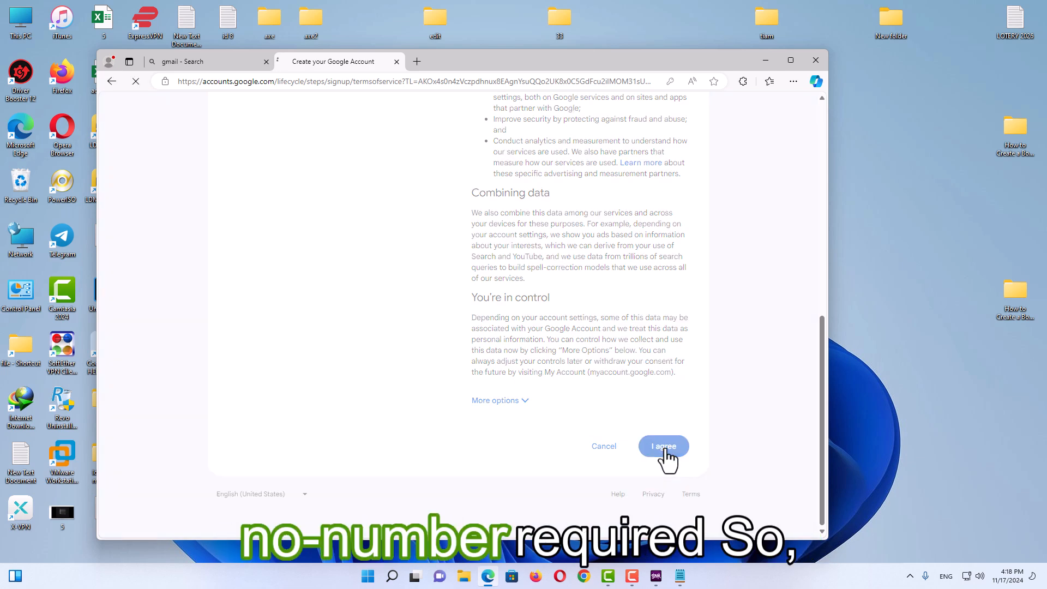
click(663, 446)
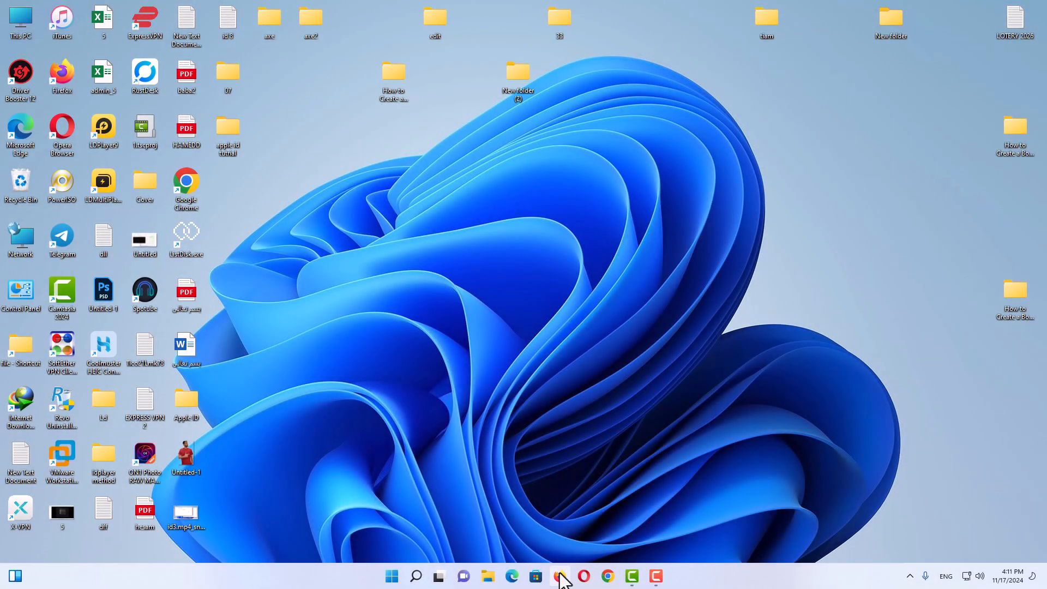
Launch Firefox and search Google for 'sechex spoofy'
click(559, 576)
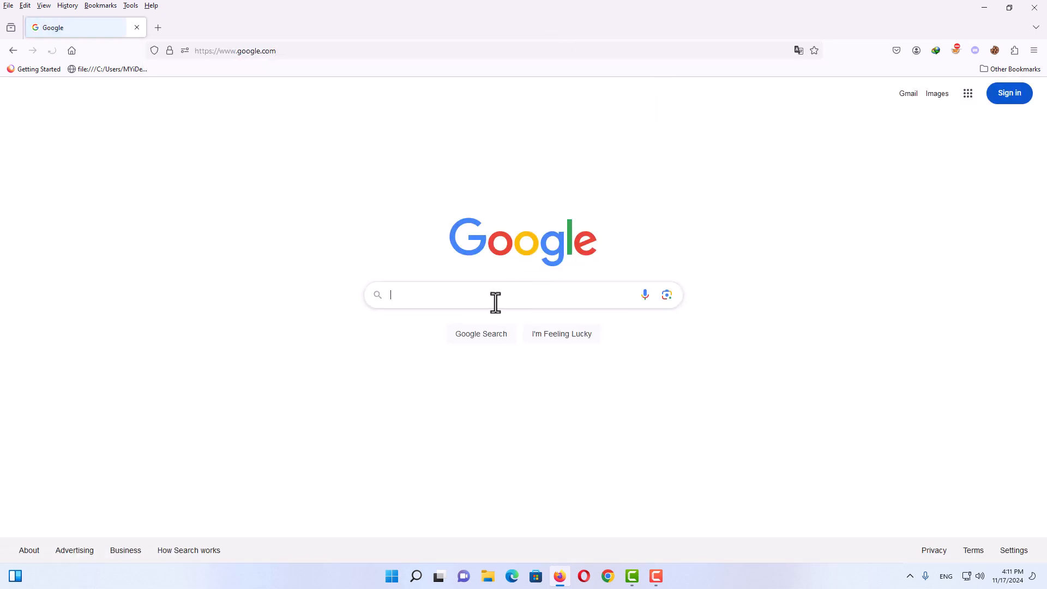
text(sex)
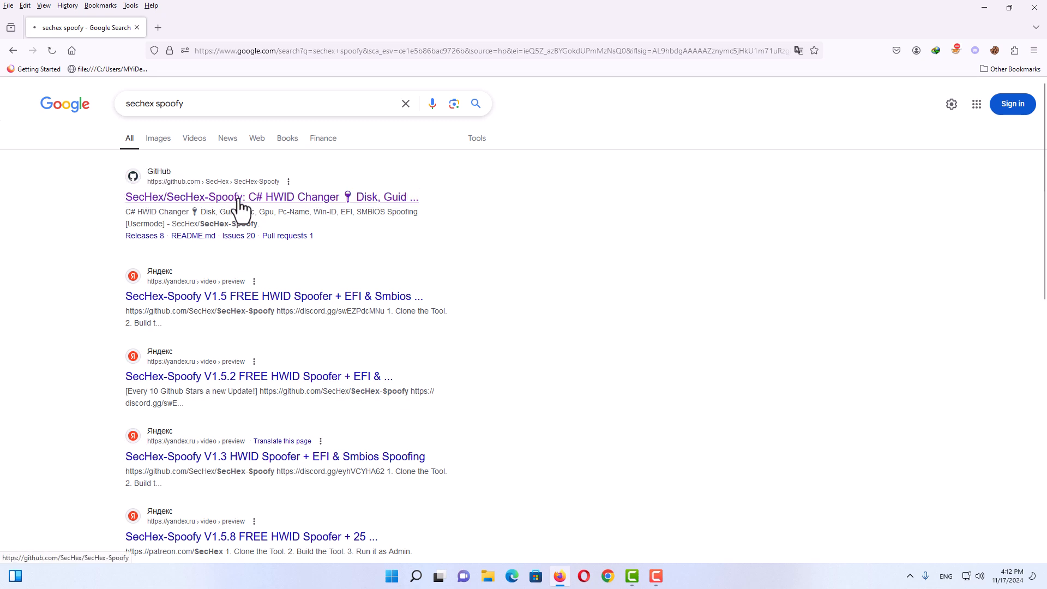
Open the SecHex-Spoofy V1.5.8 release and highlight its antivirus false-positive warning
click(253, 196)
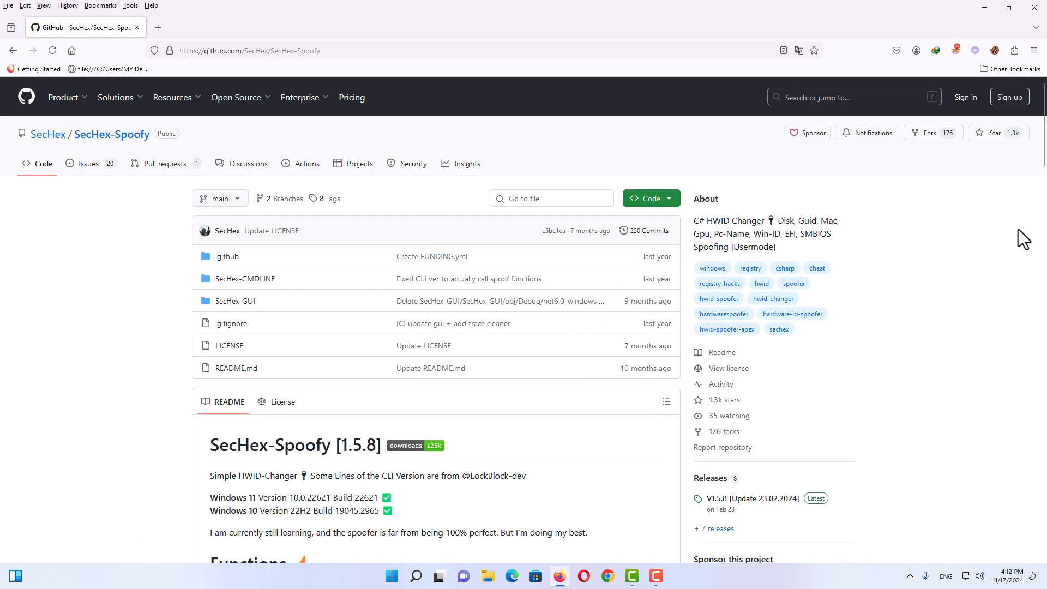
scroll(down, 3)
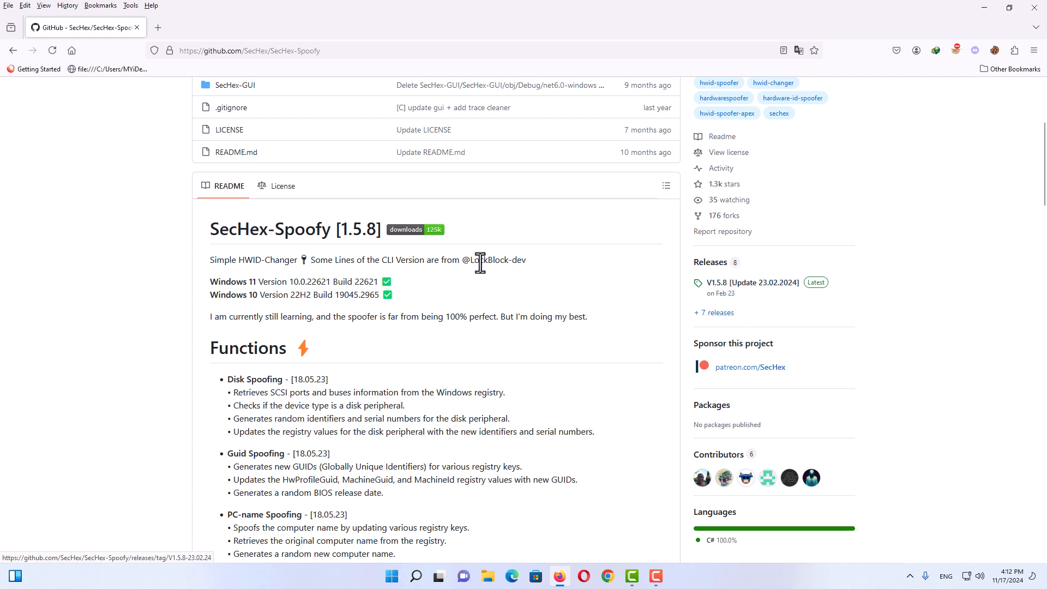
click(750, 282)
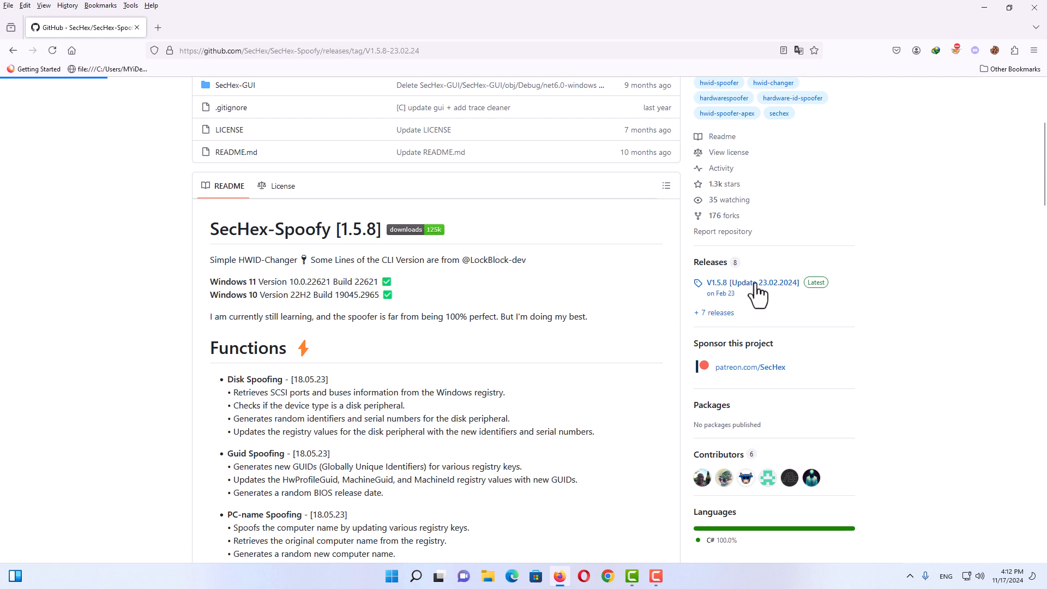
click(750, 283)
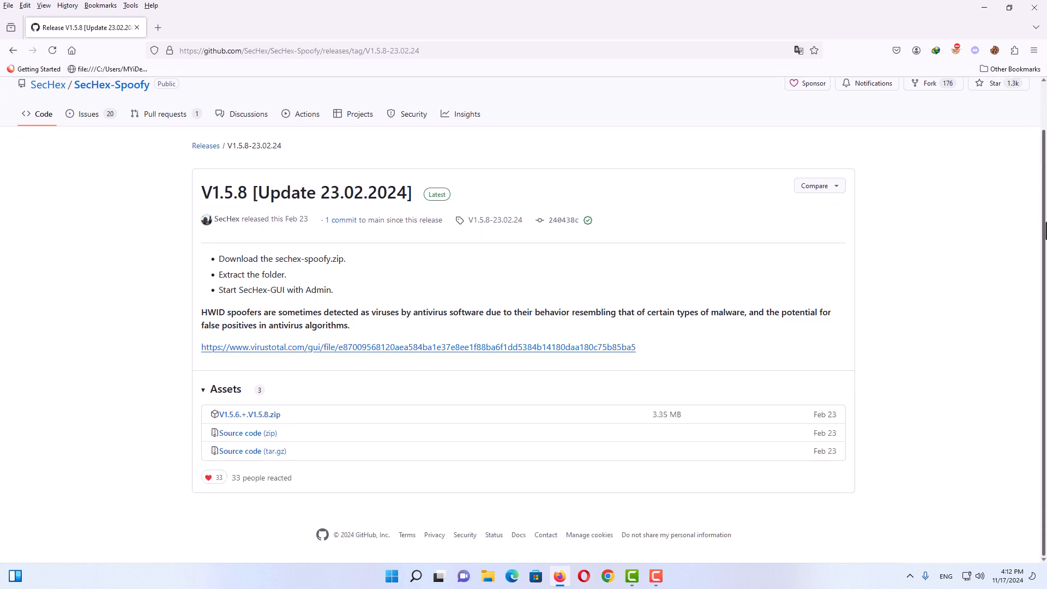
mouse_move(646, 354)
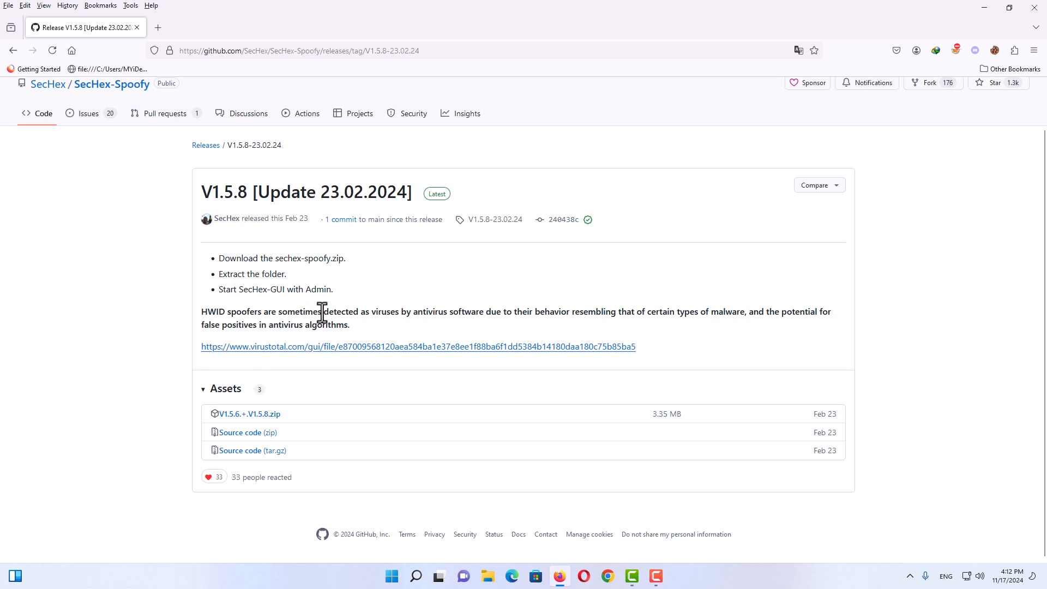
drag(324, 312, 483, 311)
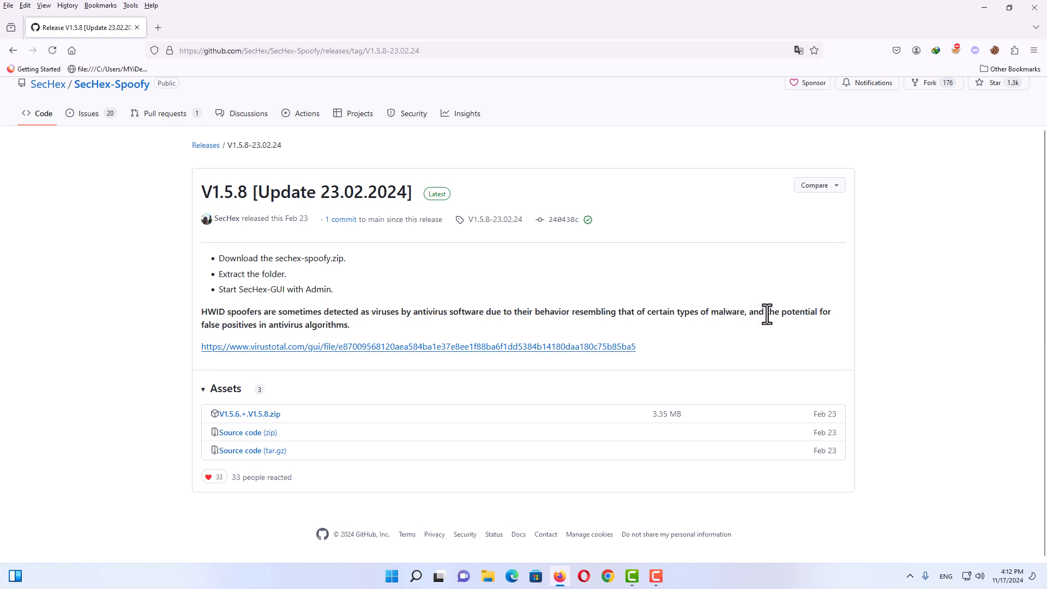
drag(765, 311, 221, 325)
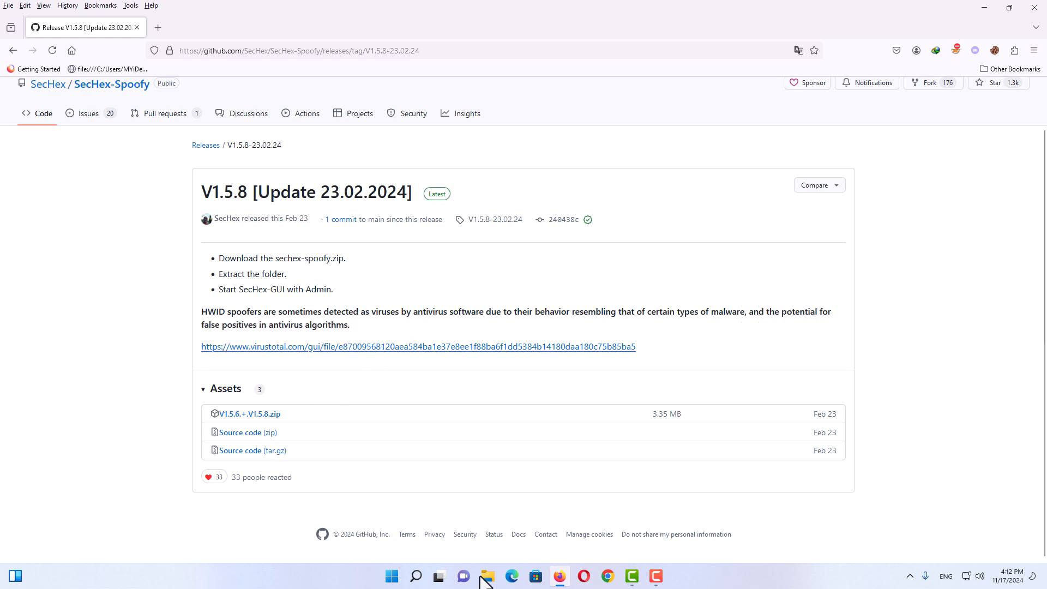
Switch off Real-time protection in Virus & threat protection settings and close Windows Security
click(415, 576)
text(vir)
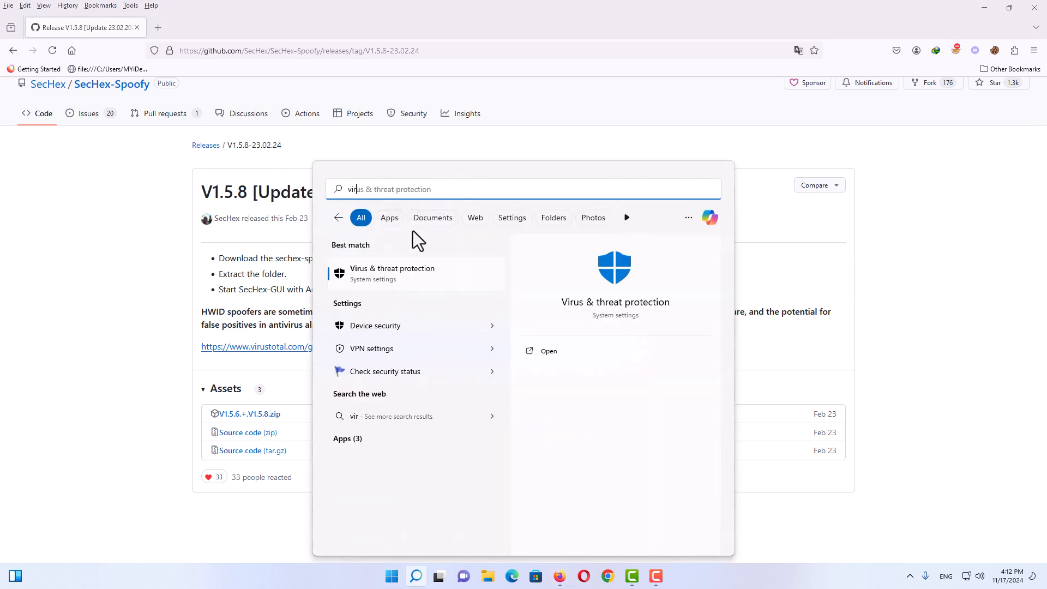
click(393, 273)
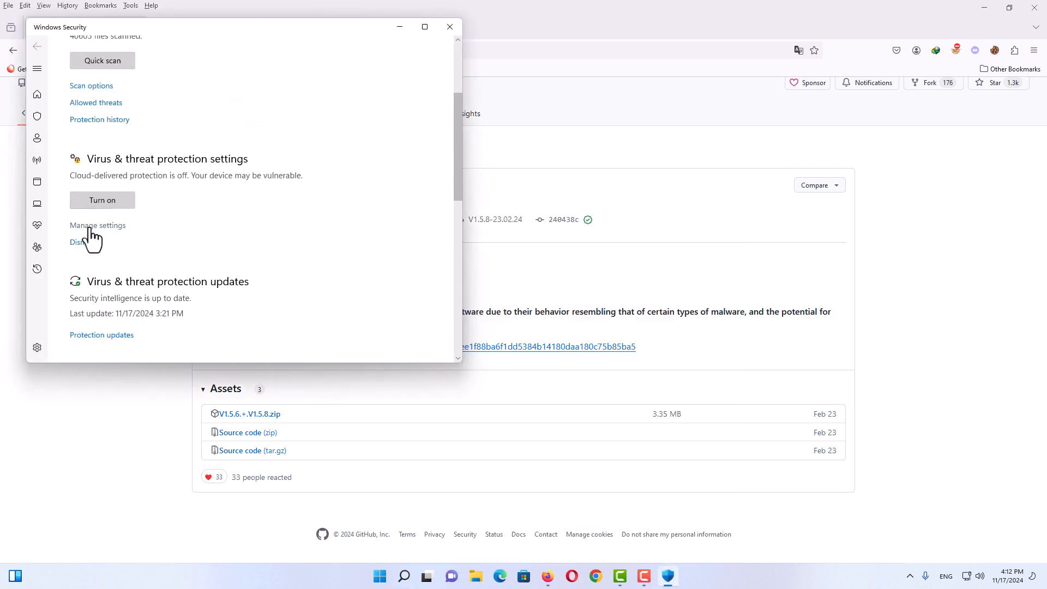
click(97, 226)
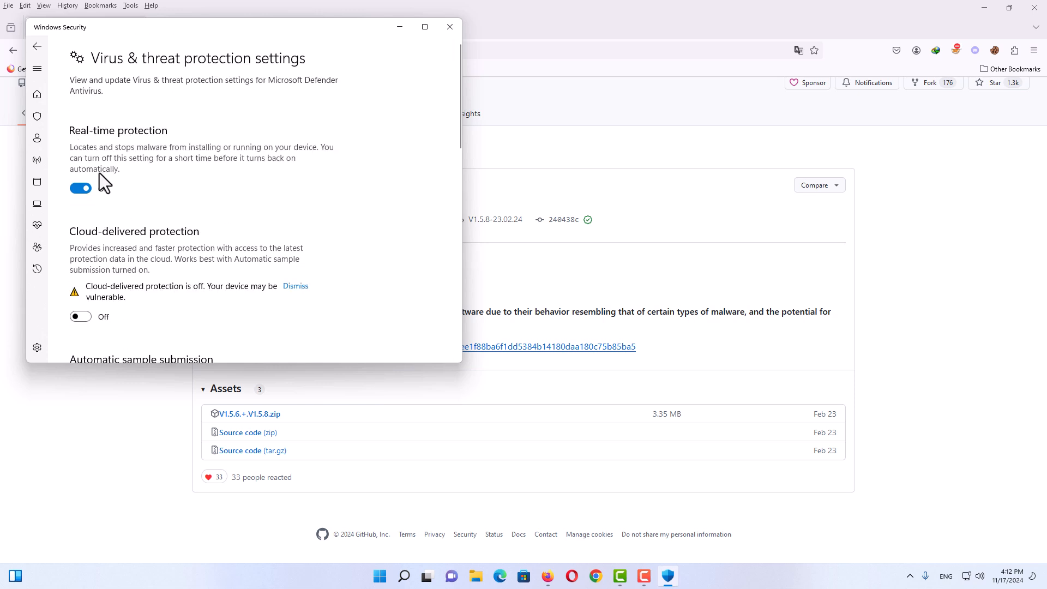
click(80, 188)
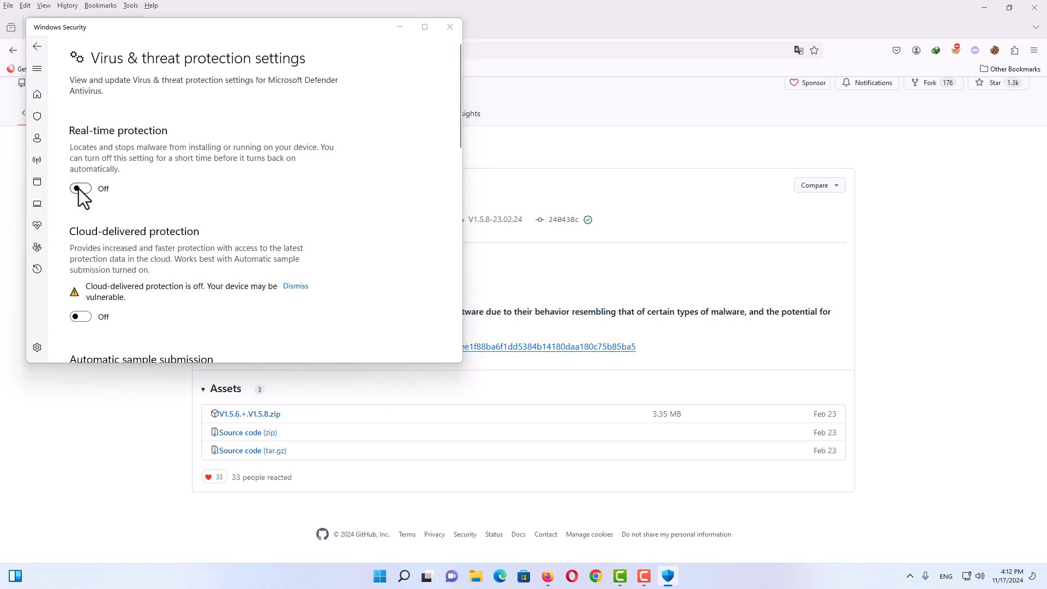
click(79, 188)
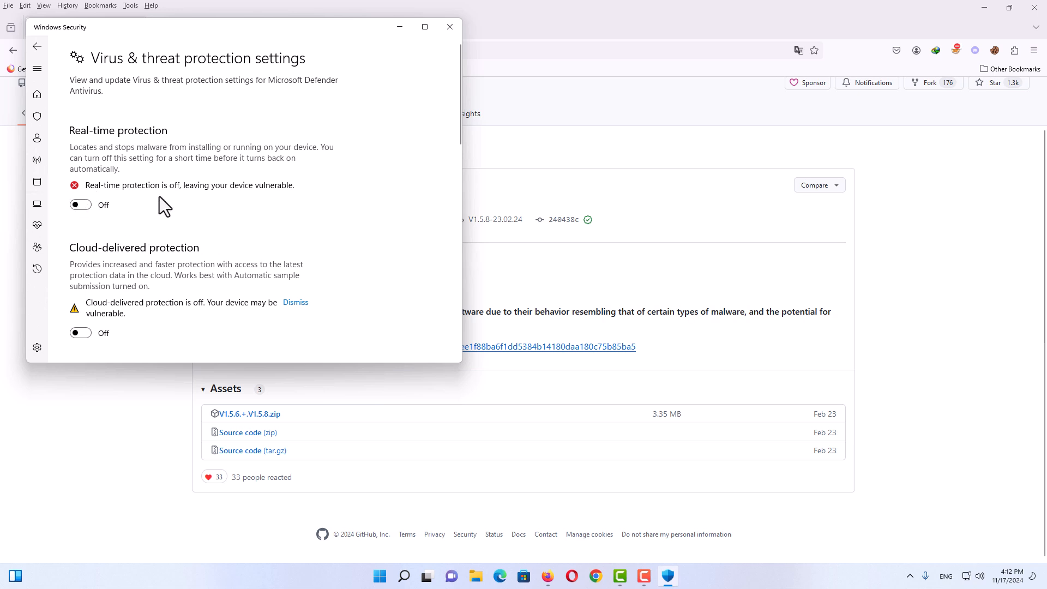
click(449, 27)
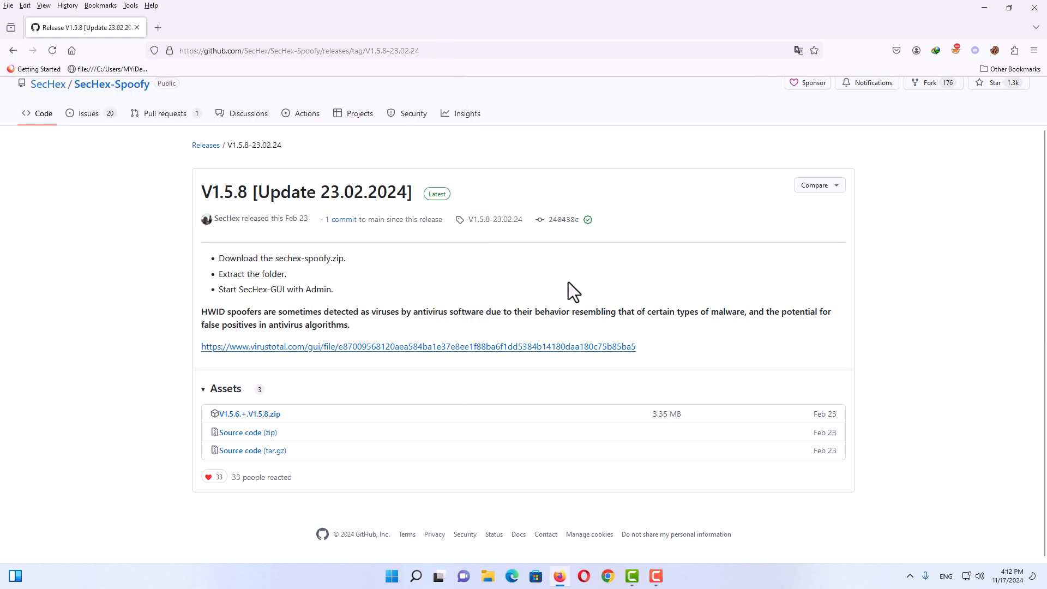
mouse_move(578, 296)
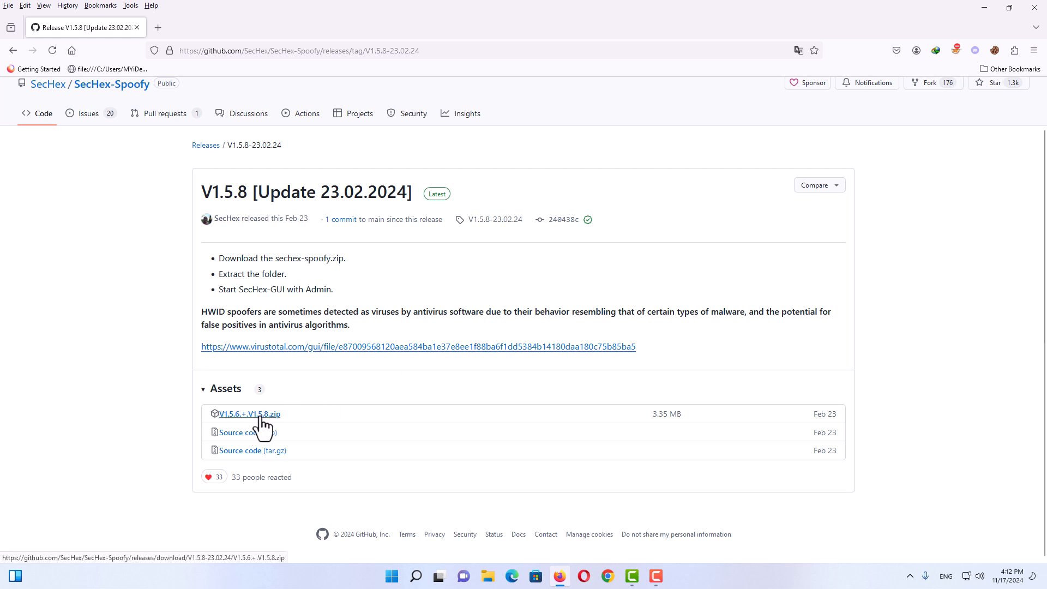
Download the V1.5.6.+.V1.5.8.zip asset through the download manager
click(249, 413)
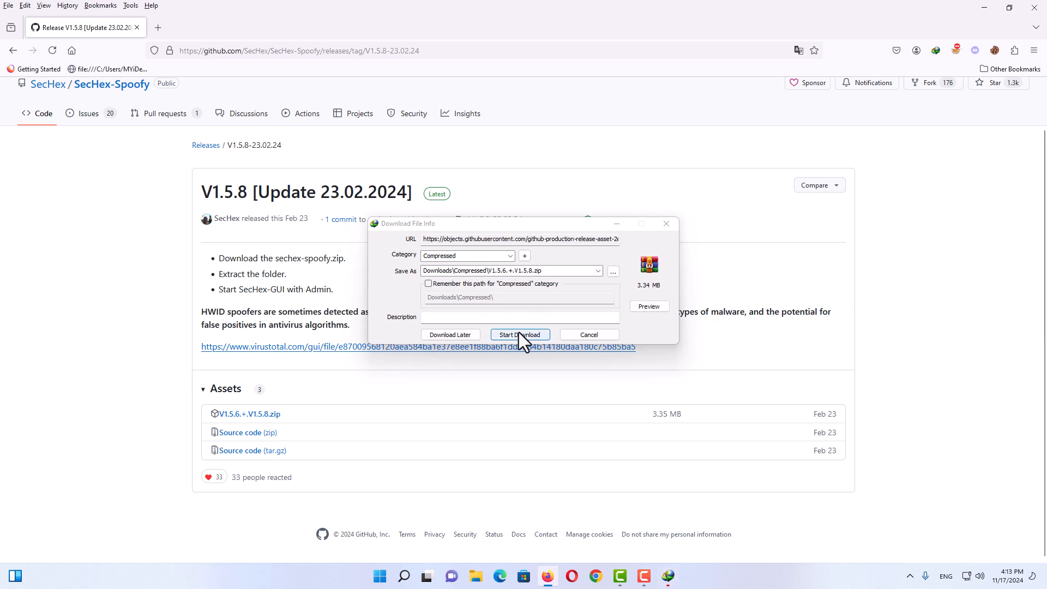
click(520, 334)
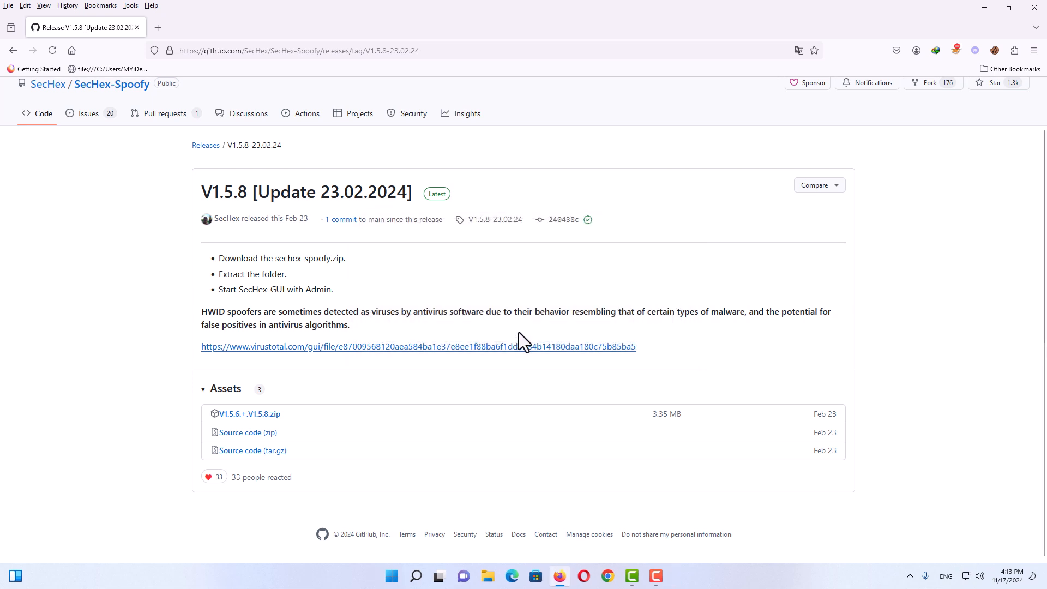
mouse_move(743, 455)
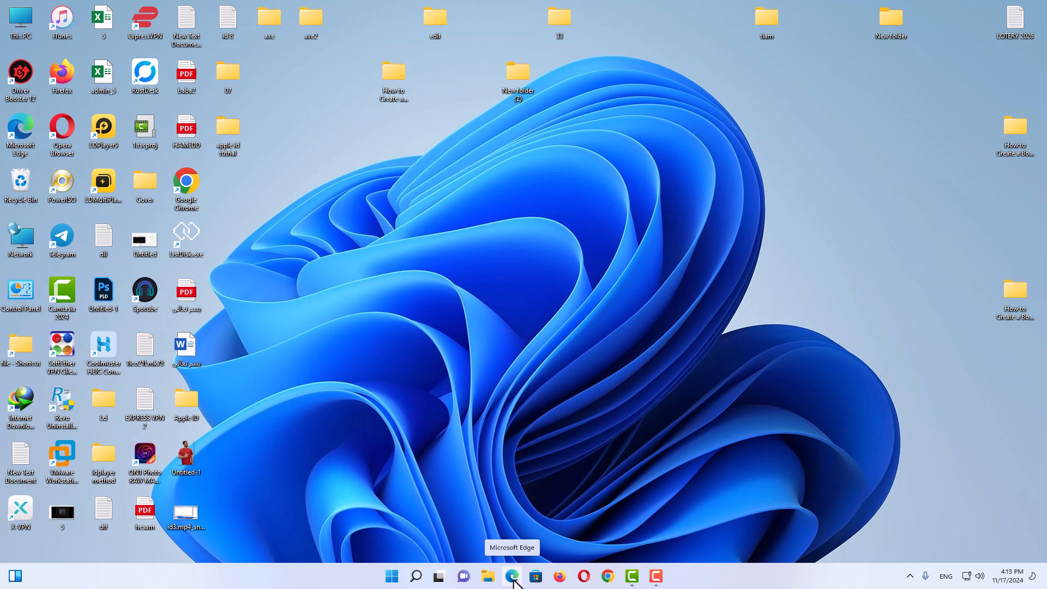
mouse_move(97, 276)
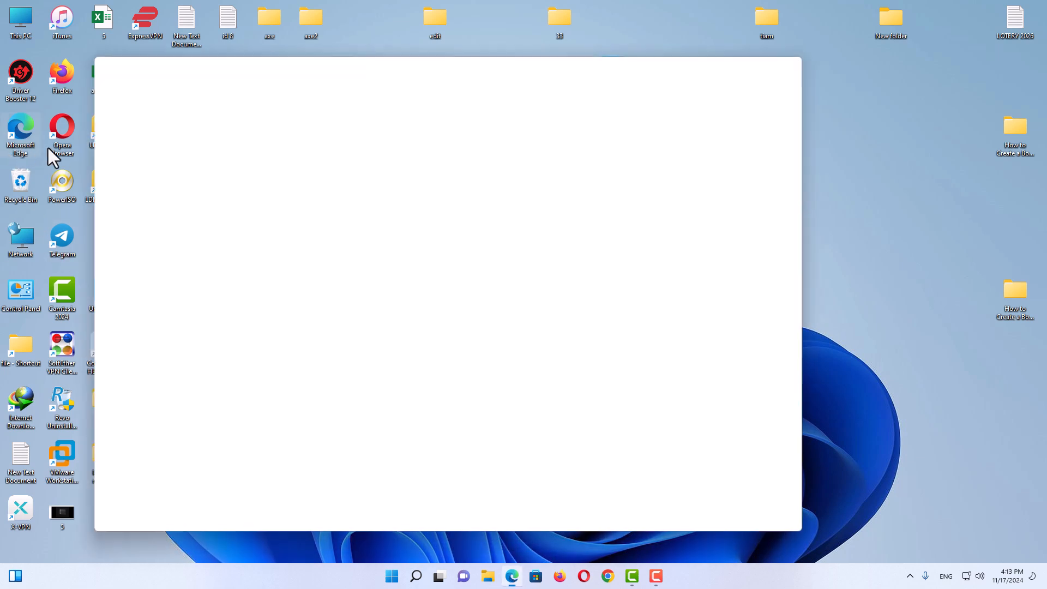
Bring up Microsoft Edge and go to its Settings page
click(512, 576)
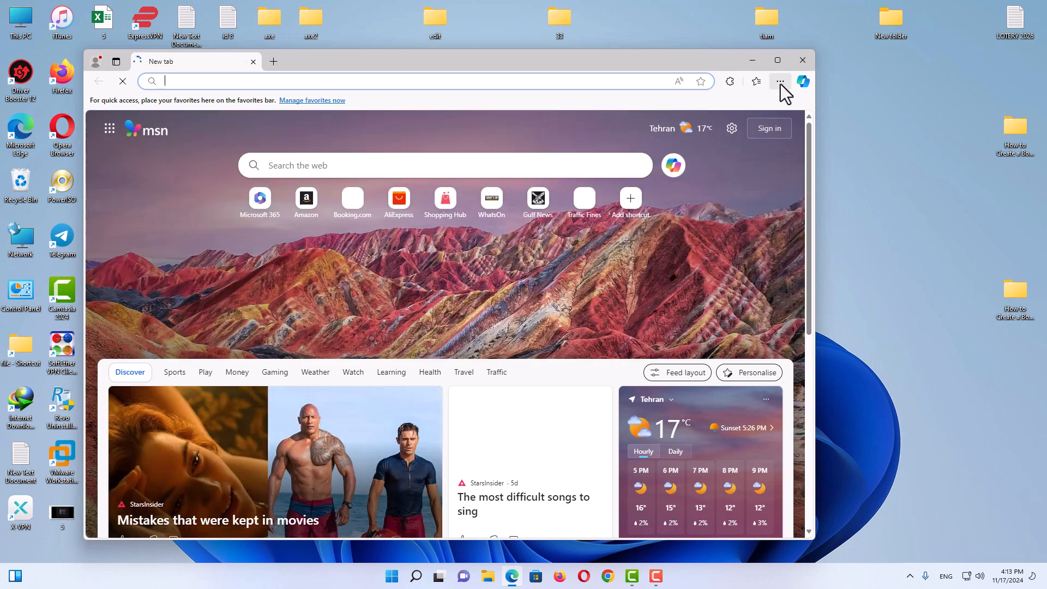
mouse_move(780, 81)
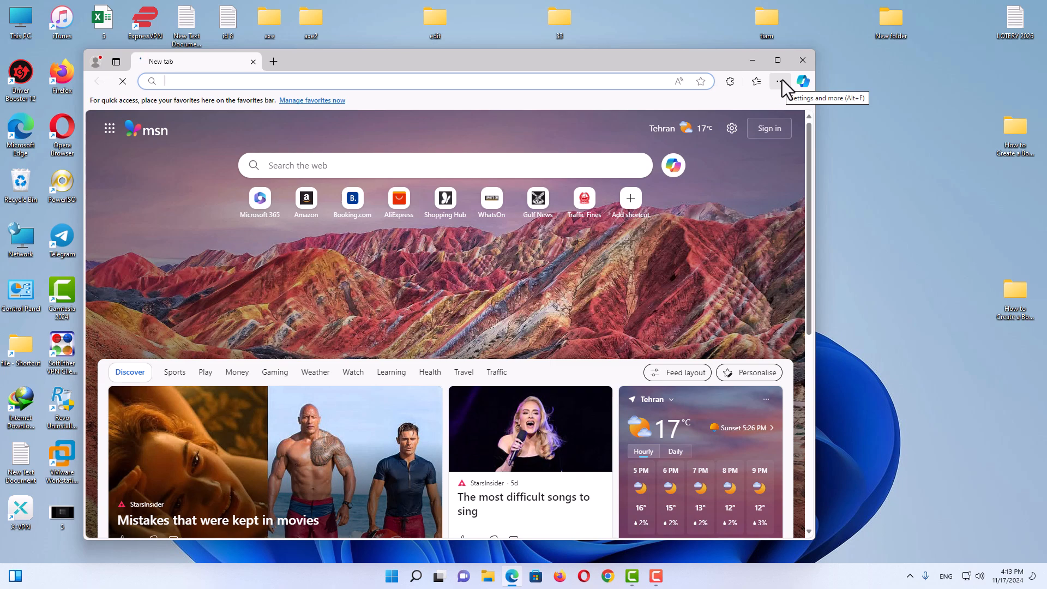
click(780, 80)
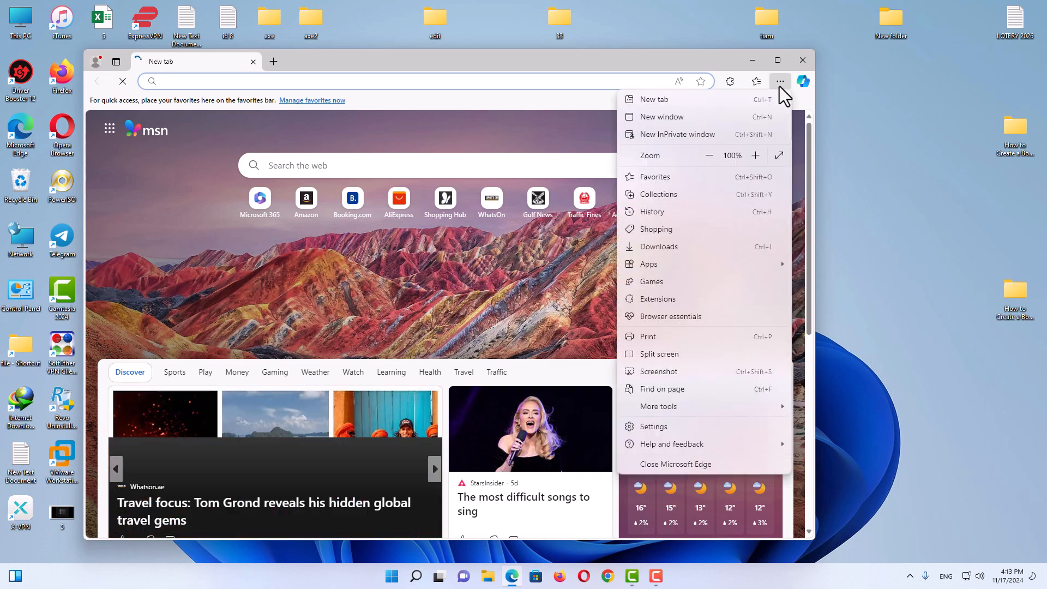
mouse_move(661, 431)
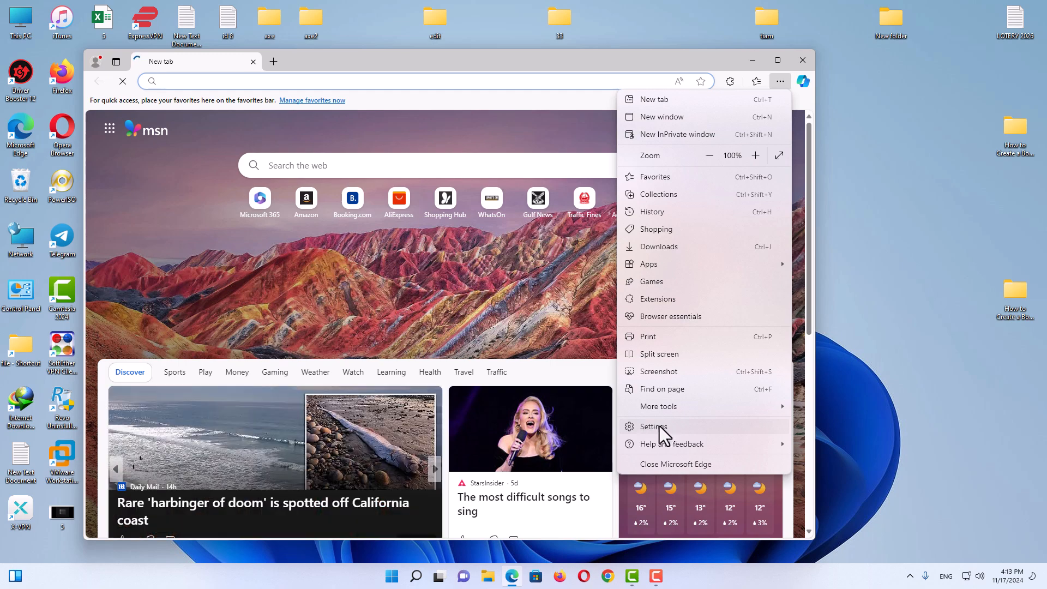
click(655, 426)
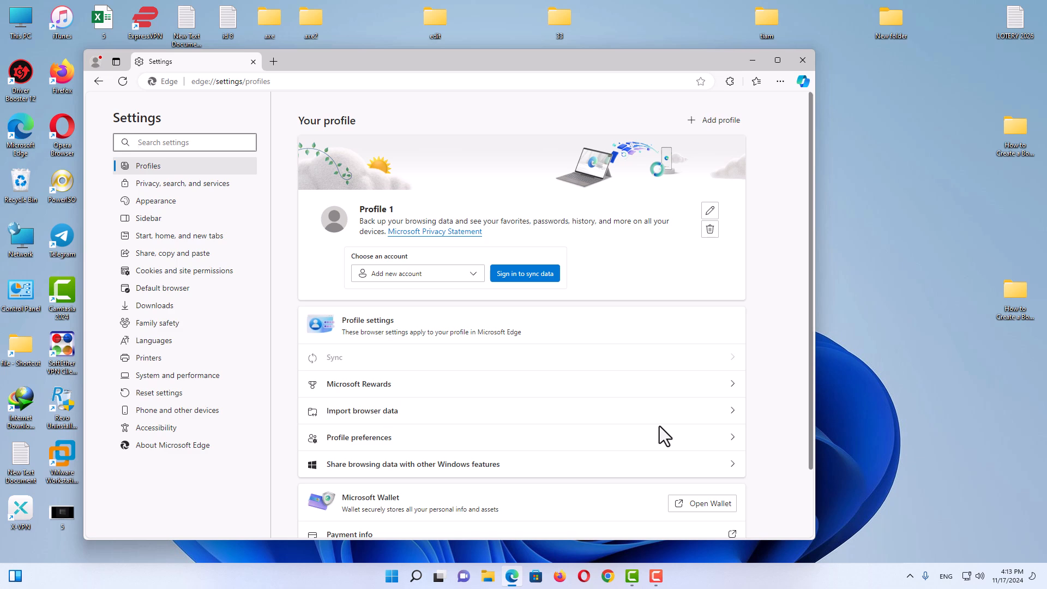
mouse_move(170, 187)
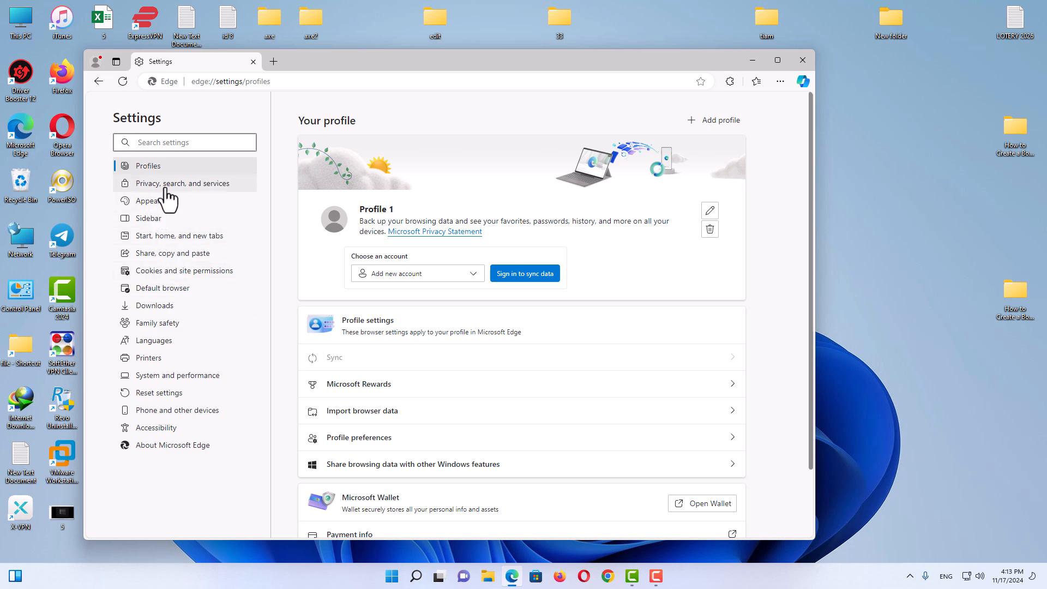
Under Privacy, search, and services, set clear-browsing-data time range to All time
click(187, 183)
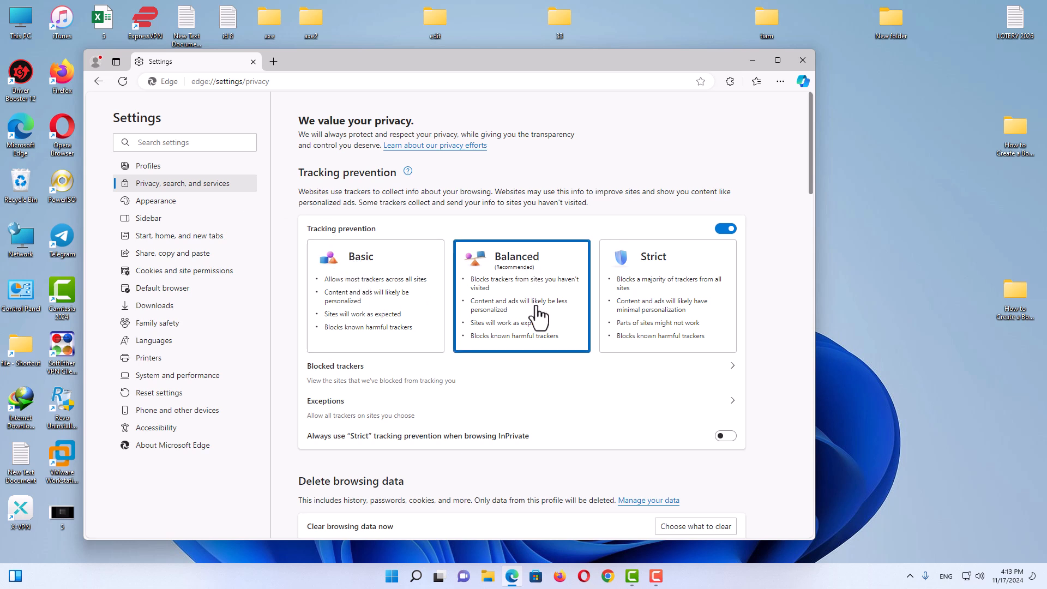
mouse_move(696, 239)
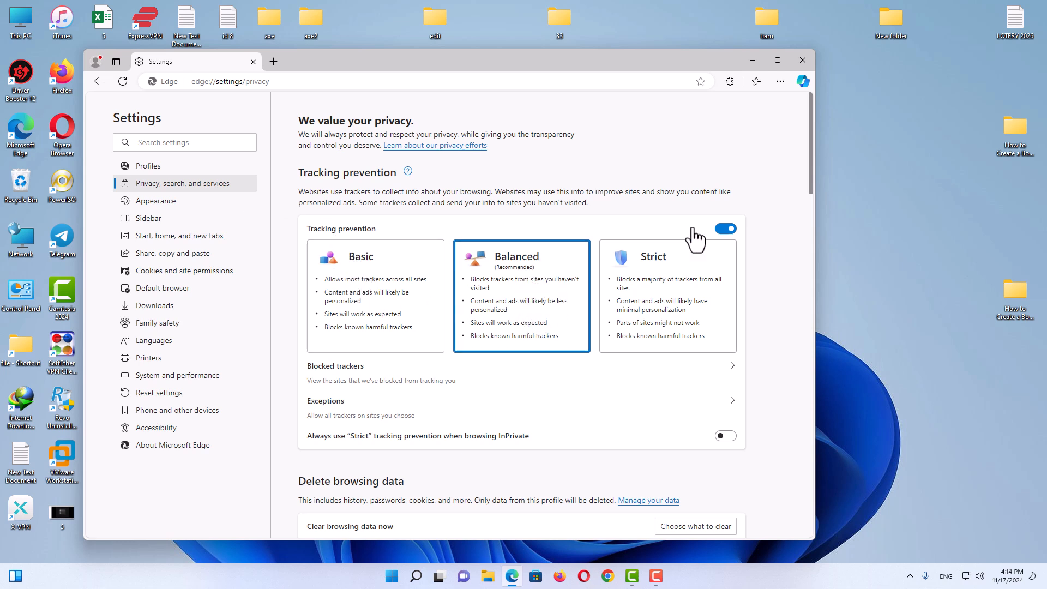
scroll(down, 3)
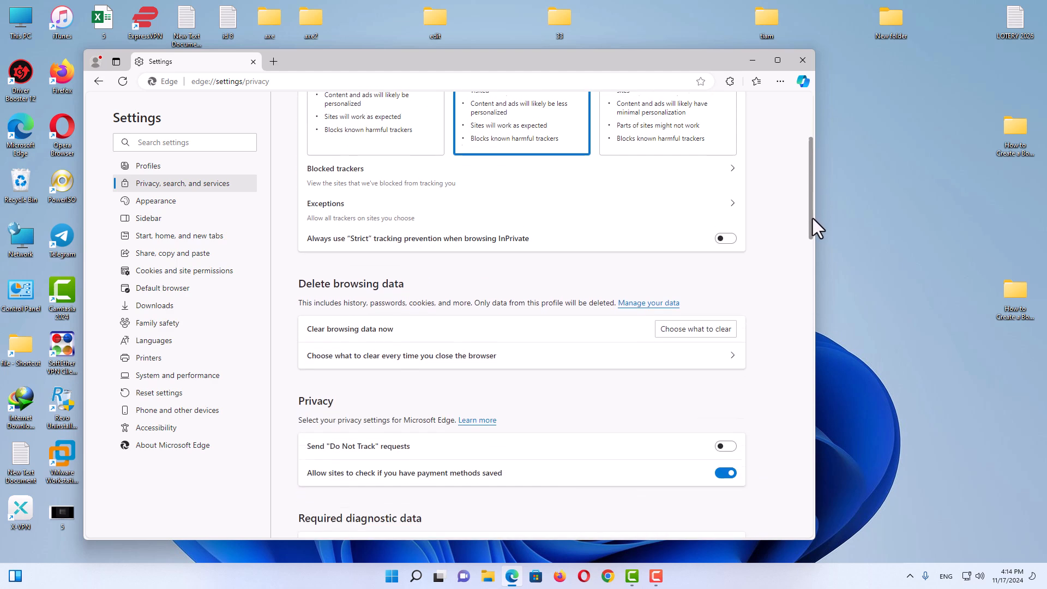
scroll(down, 3)
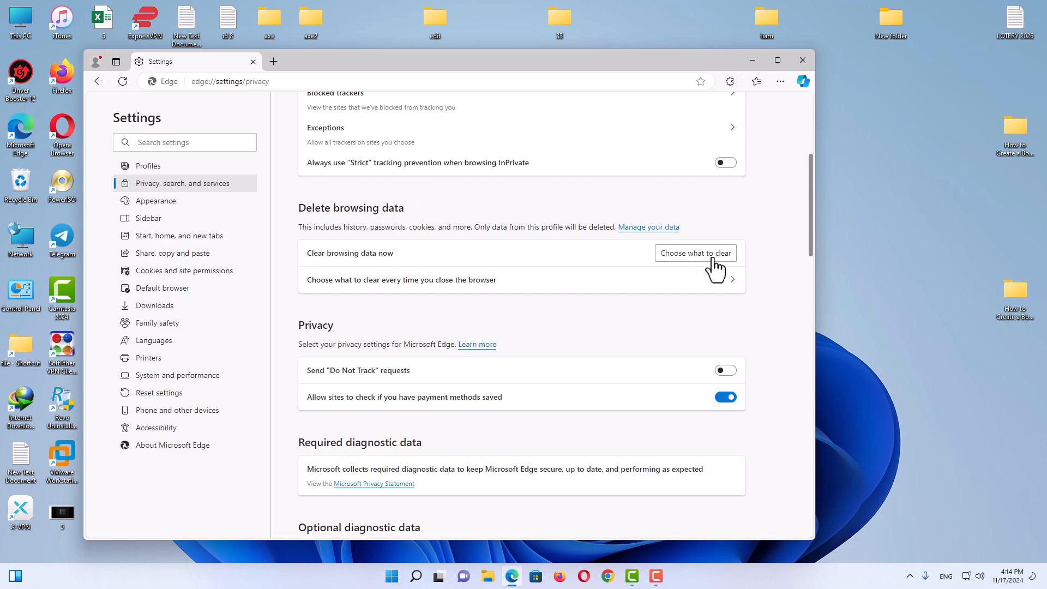
click(695, 253)
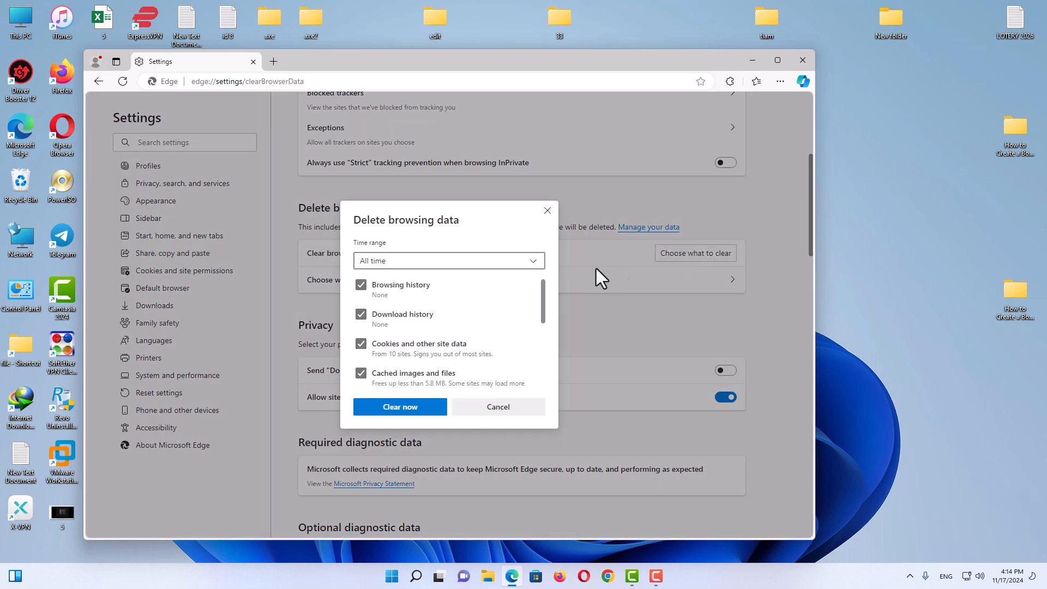
click(447, 261)
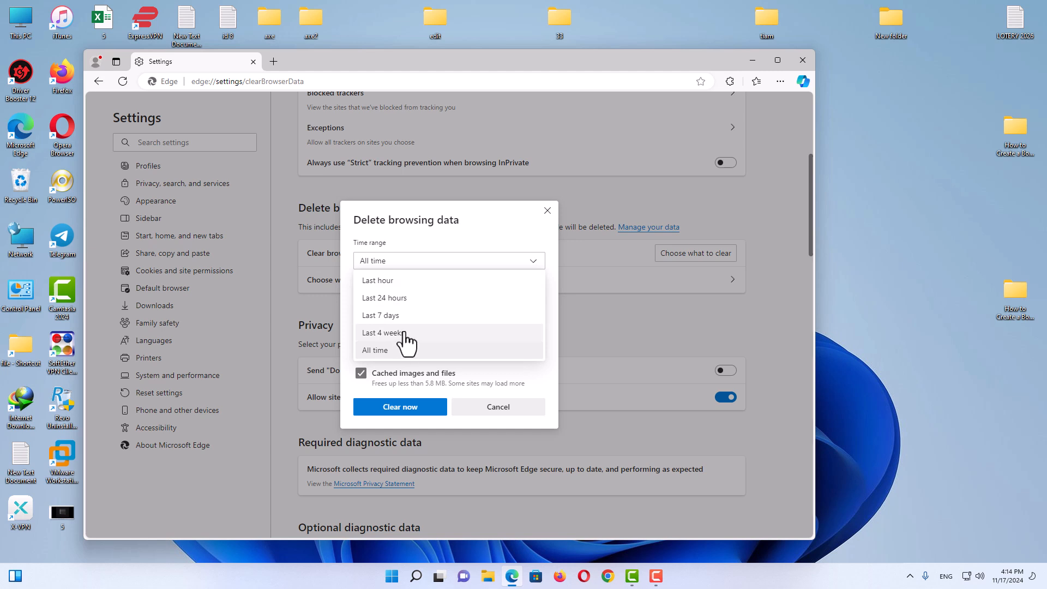
click(381, 314)
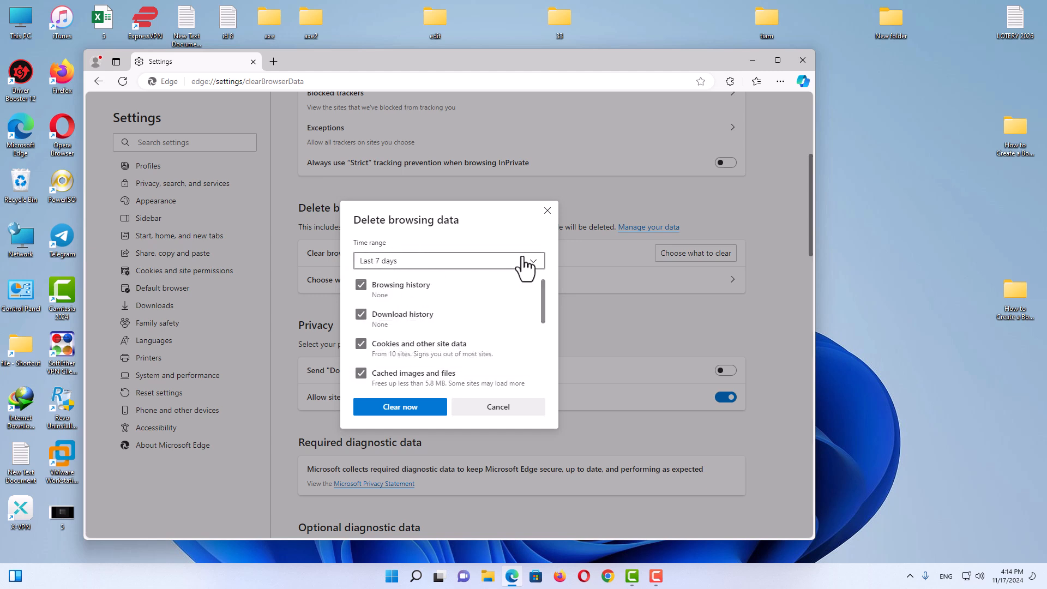
click(448, 261)
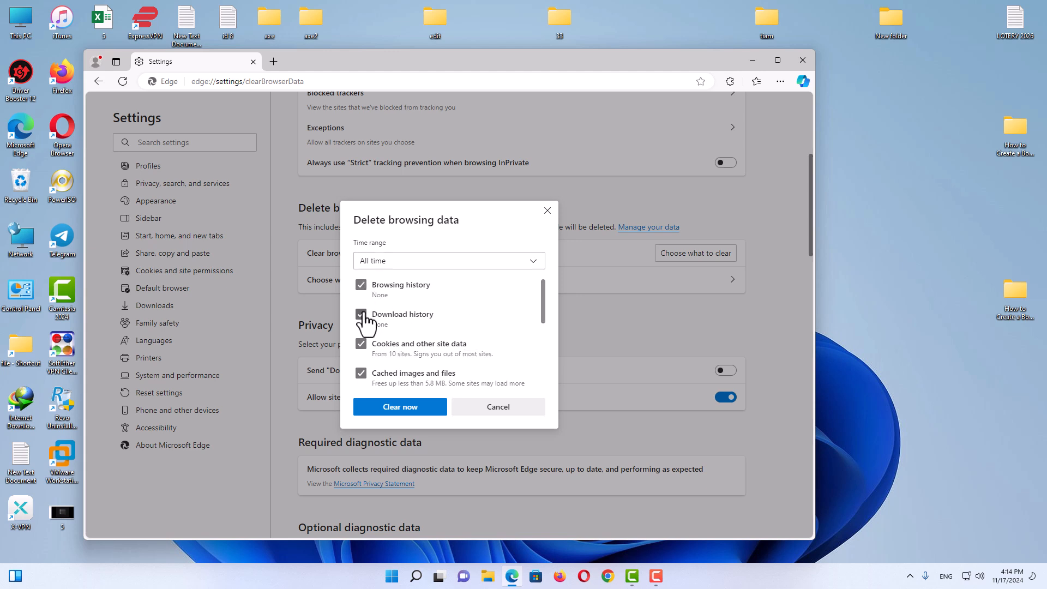
Clear all browsing data including cookies and cached files, then close Edge
scroll(down, 3)
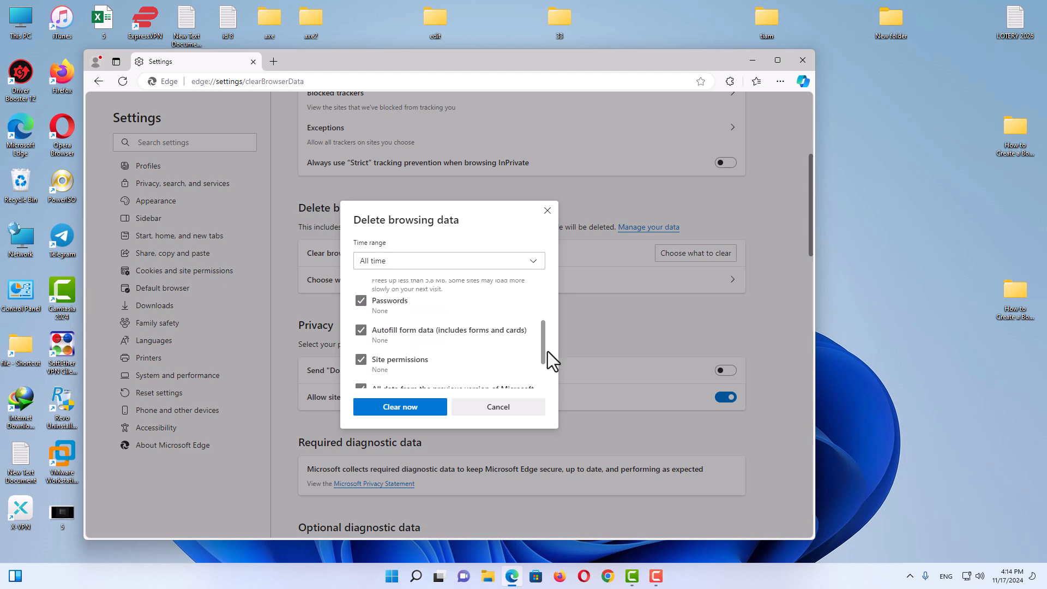
scroll(down, 3)
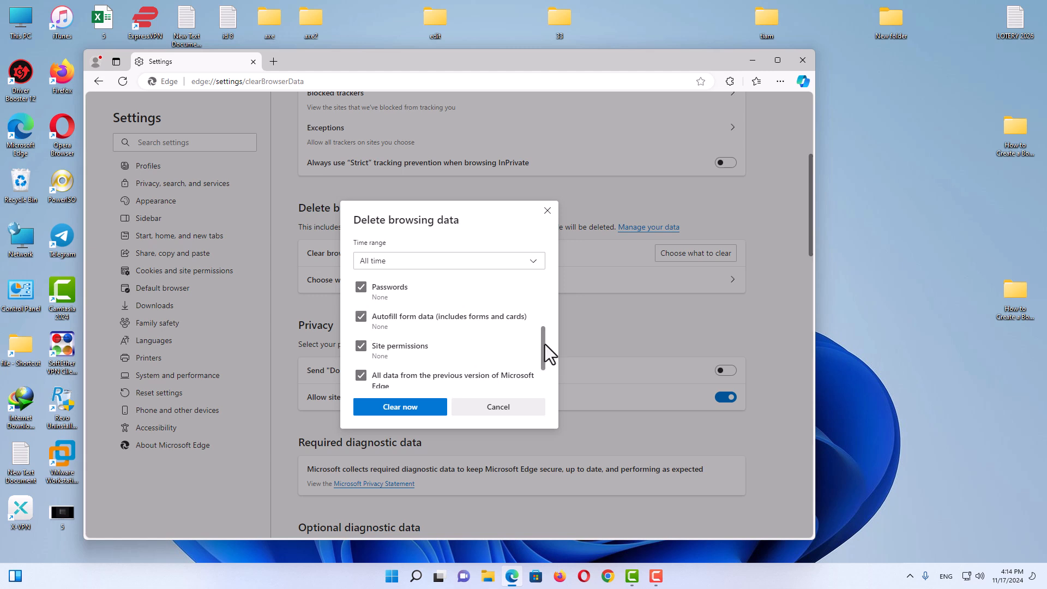
scroll(down, 3)
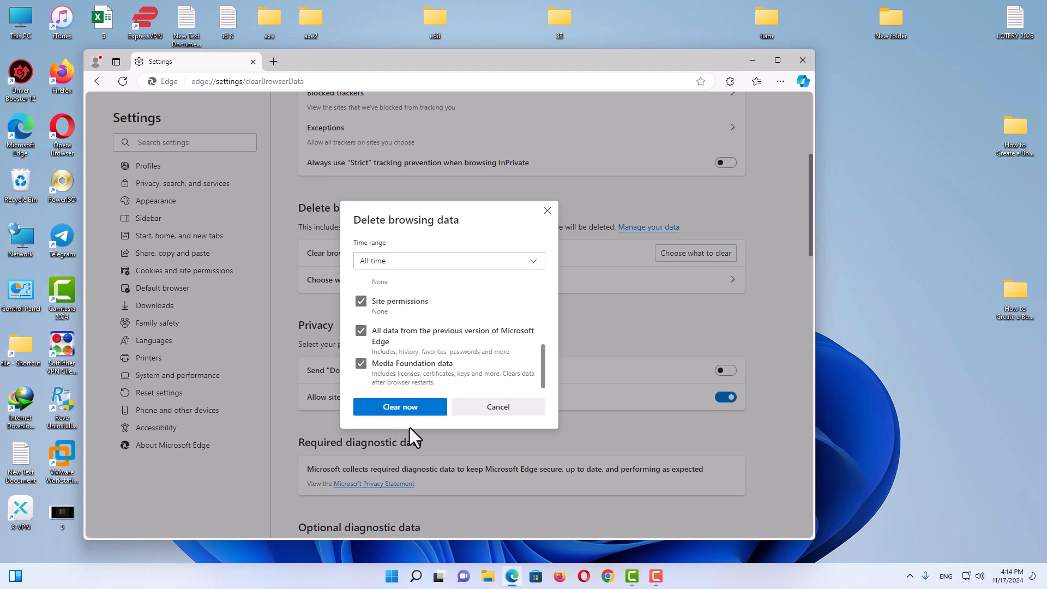
click(399, 407)
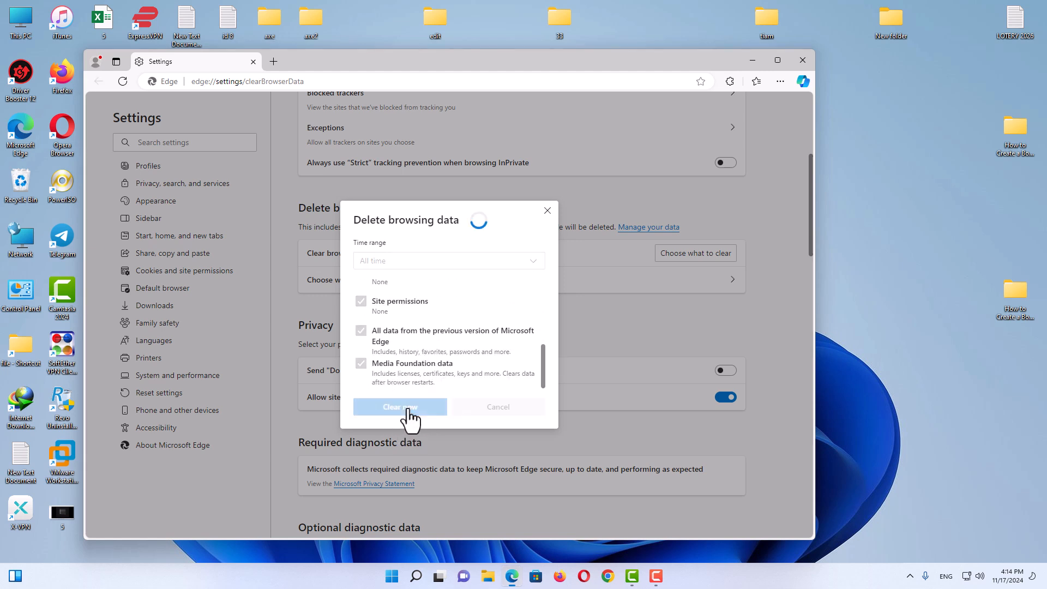
click(400, 407)
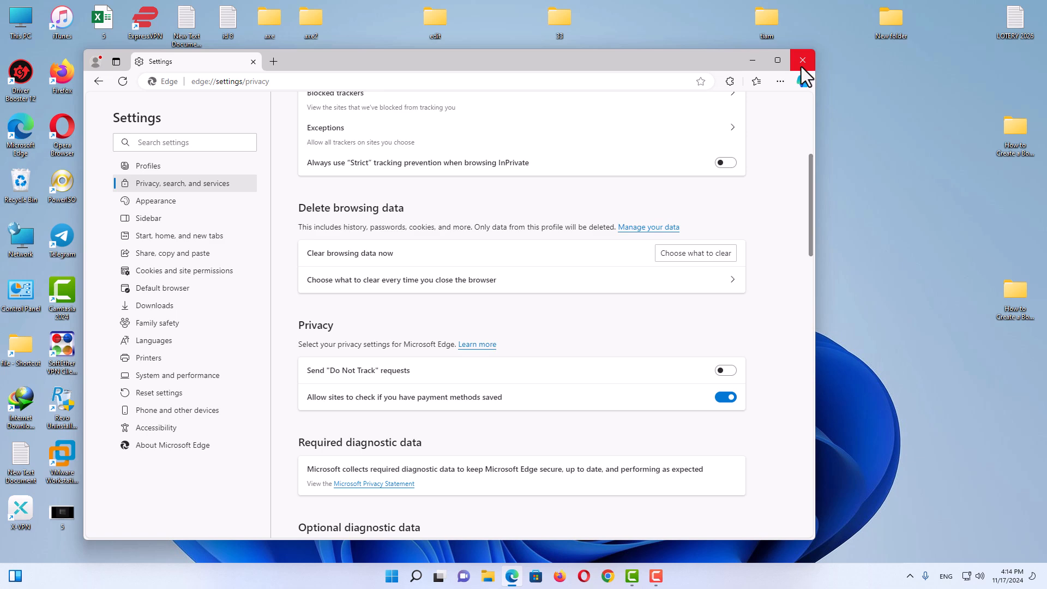
click(802, 60)
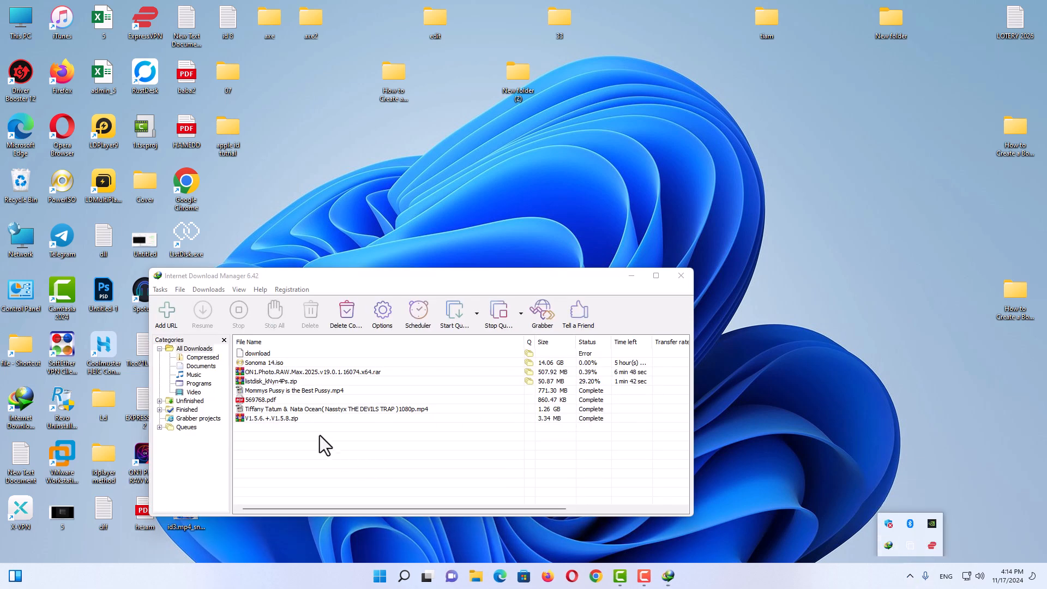
Open the containing folder of the downloaded V1.5.6.+.V1.5.8.zip from IDM
right_click(271, 419)
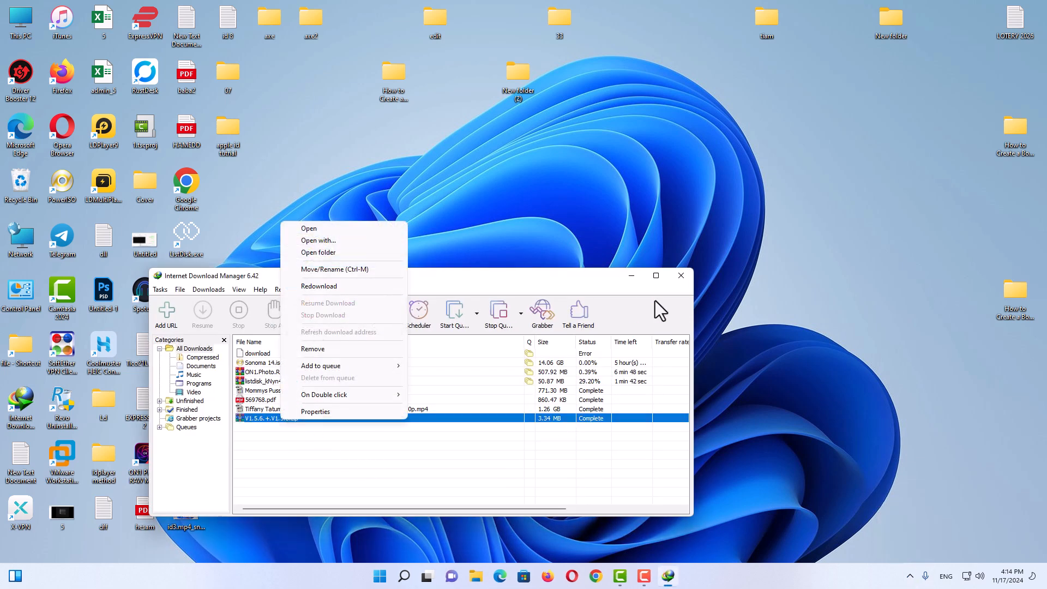
click(681, 275)
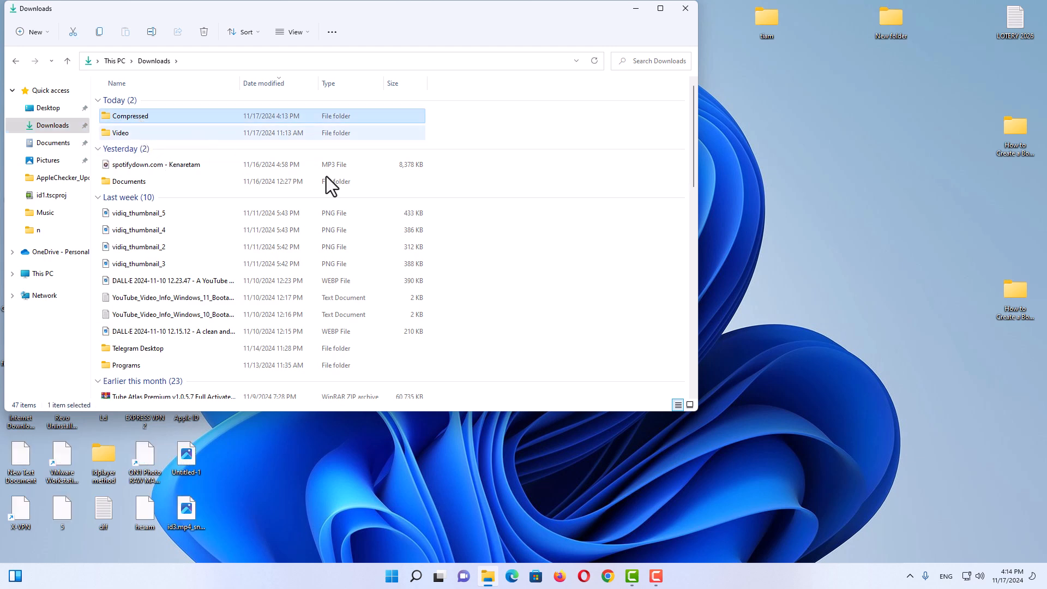
Extract the V1.5.6.+.V1.5.8 archive in the Compressed folder
double_click(129, 116)
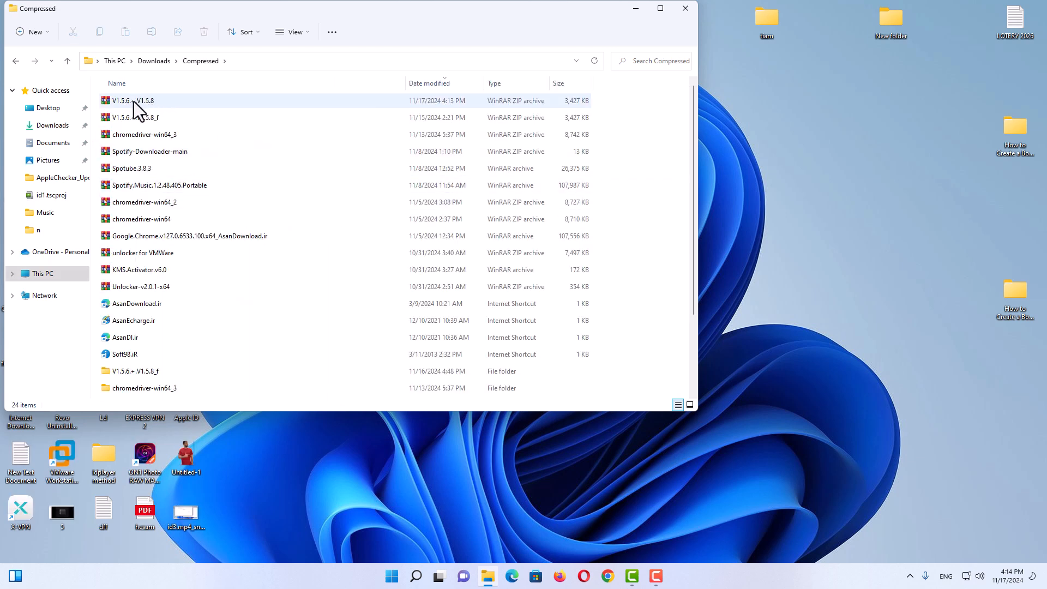
right_click(132, 100)
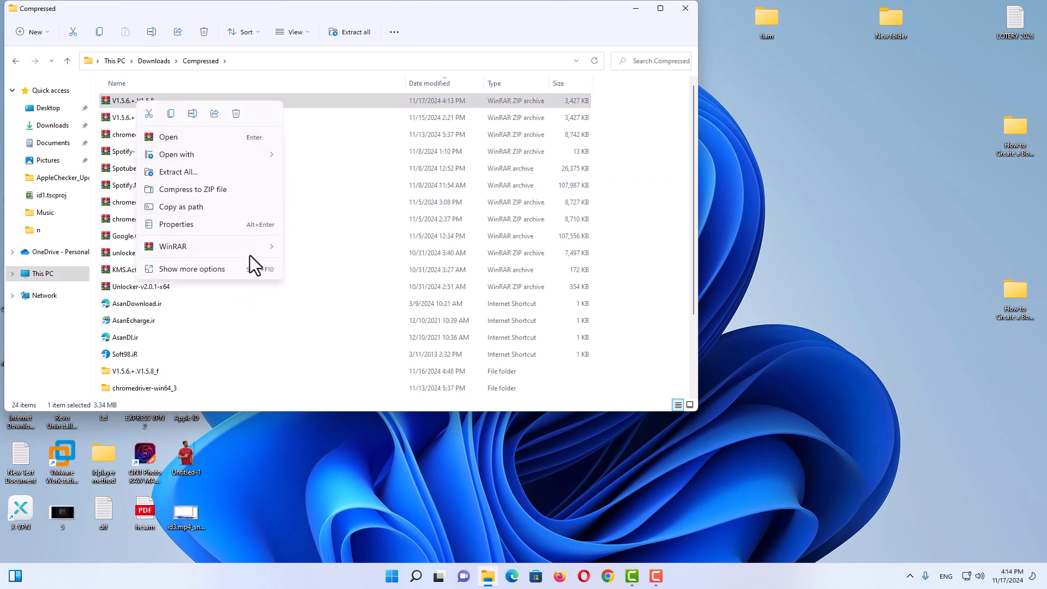
click(178, 171)
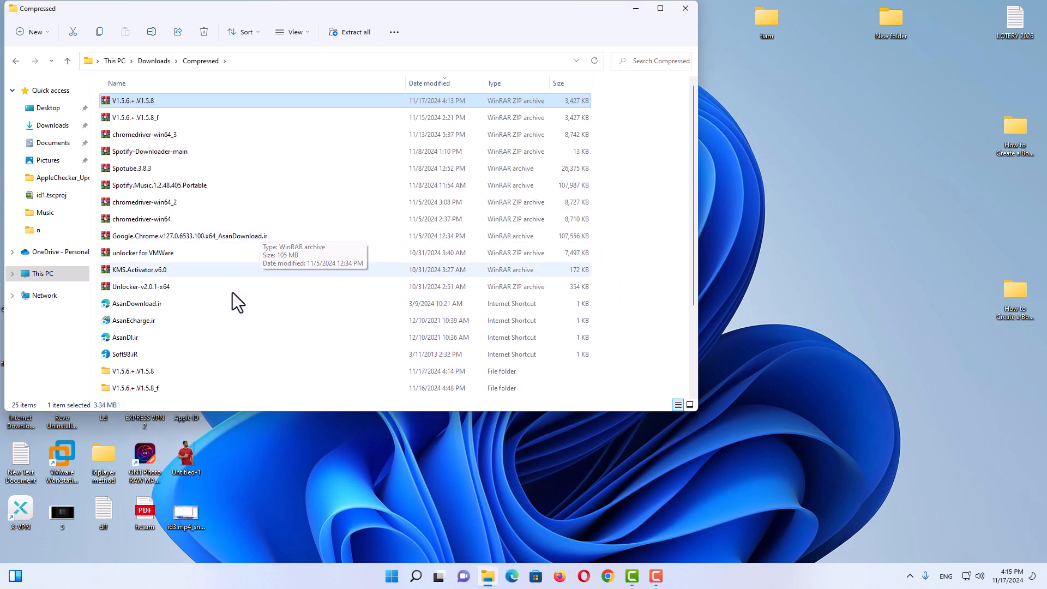
Launch SecHex-GUI from the SecHex-Spoofy V1.5.8 (testing) folder
double_click(132, 100)
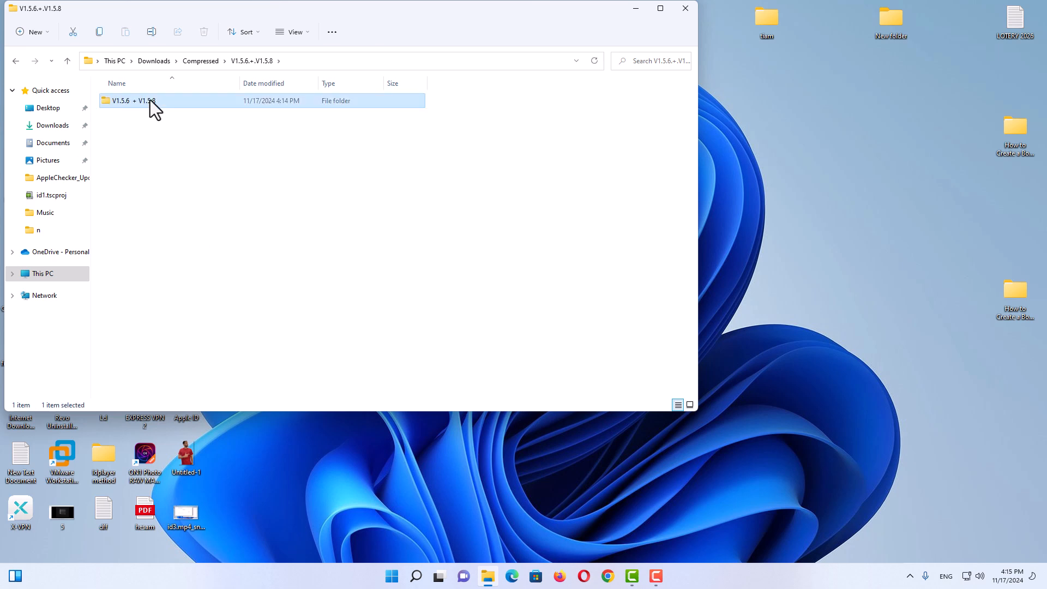
double_click(144, 100)
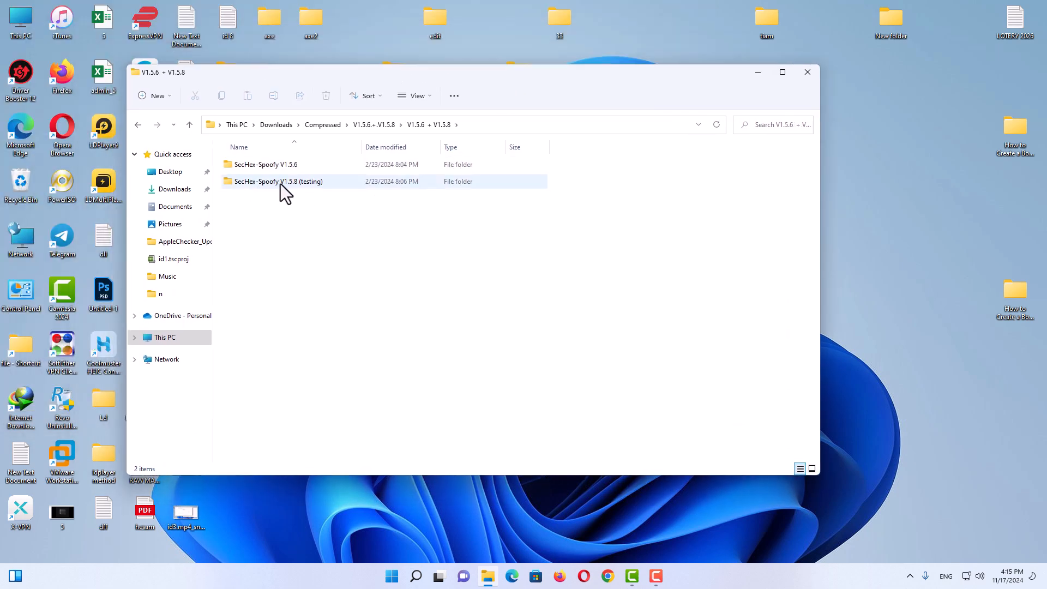
mouse_move(294, 174)
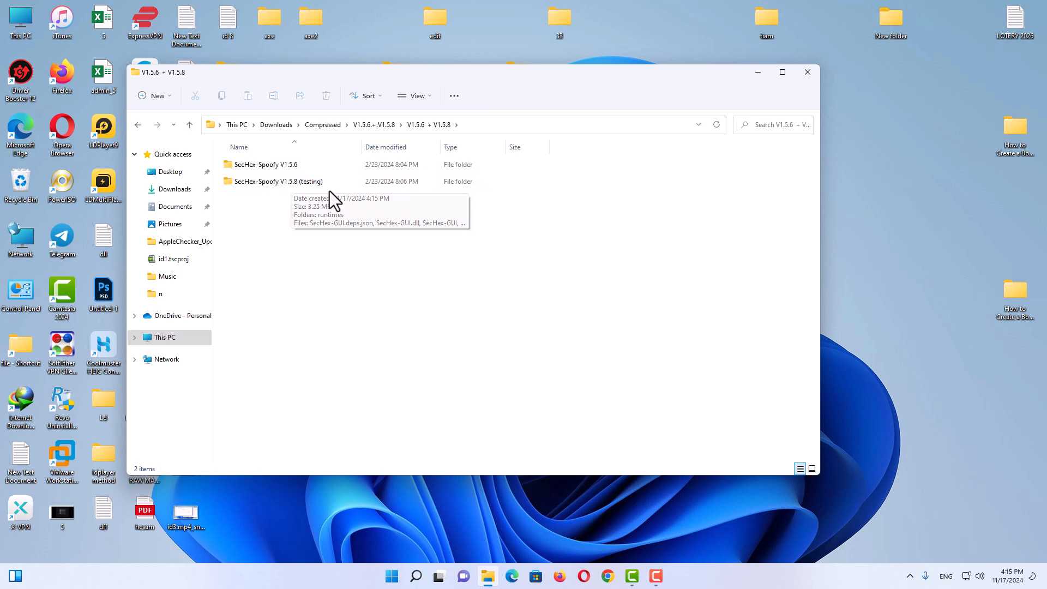
double_click(278, 181)
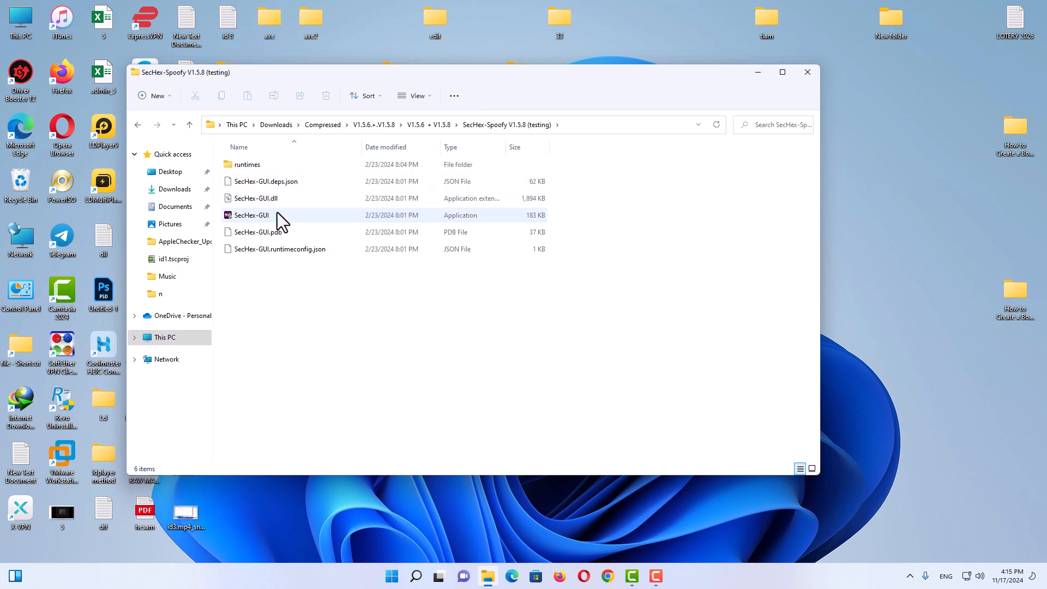
right_click(252, 215)
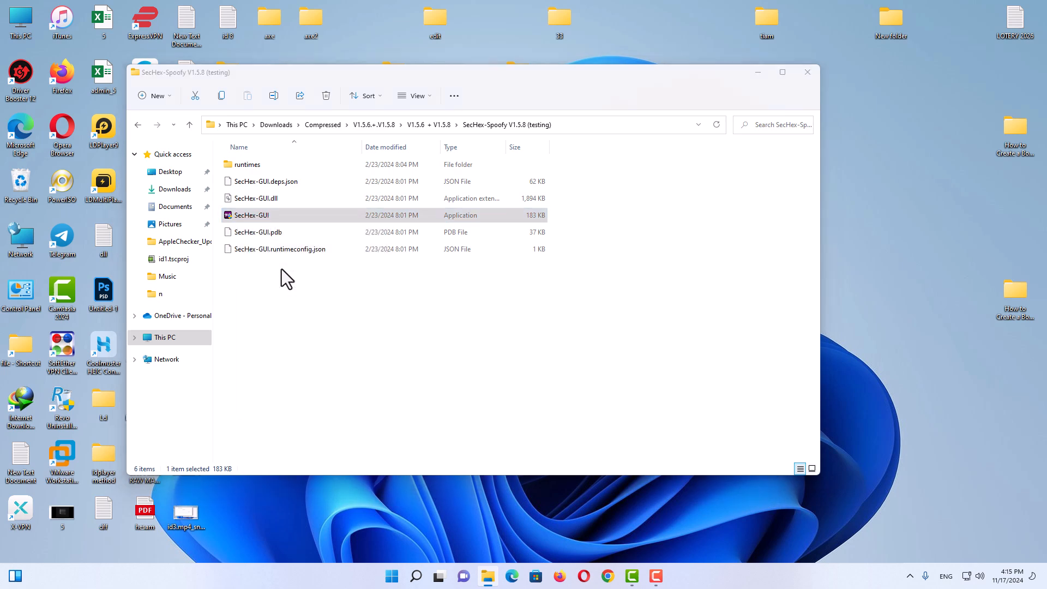
double_click(252, 214)
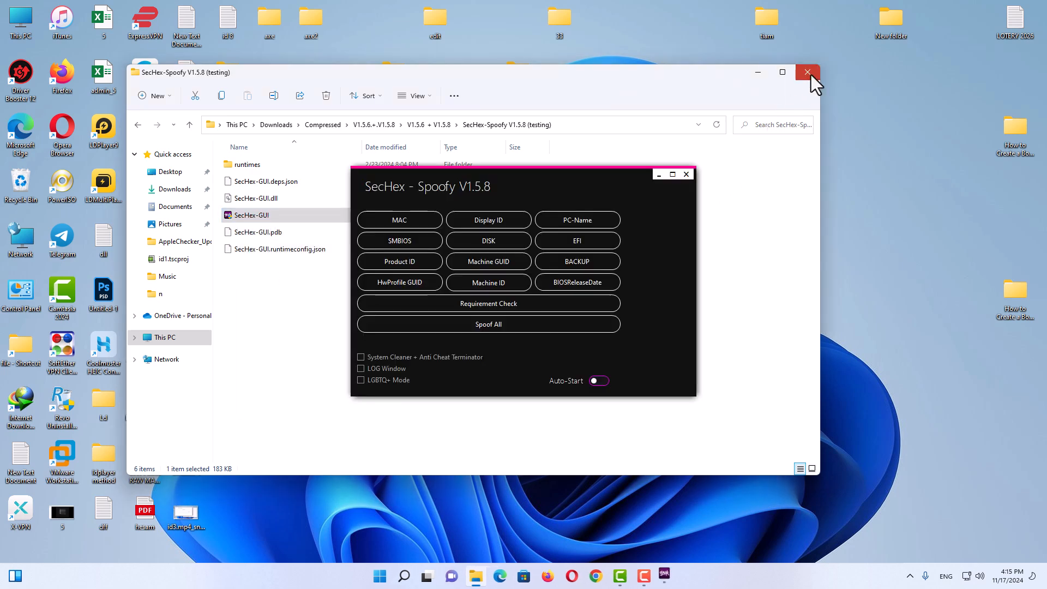
Close File Explorer, toggle SecHex-Spoofy Auto-Start, and close the spoofer
click(806, 72)
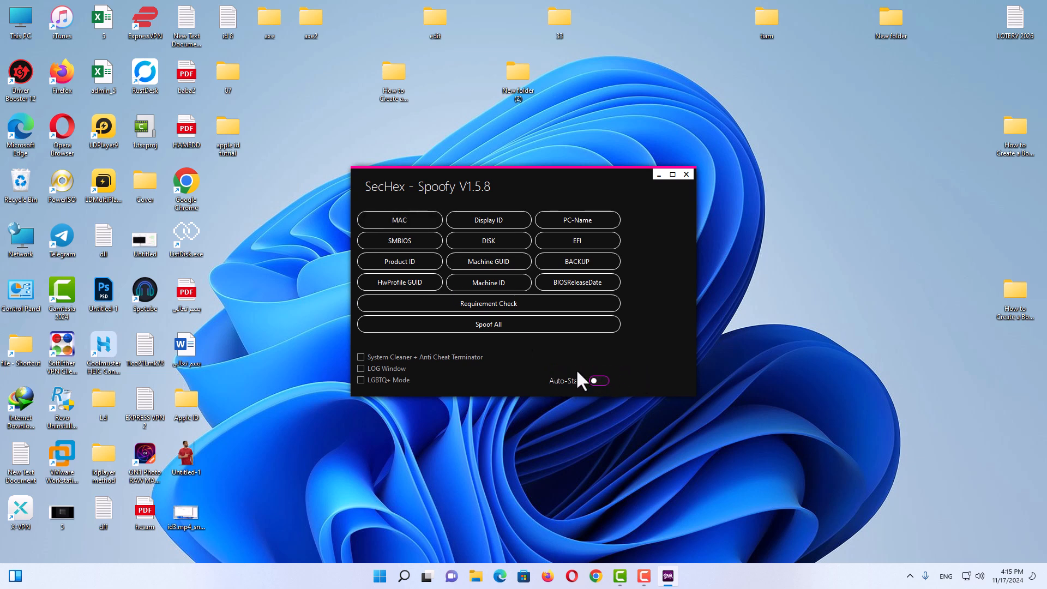
click(399, 219)
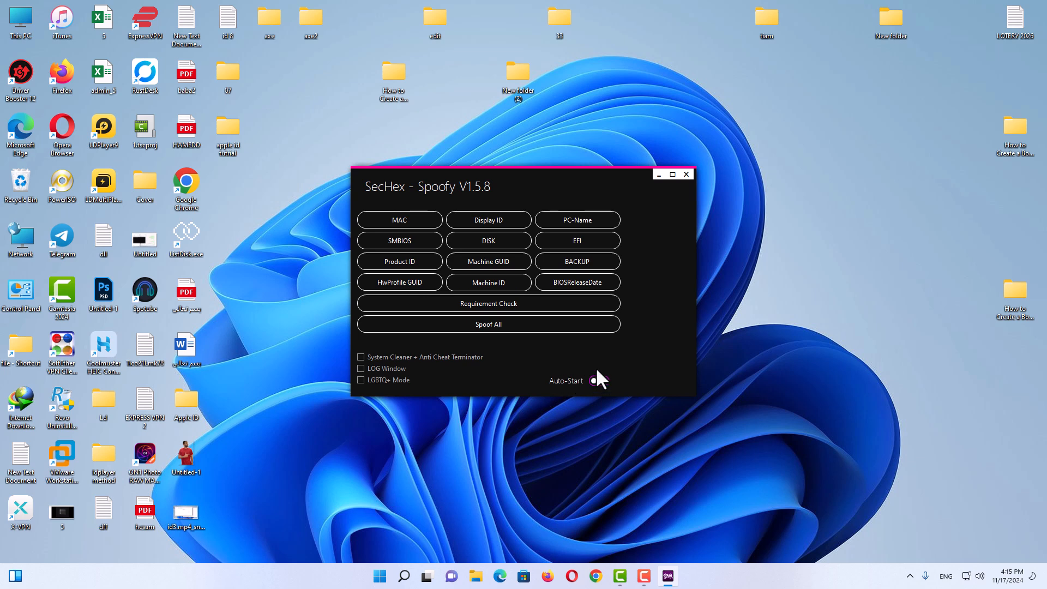
click(685, 175)
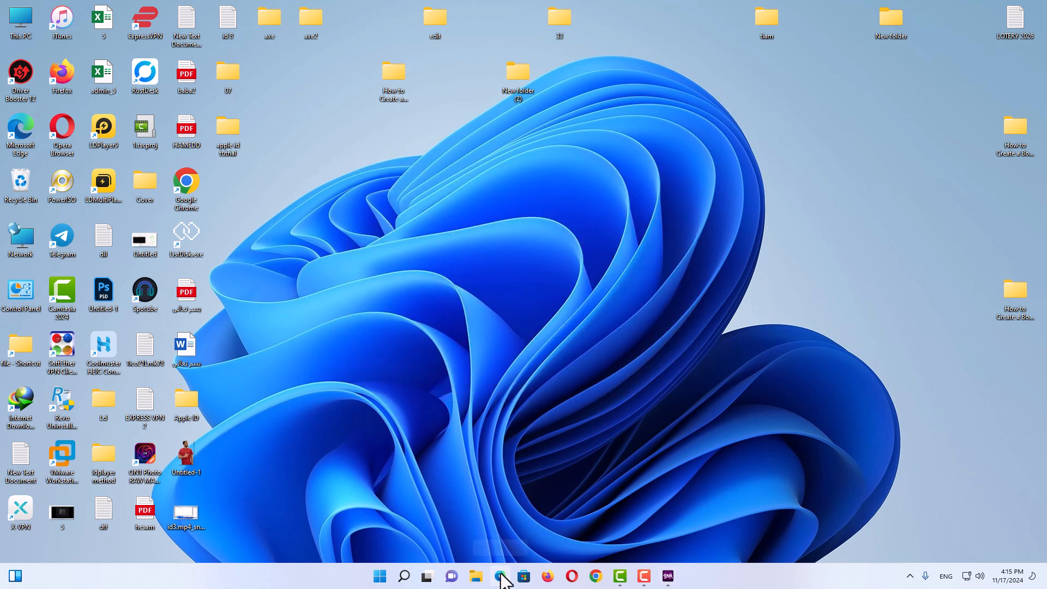
Search Gmail in Edge and start creating a Google account for personal use
click(499, 576)
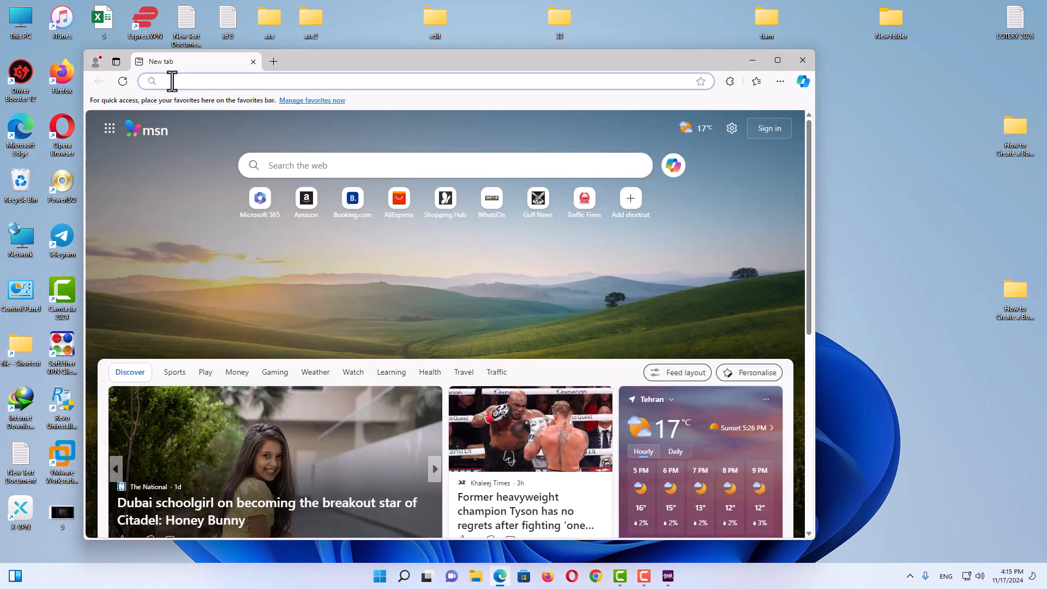
text(gmail)
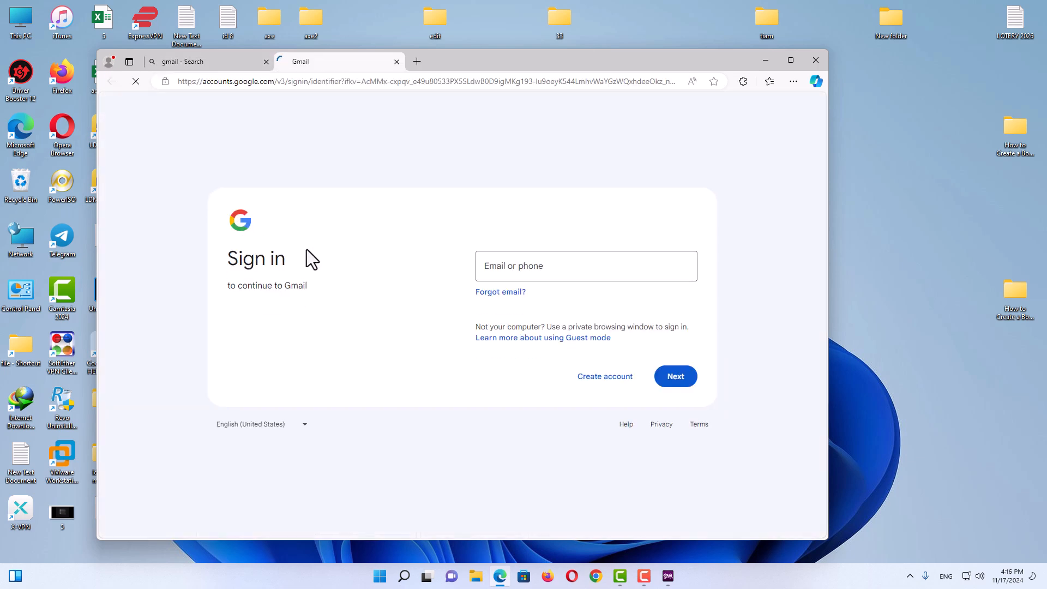
click(586, 266)
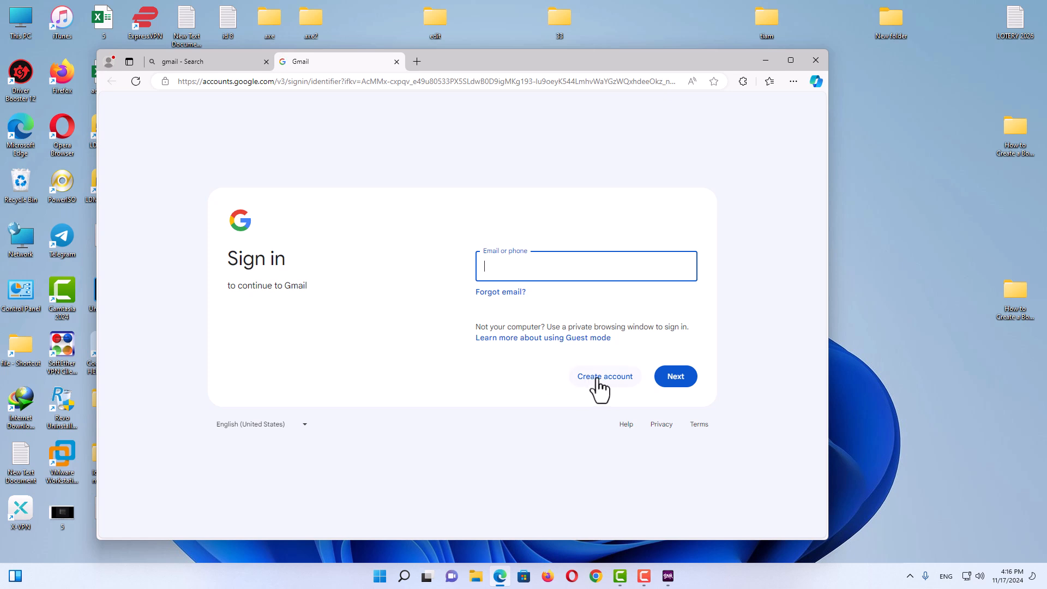
click(604, 376)
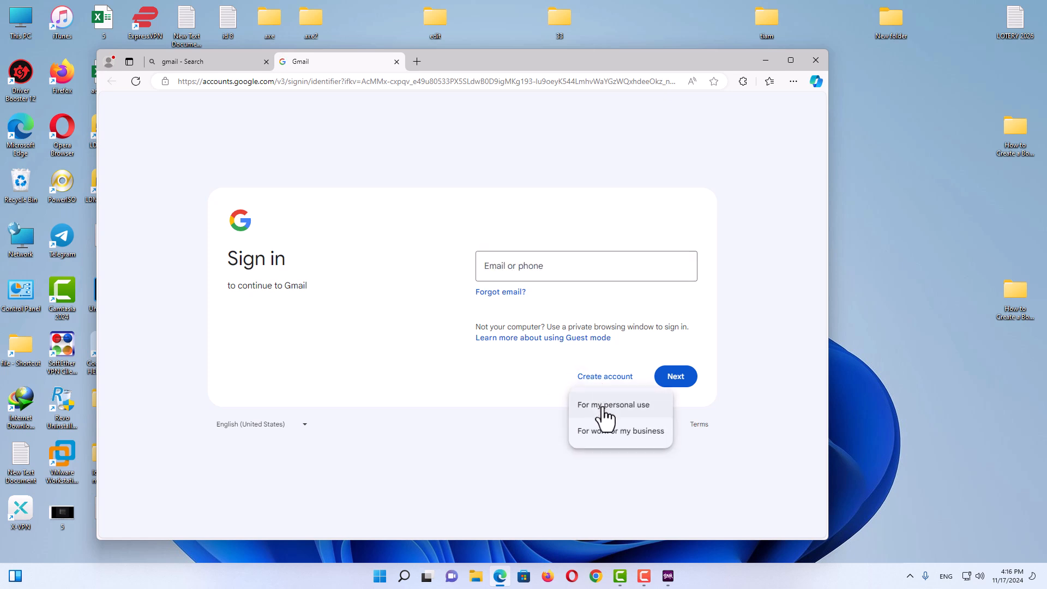
click(612, 405)
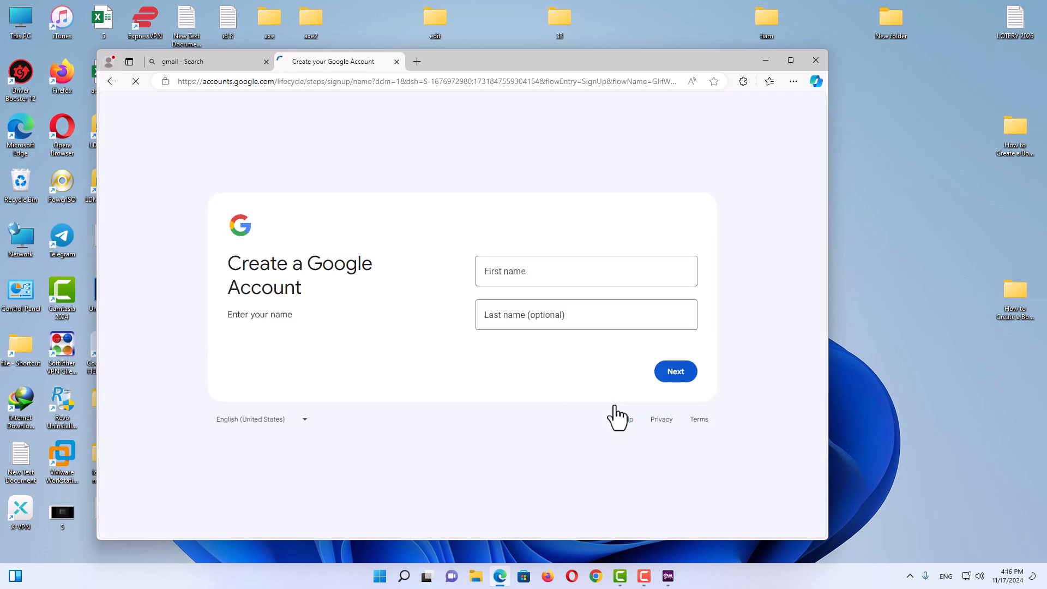
Enter the name 'par' 'hanjan' and continue to the birthday and gender page
click(586, 271)
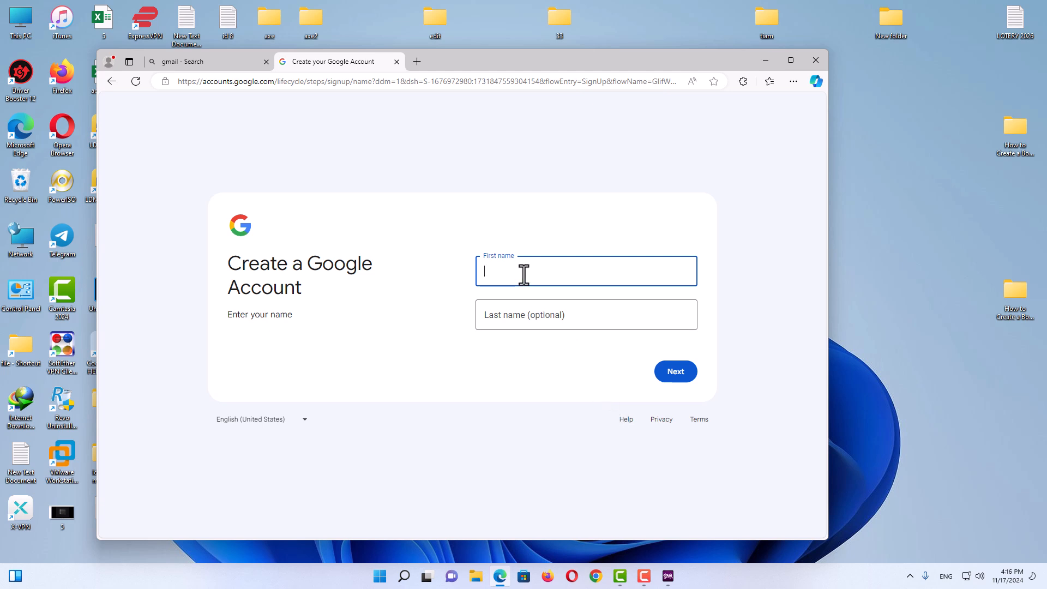
text(parisa)
click(587, 314)
text(k)
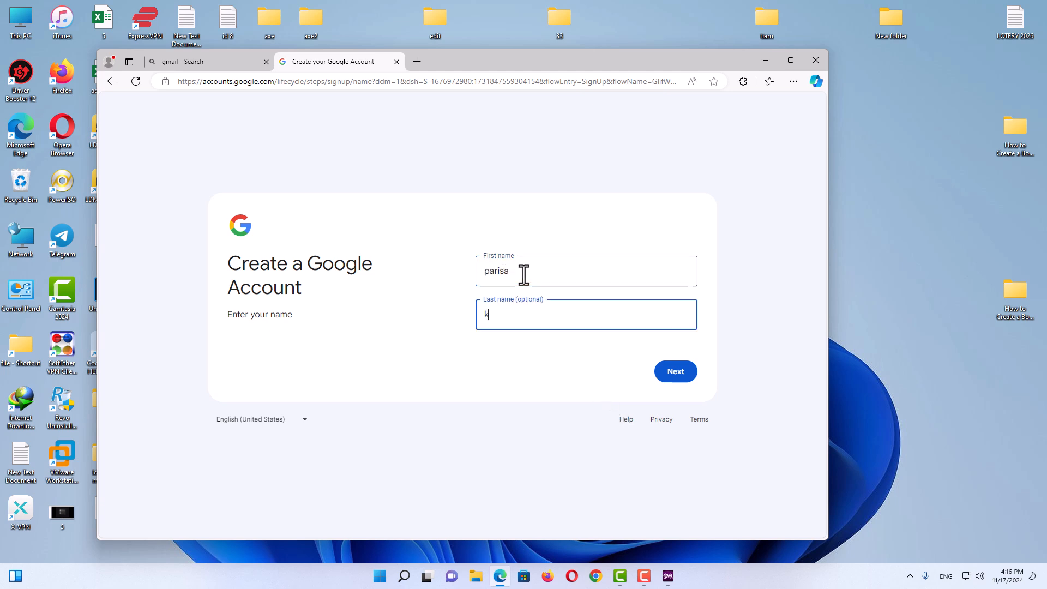
text(hanjani)
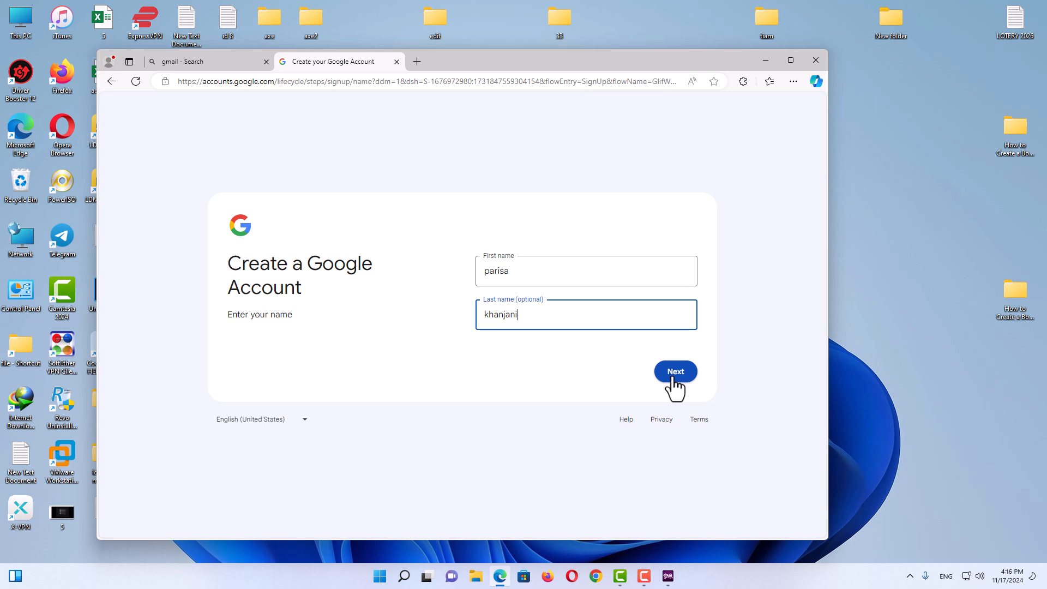
click(675, 372)
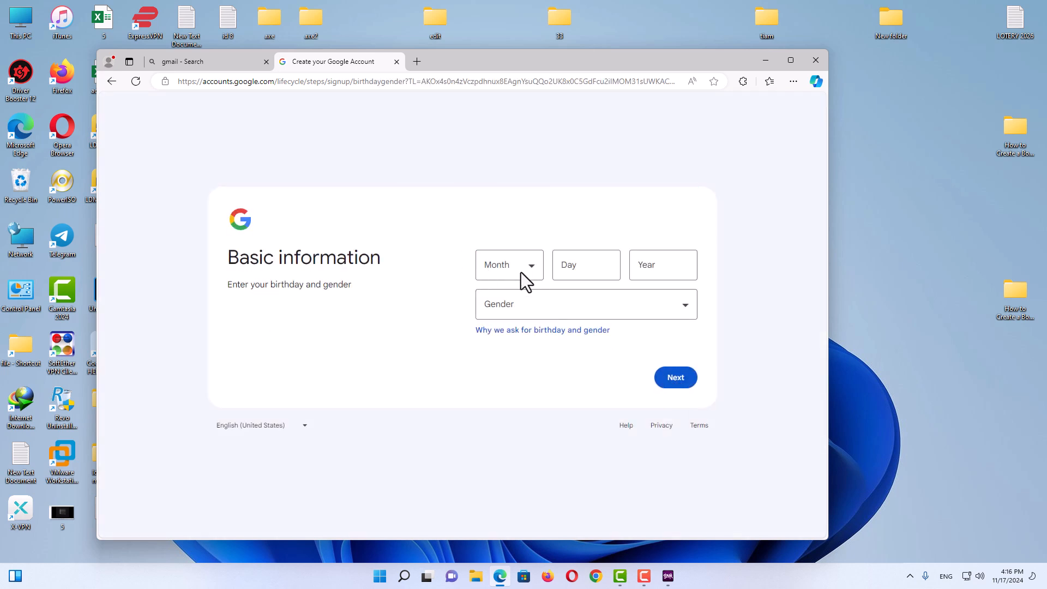
Submit birthday January 01, 2001 and gender Female
click(586, 264)
text(01)
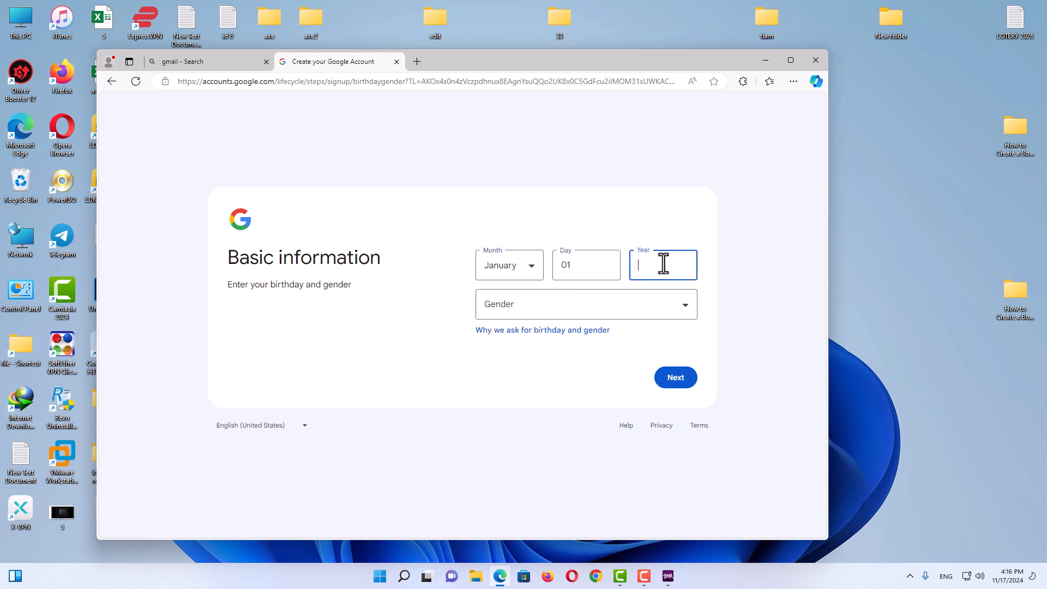
click(586, 304)
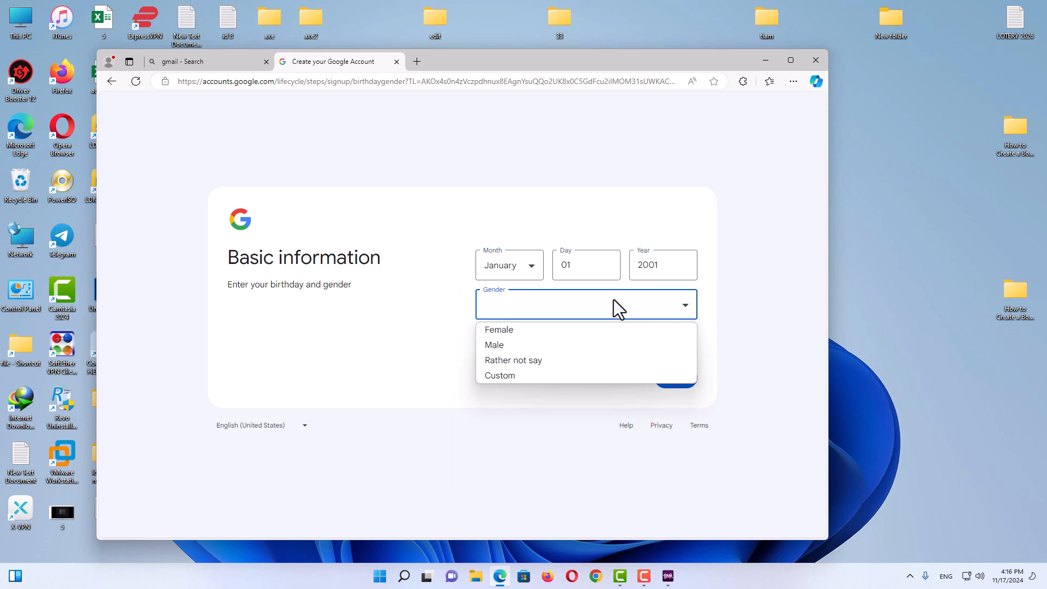
click(499, 330)
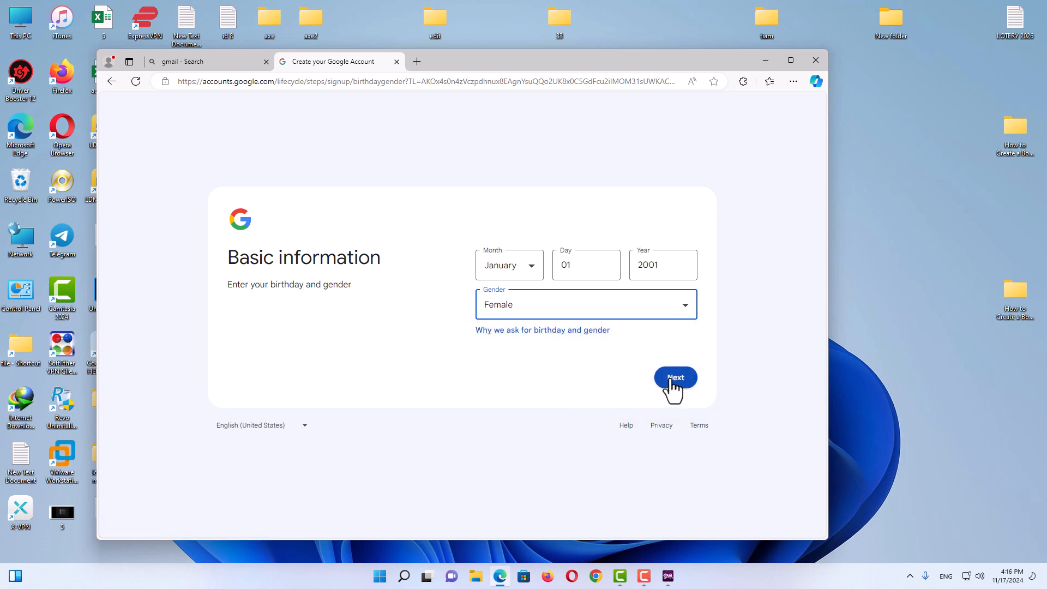
click(675, 378)
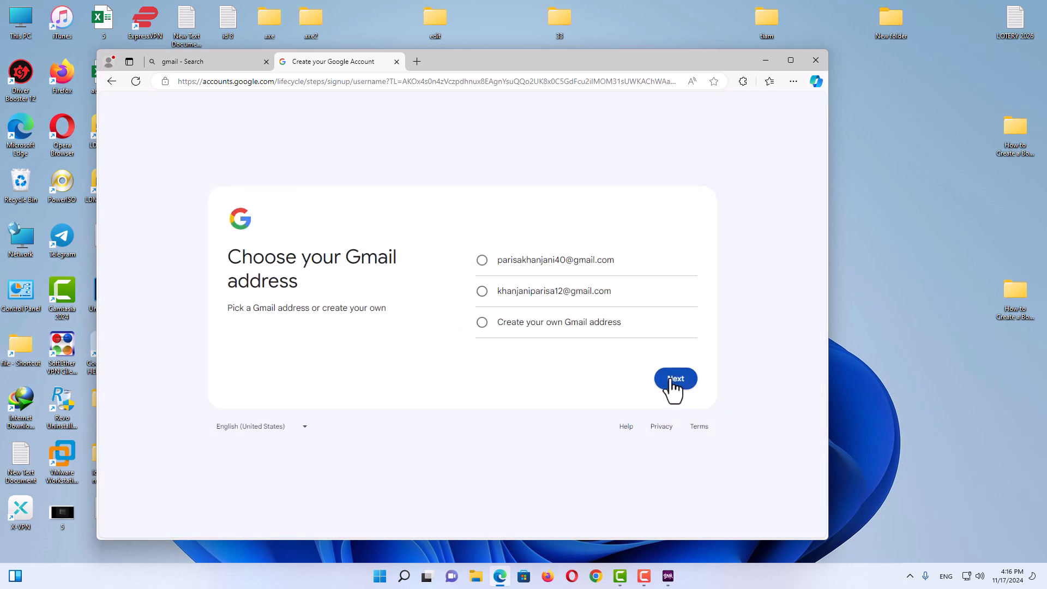
mouse_move(500, 270)
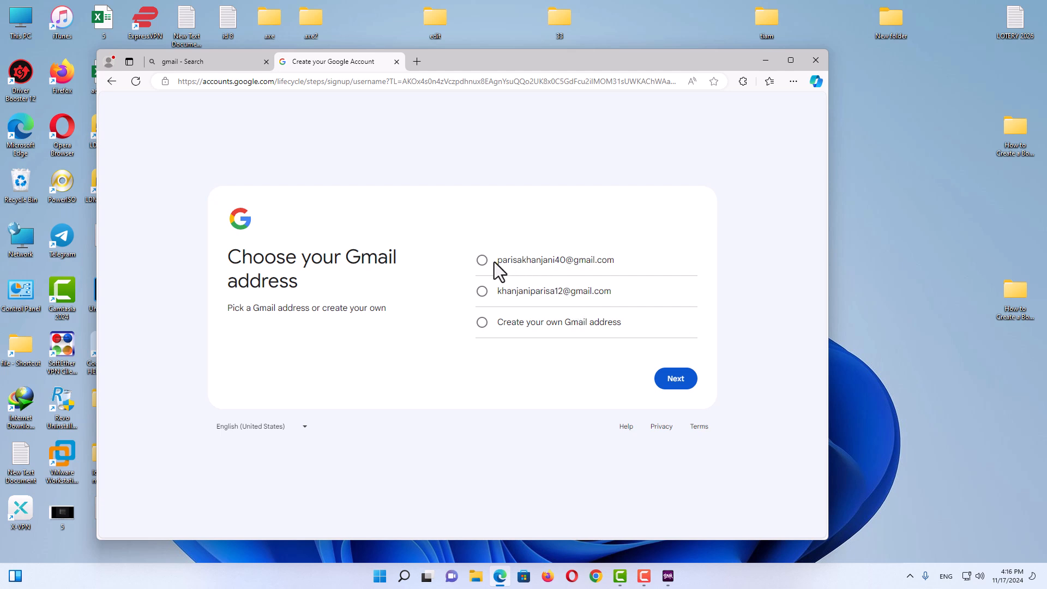
click(482, 260)
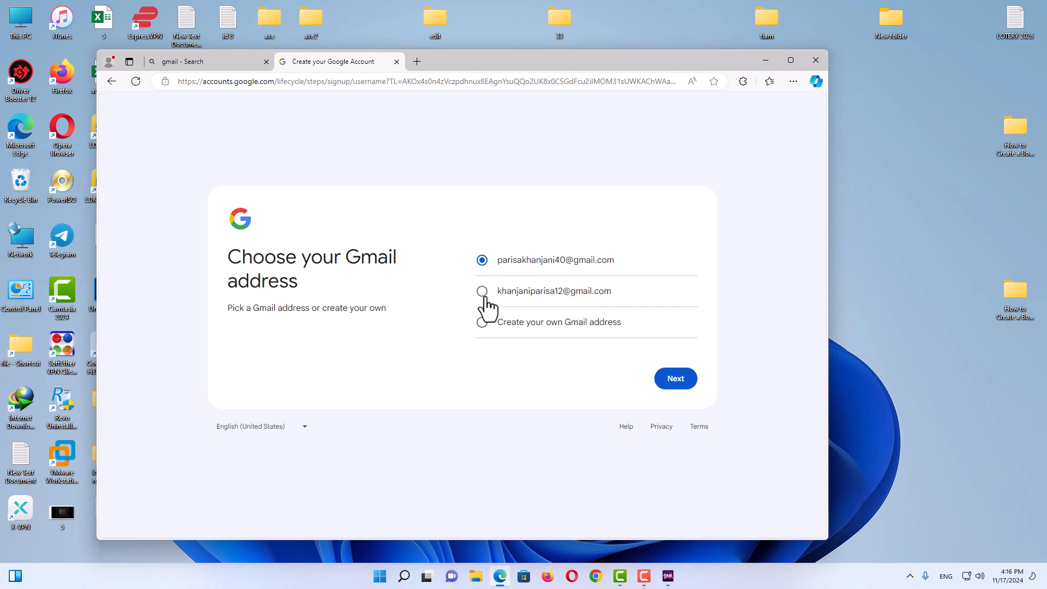
click(482, 291)
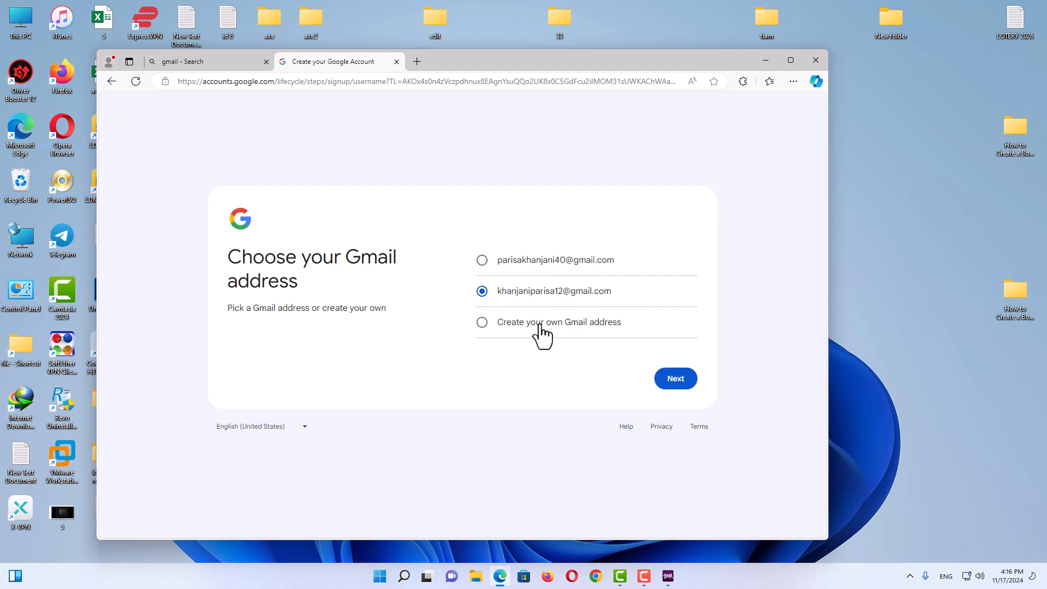
click(482, 321)
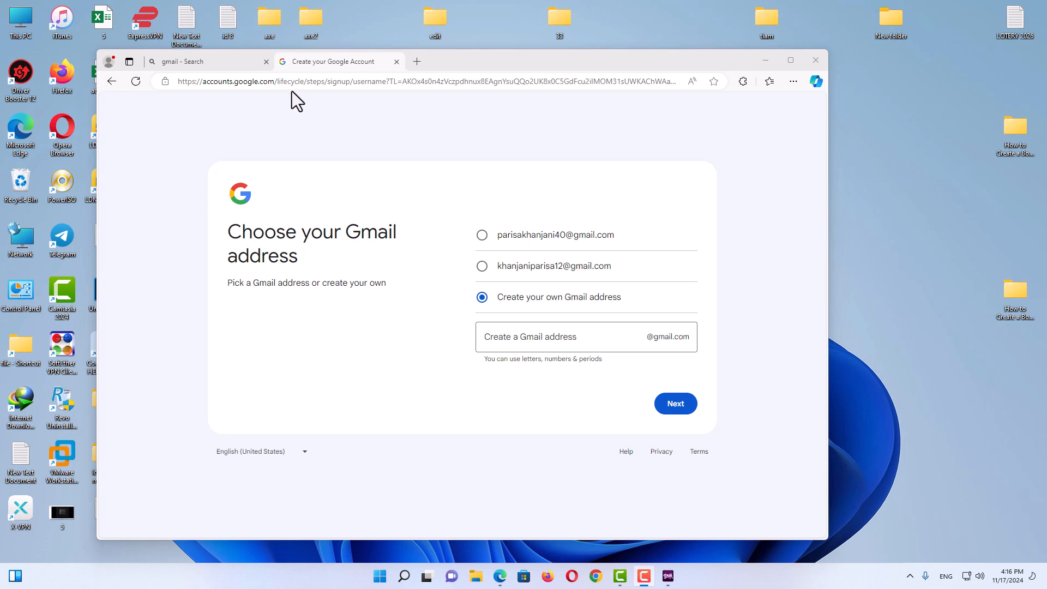
click(586, 336)
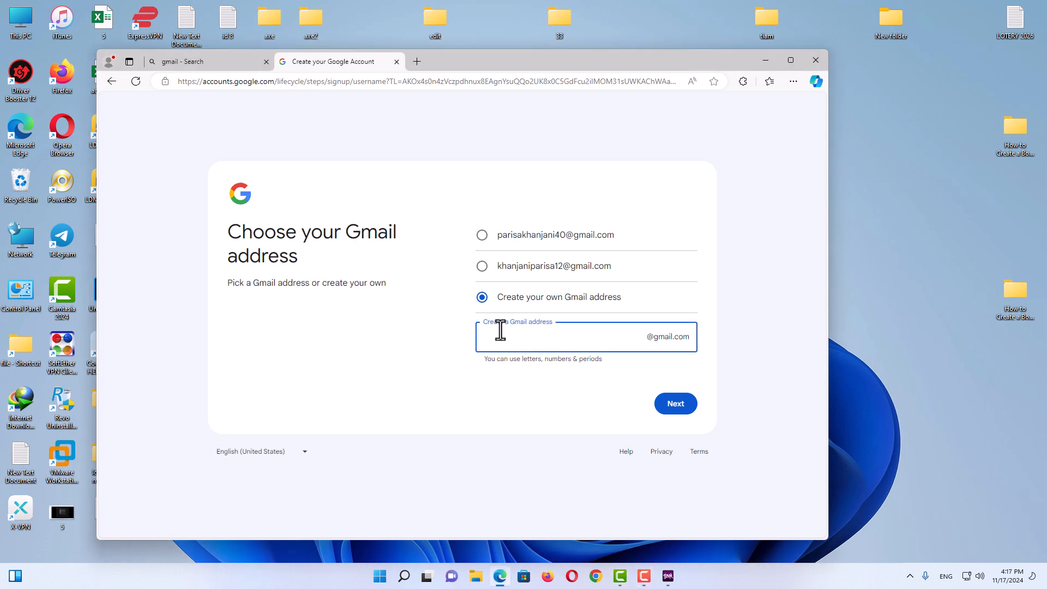
text(parisak)
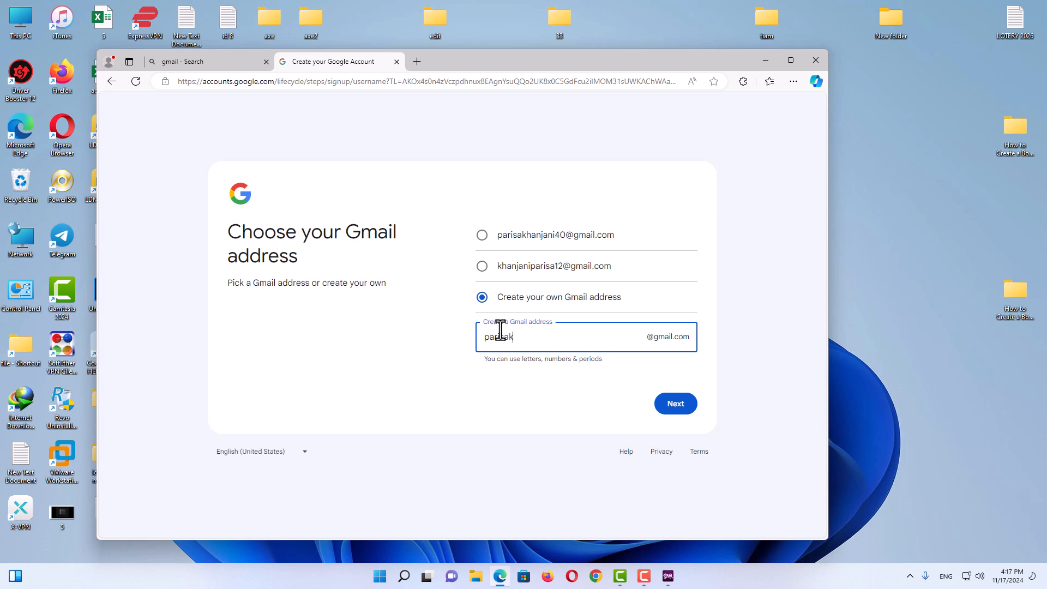
text(hanjani)
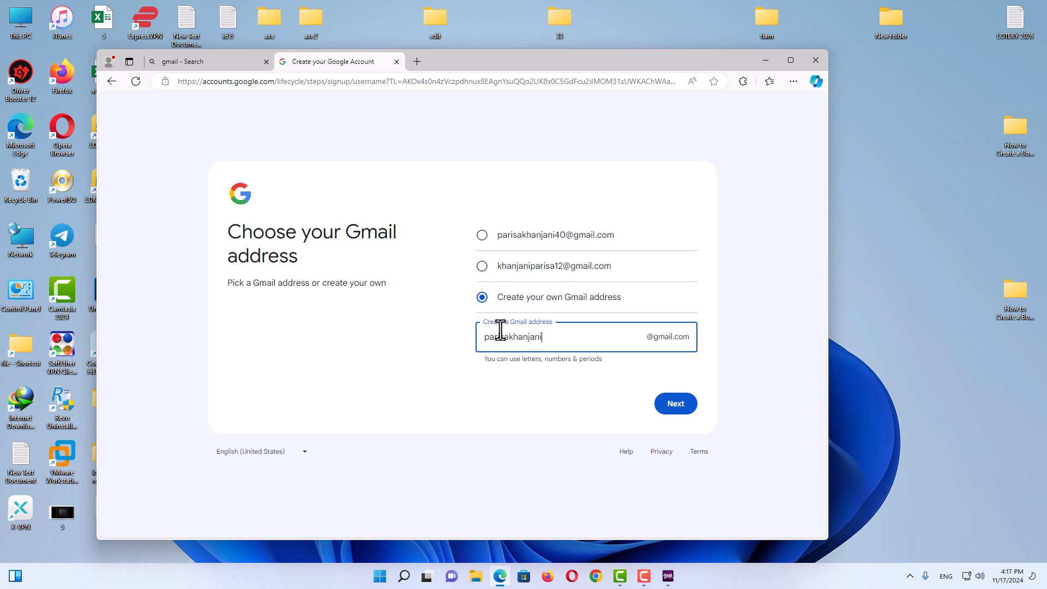
text(1996)
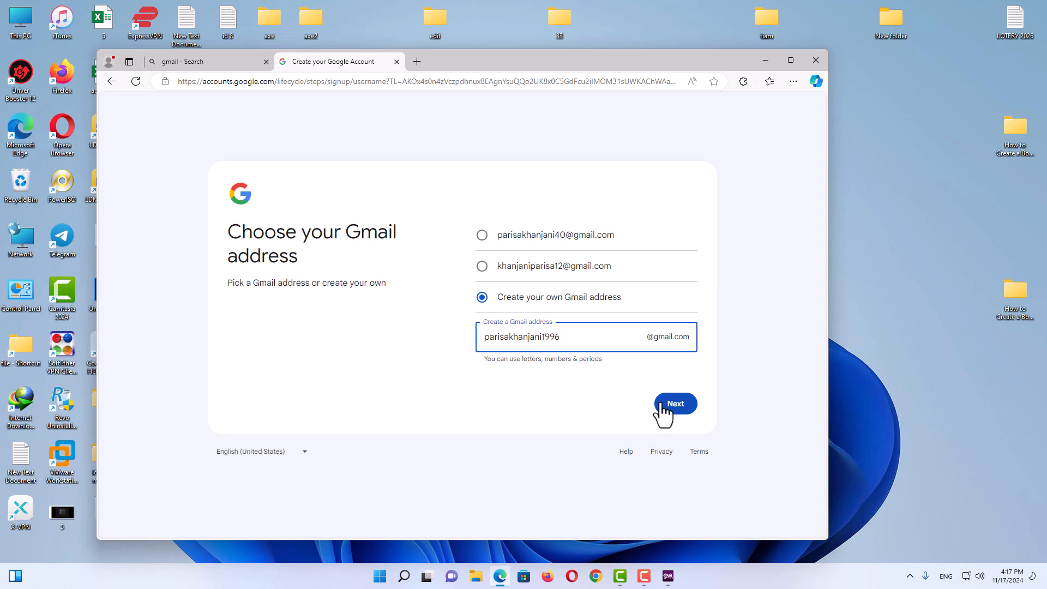
click(674, 404)
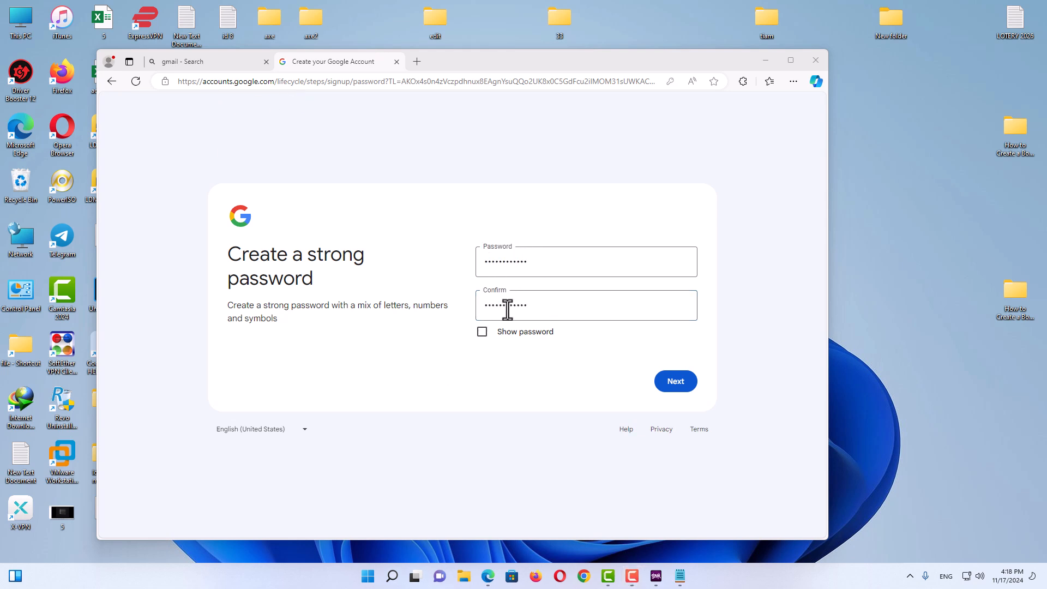
Submit the password, decline saving it in Edge, and skip the recovery email
click(675, 381)
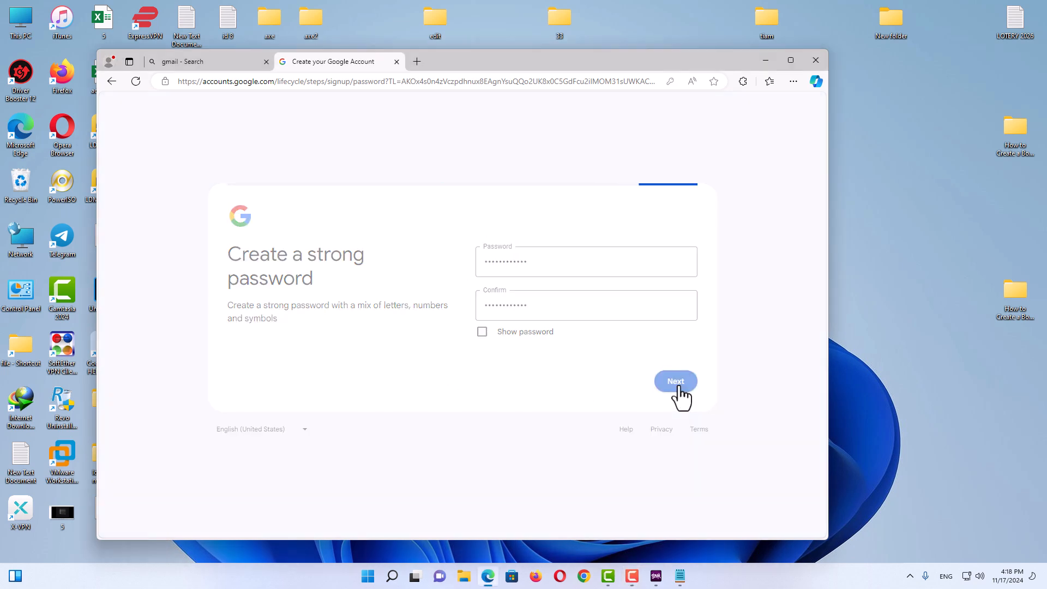
click(675, 382)
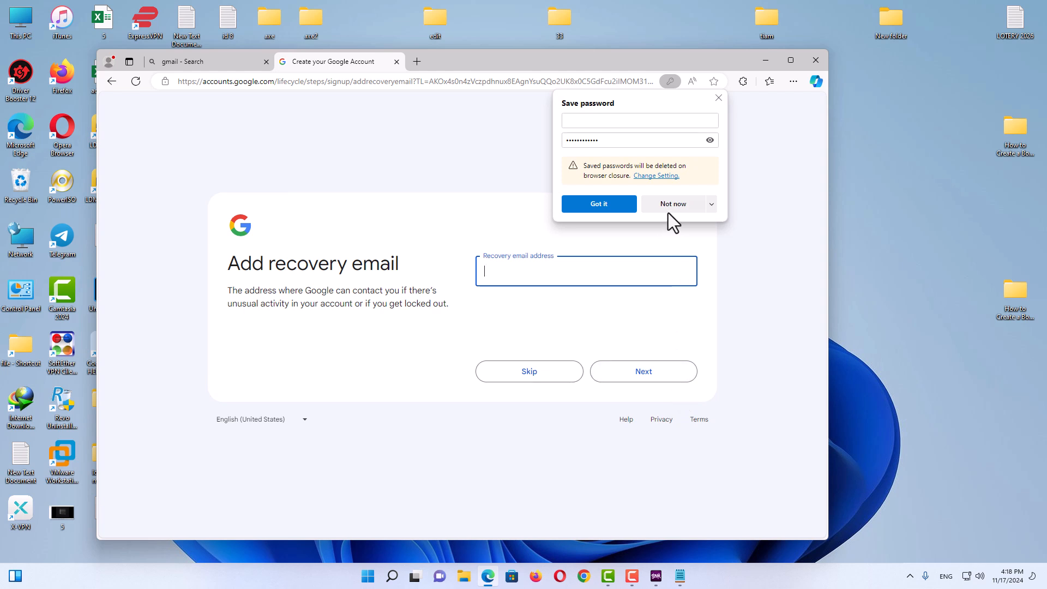
click(673, 203)
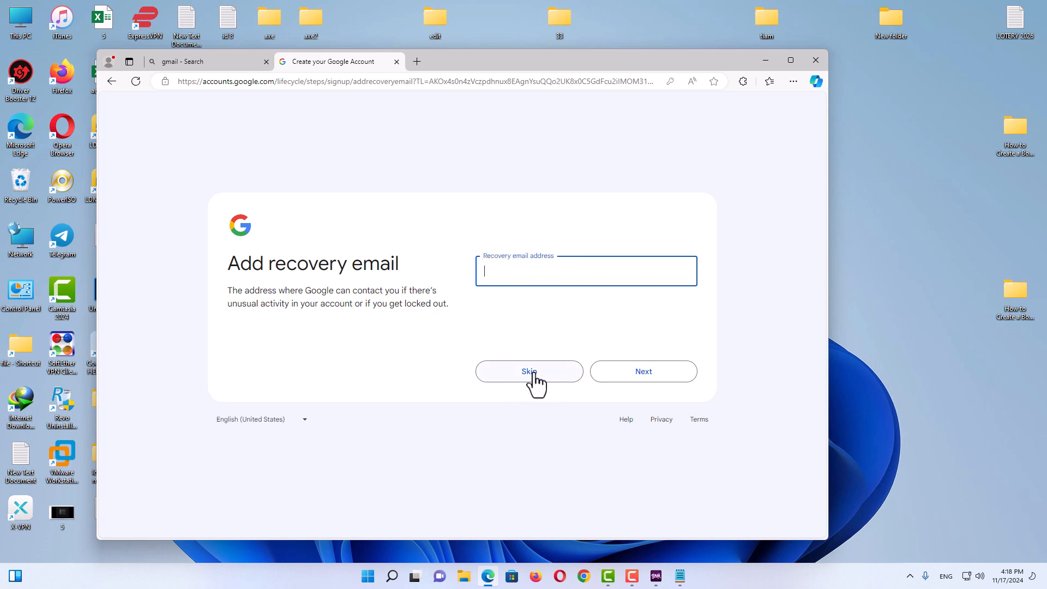
click(529, 371)
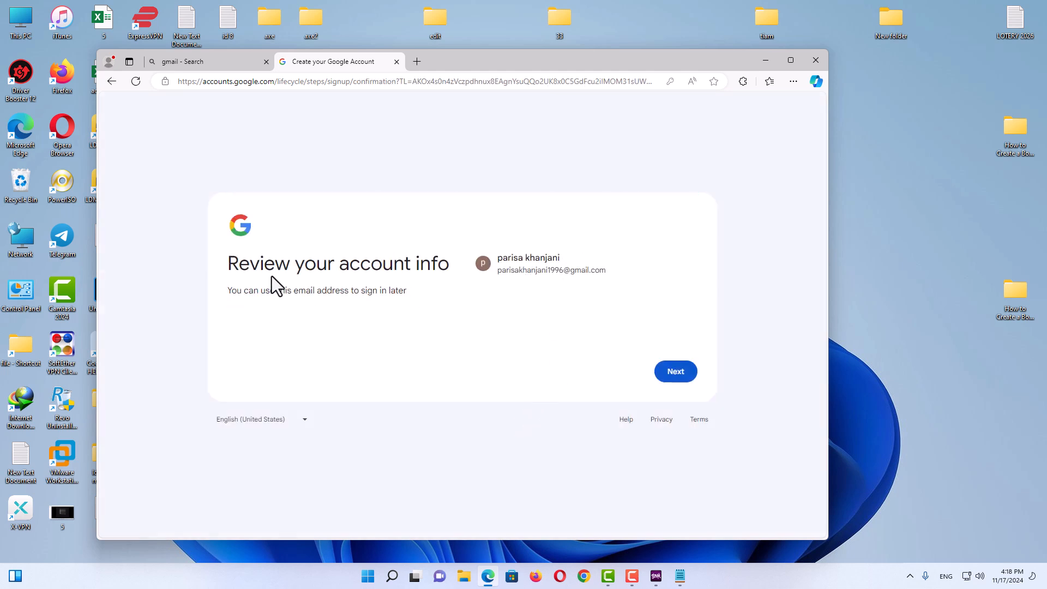
Confirm the account info, scroll through Privacy and Terms, and agree
click(675, 371)
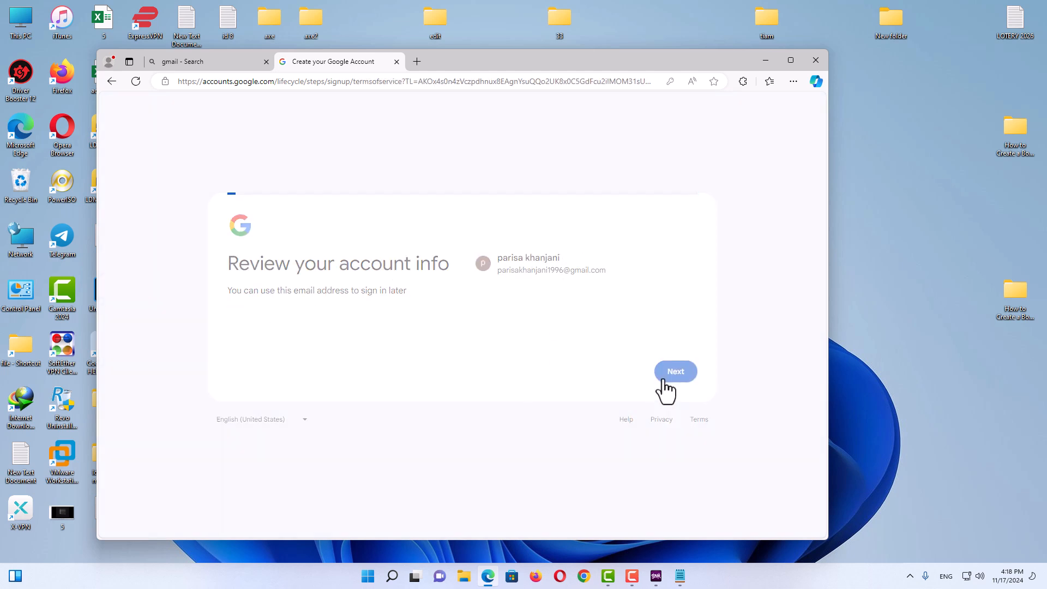
click(675, 372)
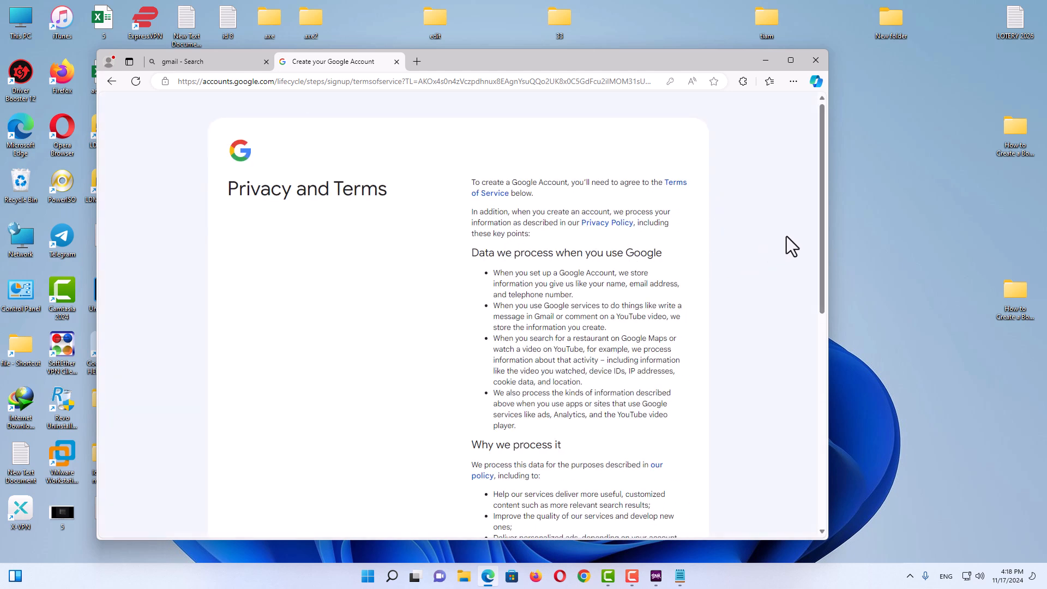
scroll(down, 3)
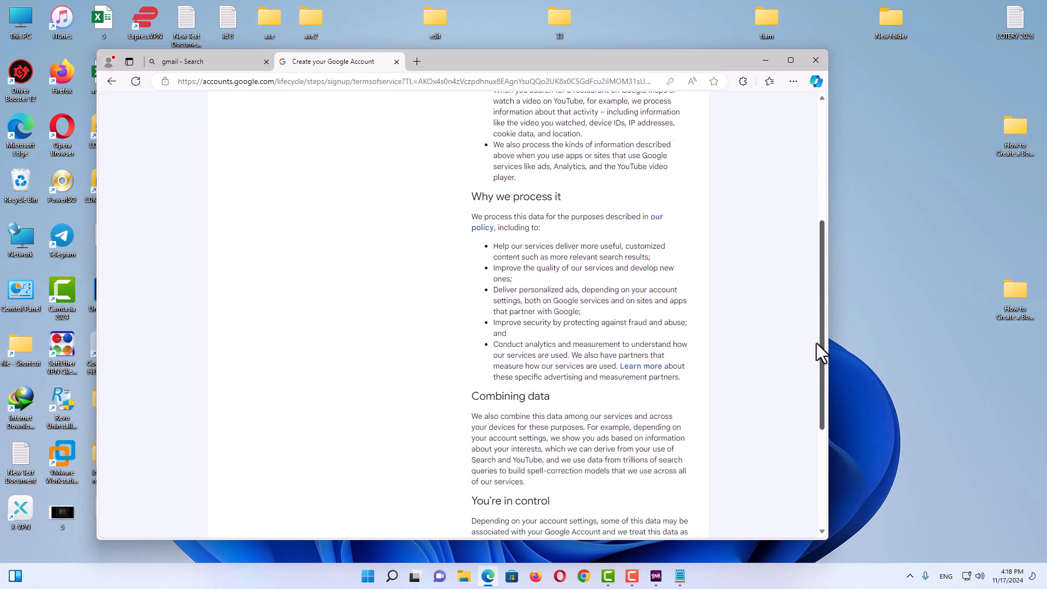
scroll(down, 3)
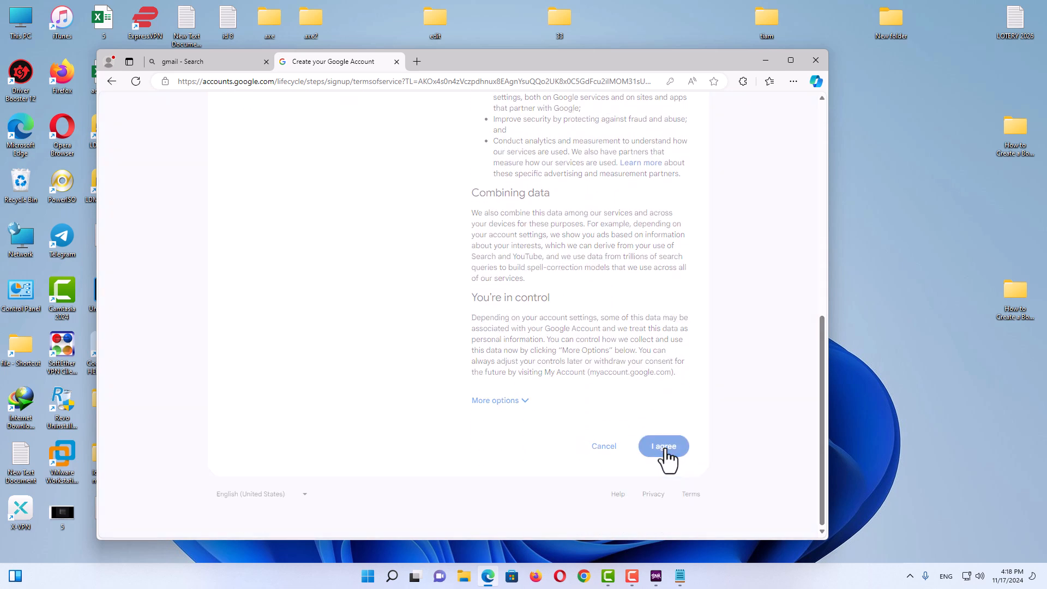
click(663, 446)
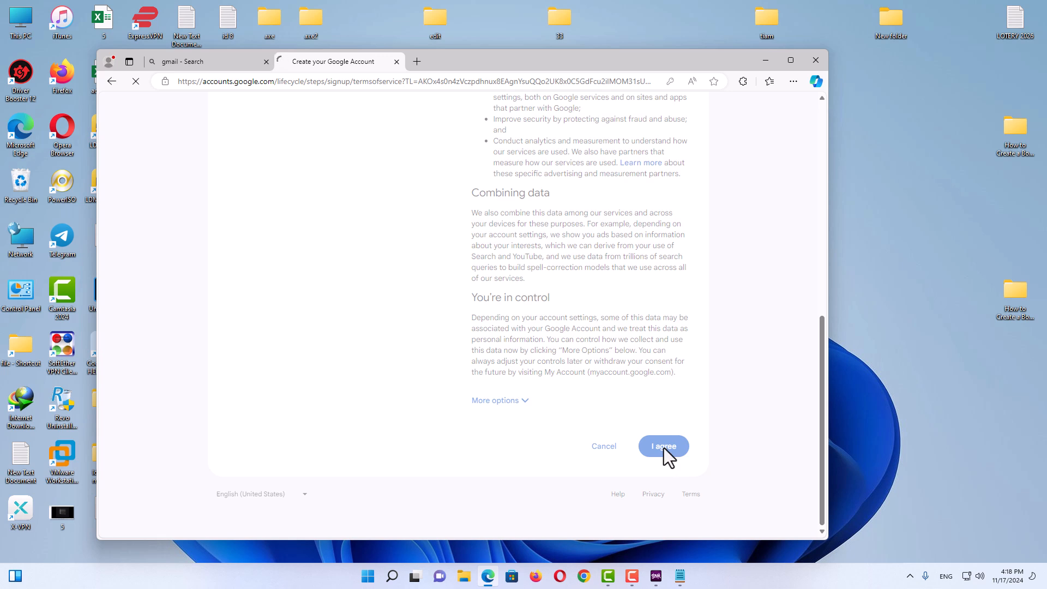
click(663, 445)
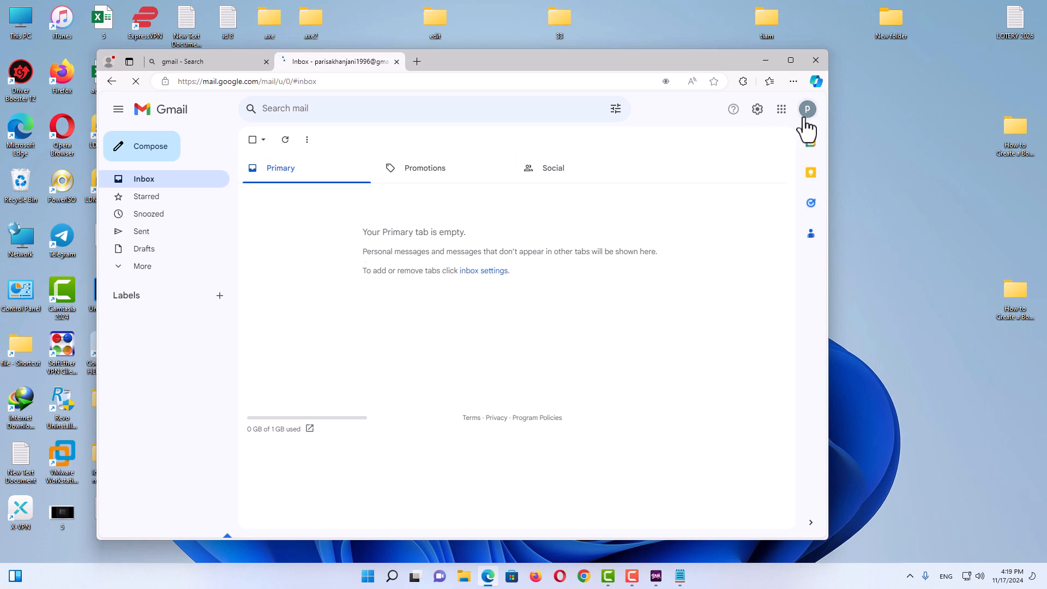
Check the signed-in account via the Gmail profile avatar
click(807, 109)
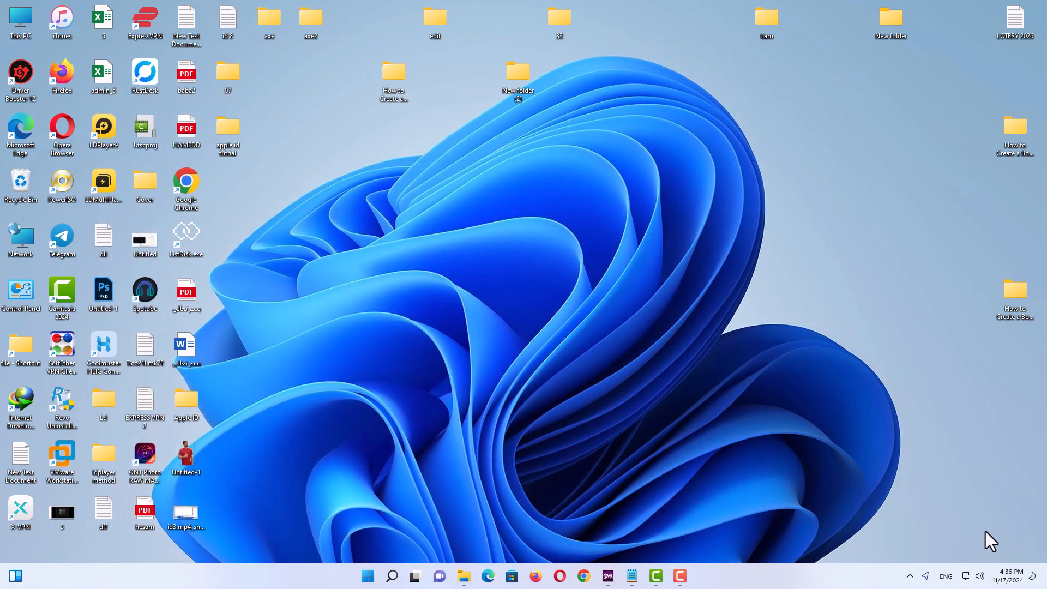
Connect ExpressVPN to the USA - Salt Lake City location
click(910, 576)
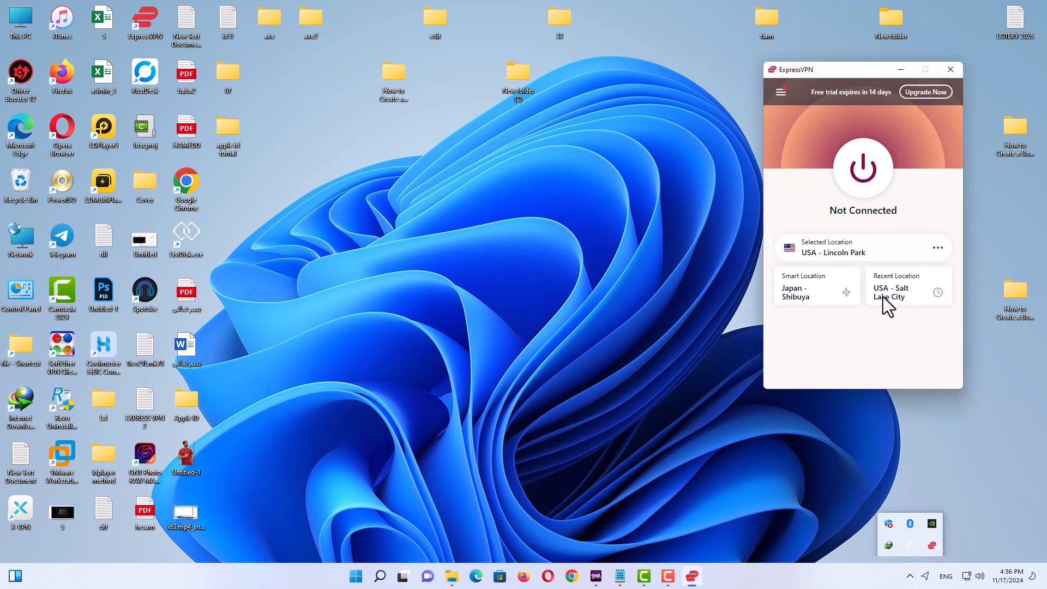
click(862, 168)
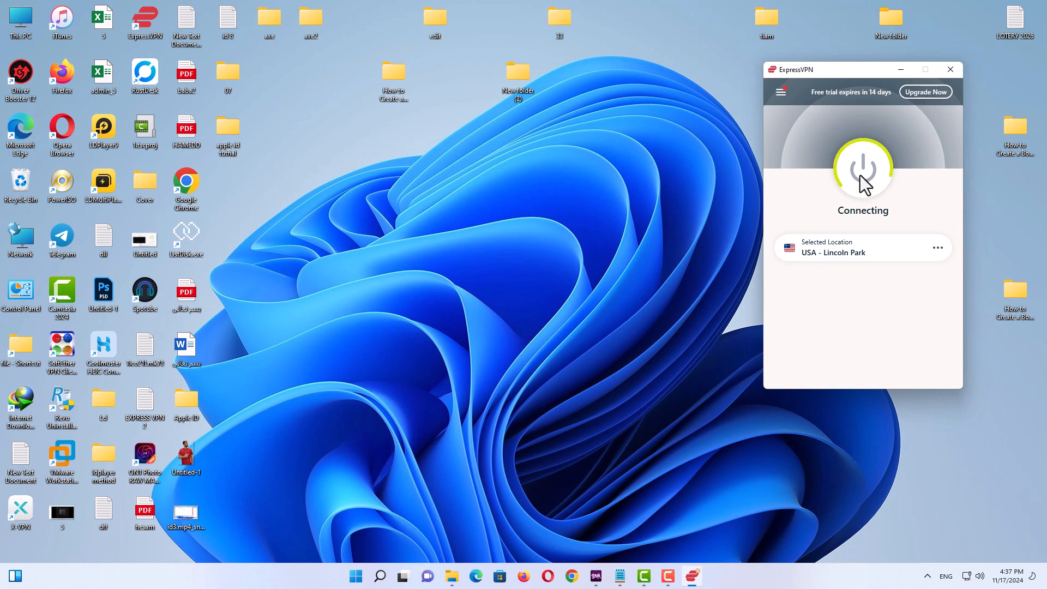
click(862, 169)
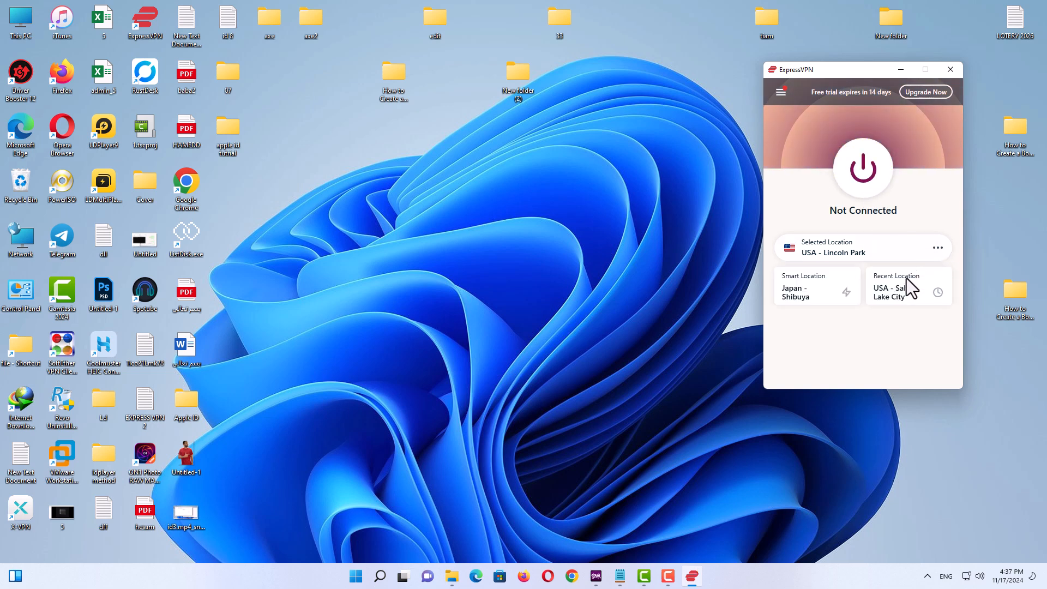
click(899, 288)
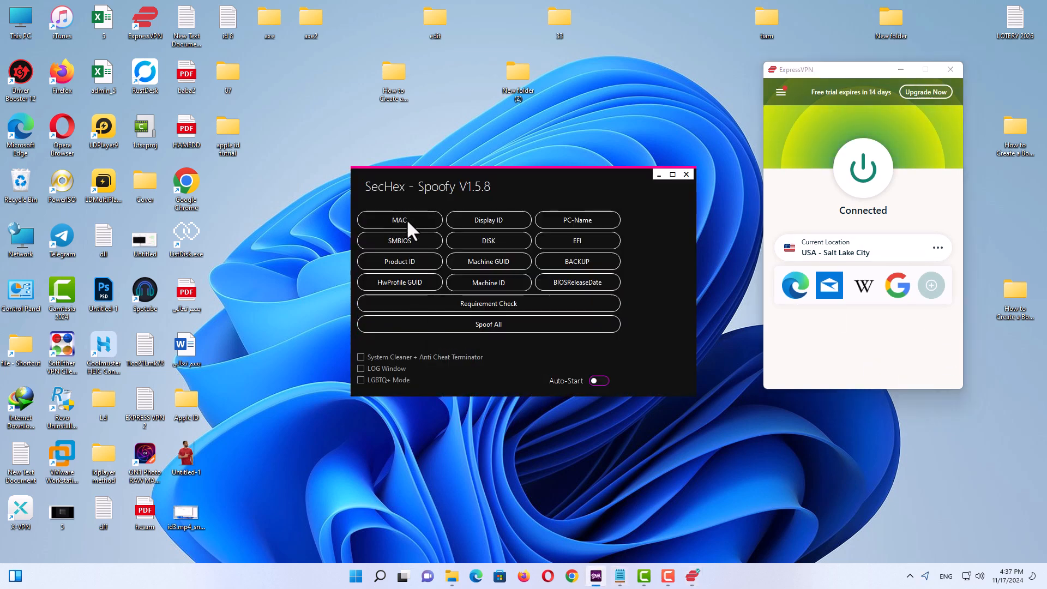
mouse_move(568, 378)
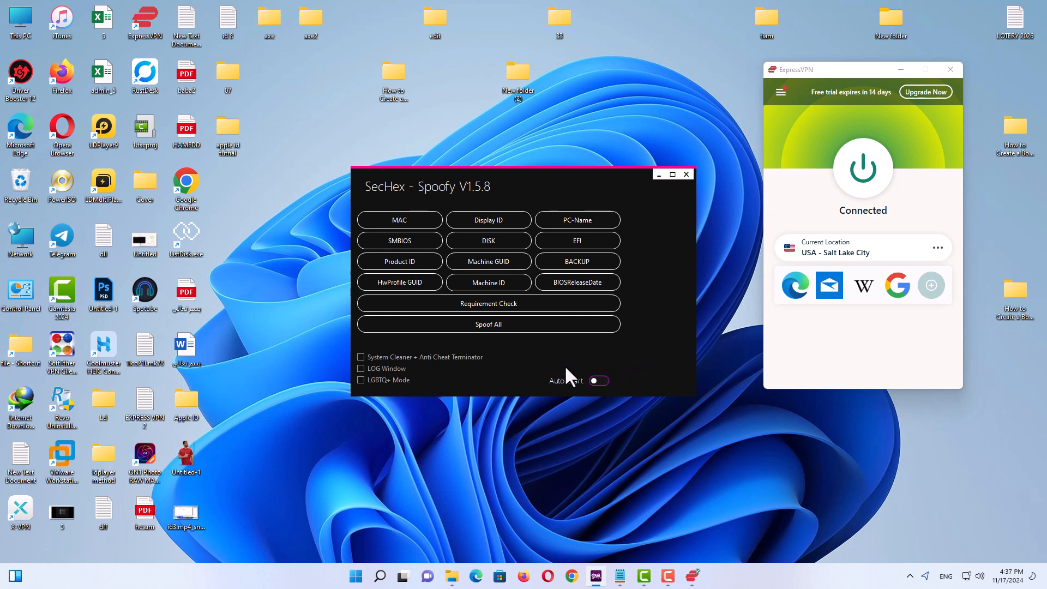
Spoof the MAC address in SecHex-Spoofy V1.5.8
click(399, 220)
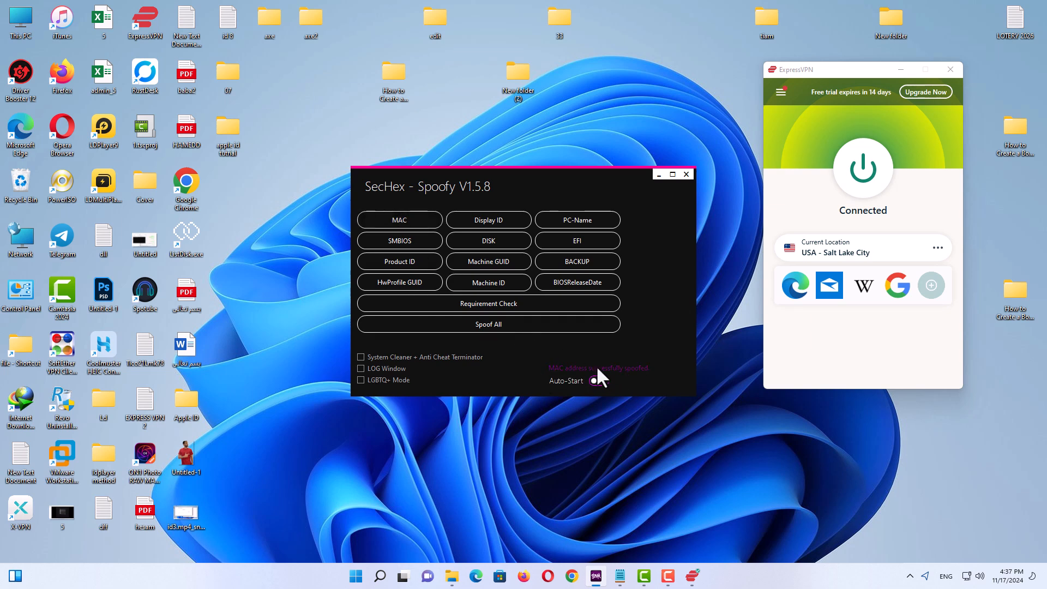
click(686, 174)
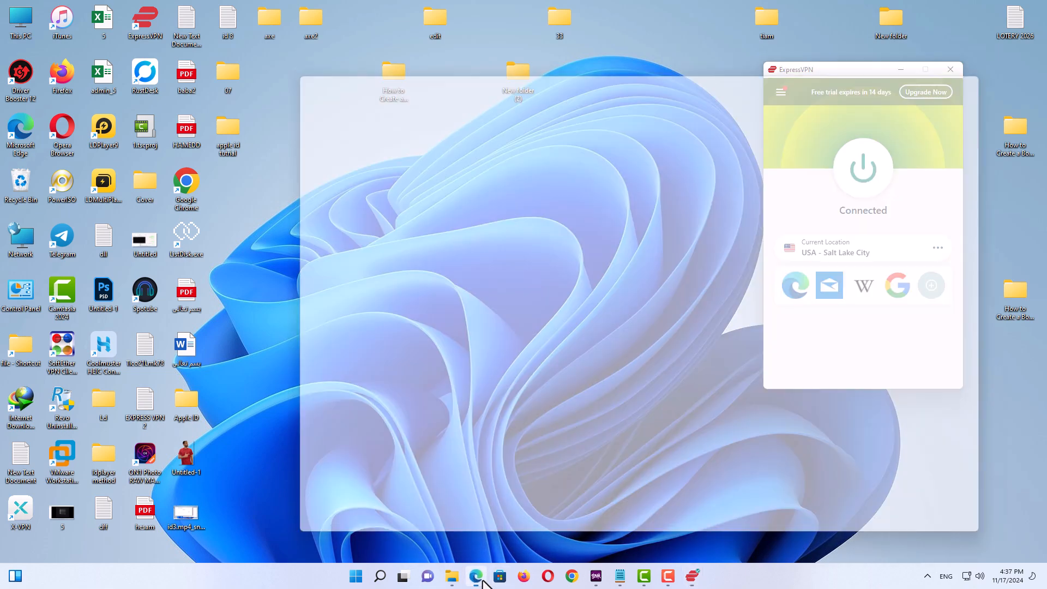
Clear Edge's all-time browsing data, cookies and cache from Privacy settings
click(476, 576)
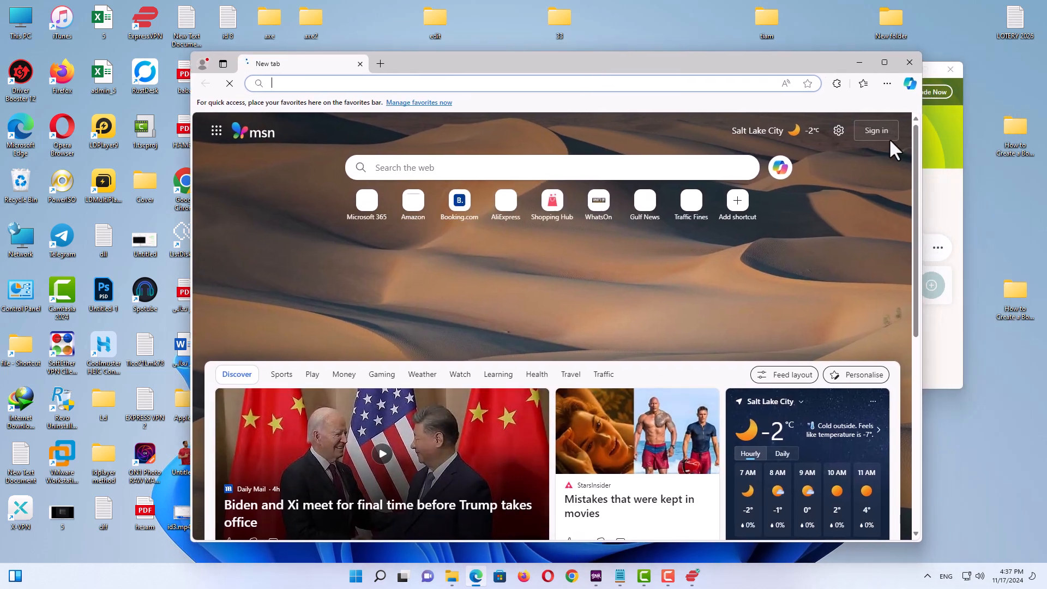
click(888, 83)
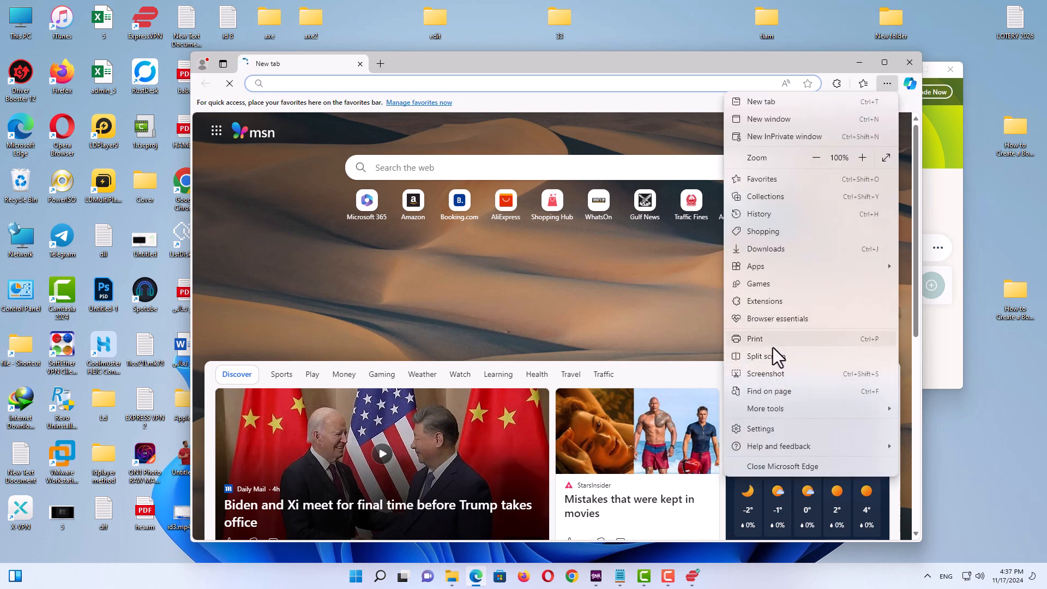
click(761, 428)
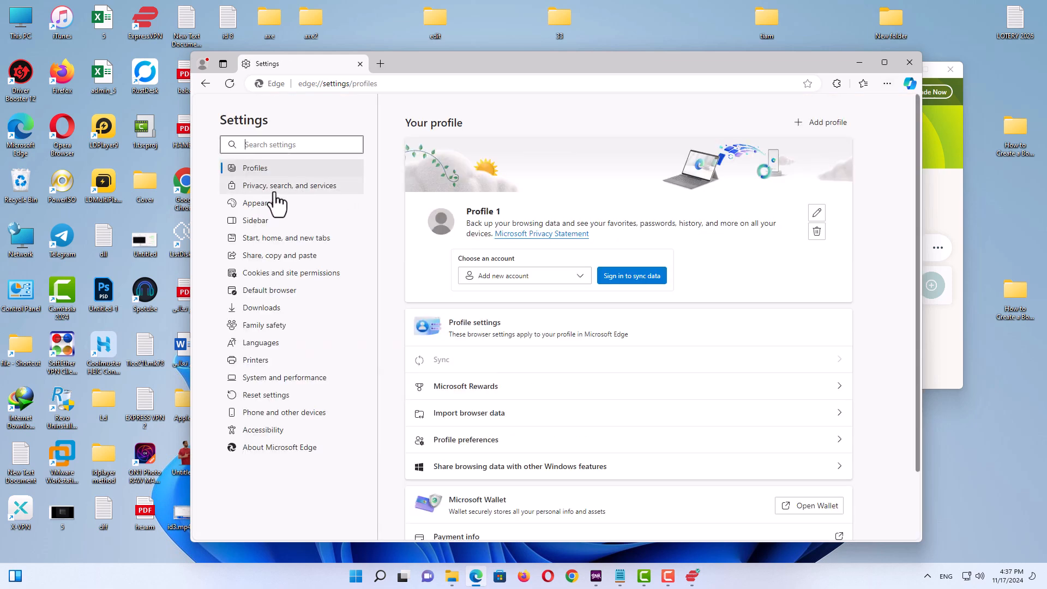
click(288, 185)
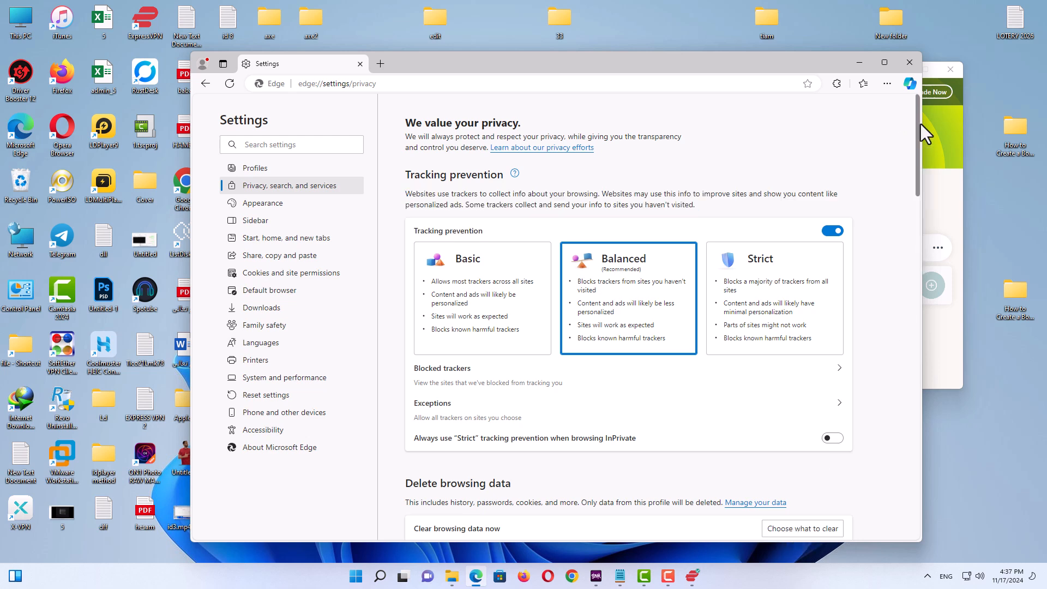
click(803, 529)
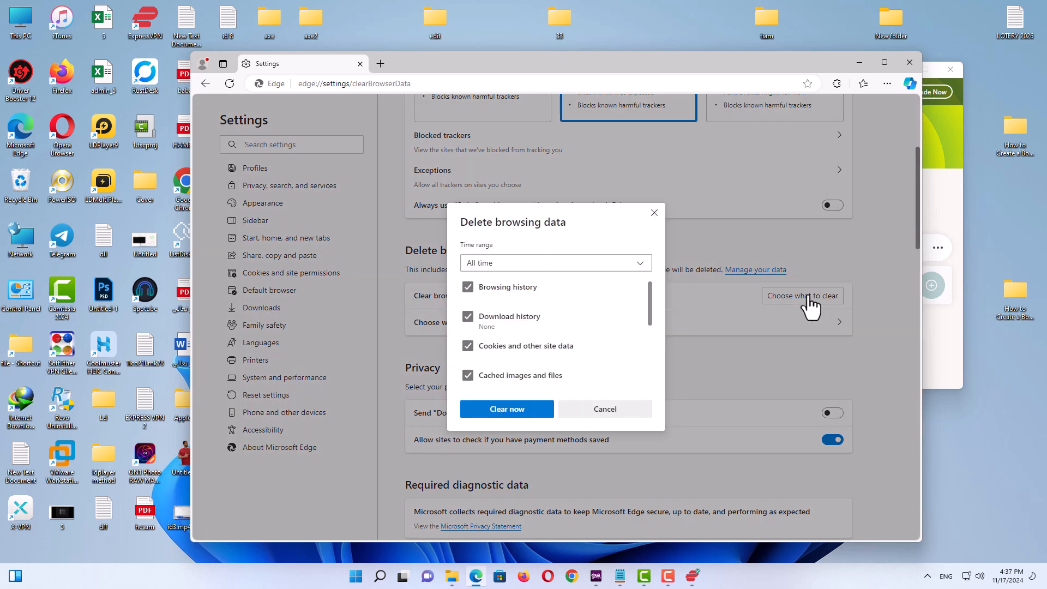
click(555, 263)
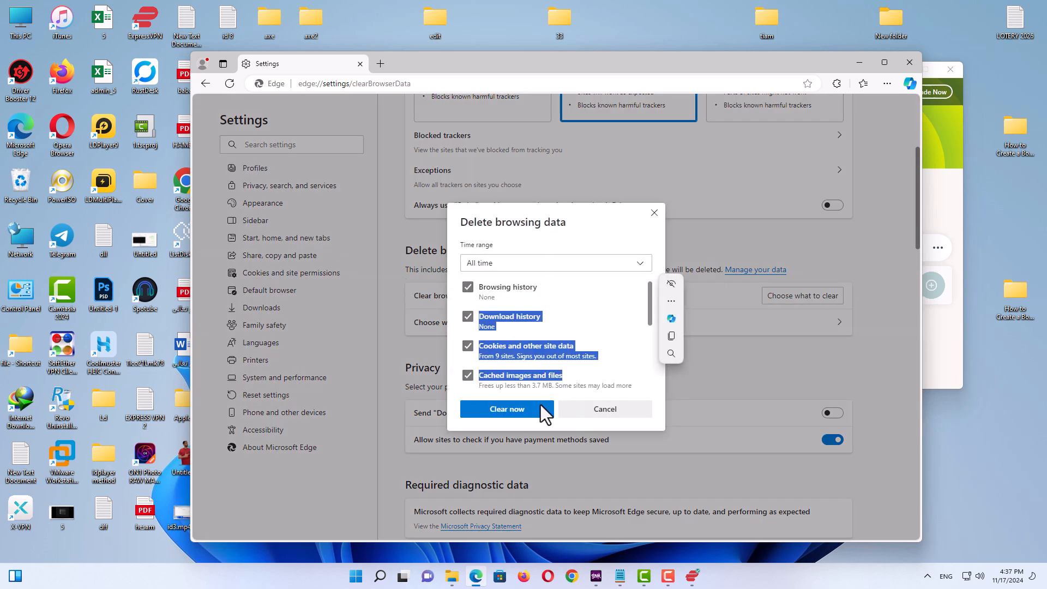
click(506, 408)
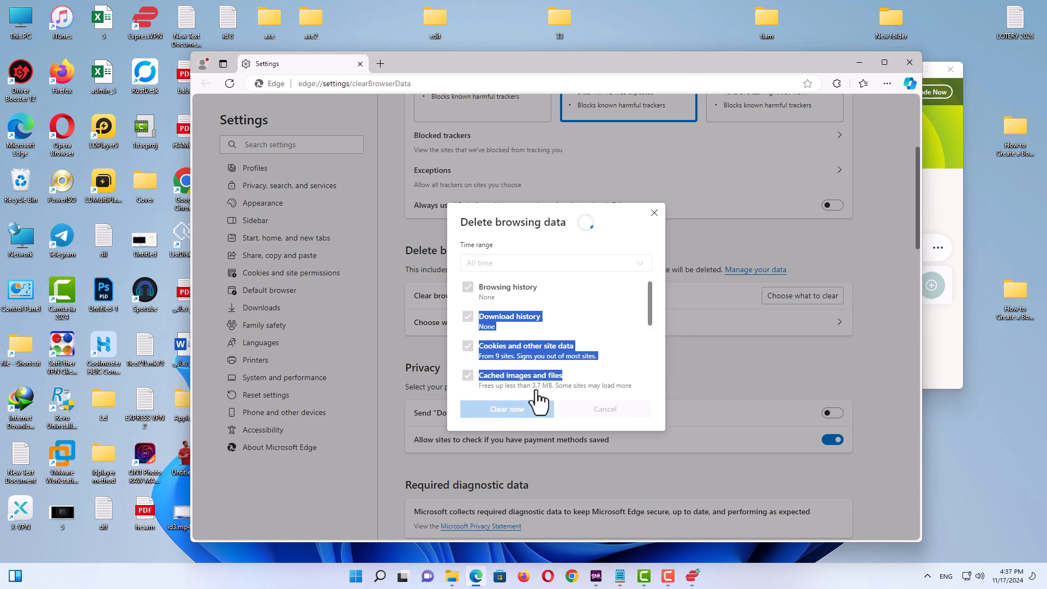
click(507, 409)
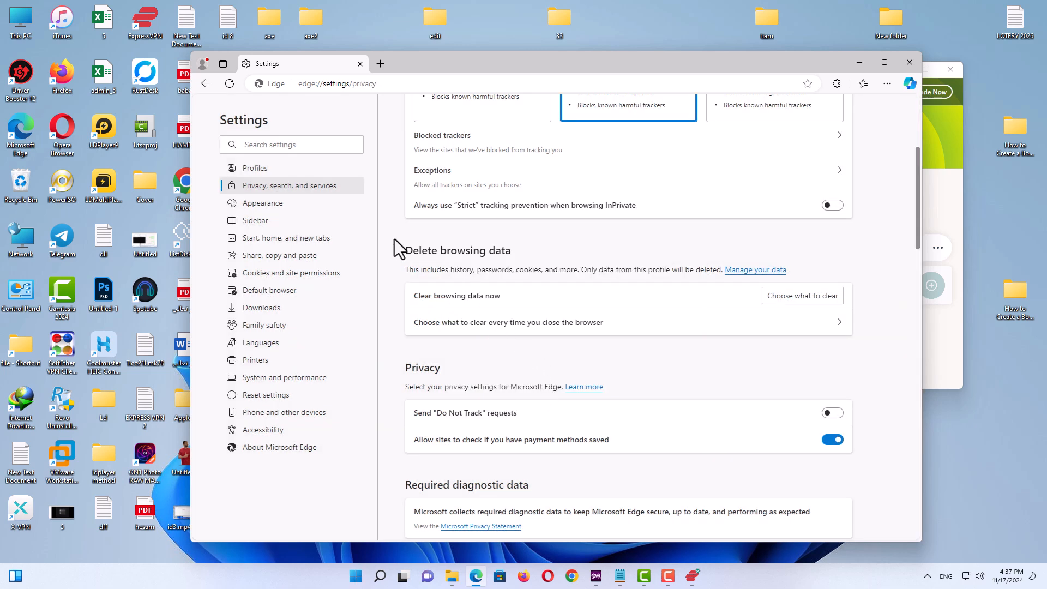
mouse_move(304, 277)
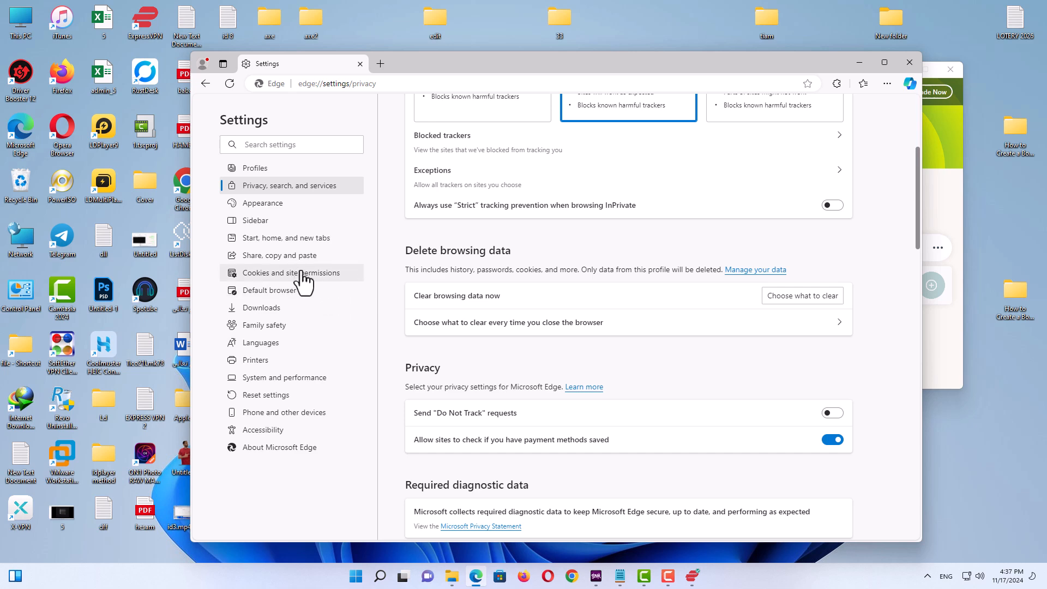
Remove all stored cookies and site data from Edge's cookie settings, then close Edge
click(291, 273)
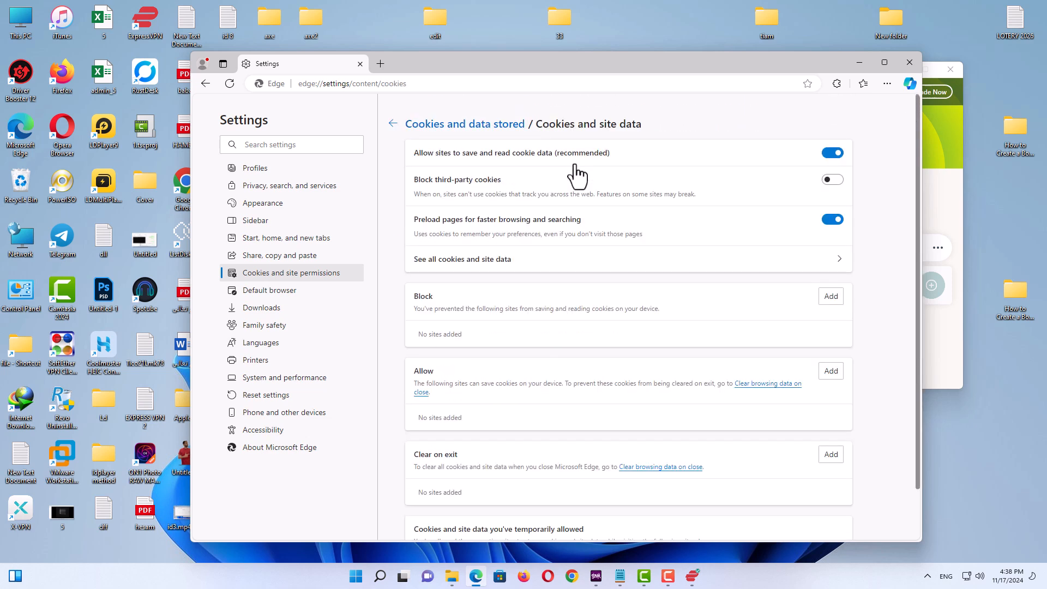
mouse_move(523, 175)
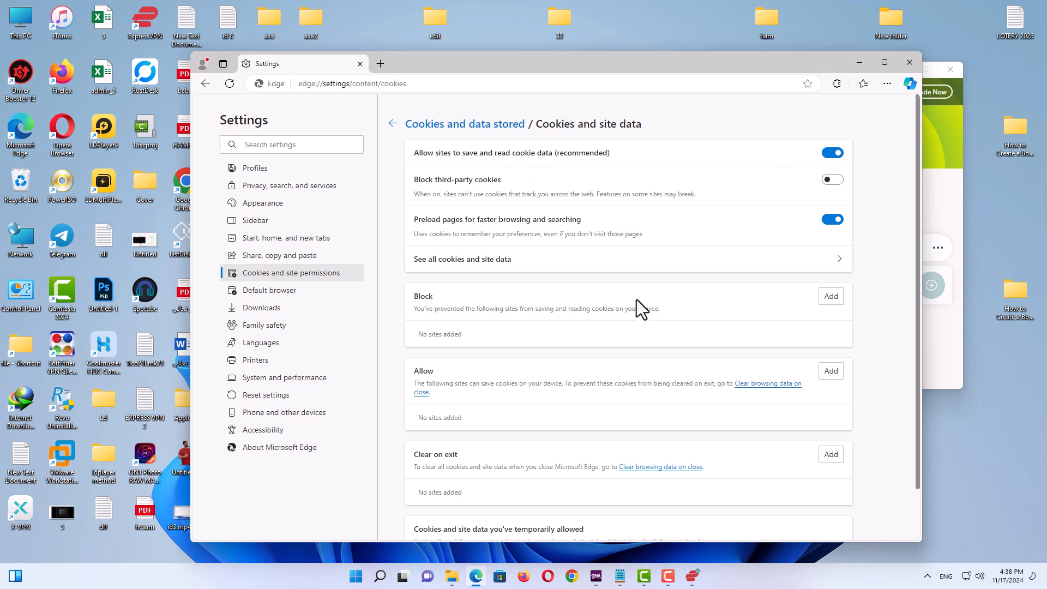
mouse_move(551, 267)
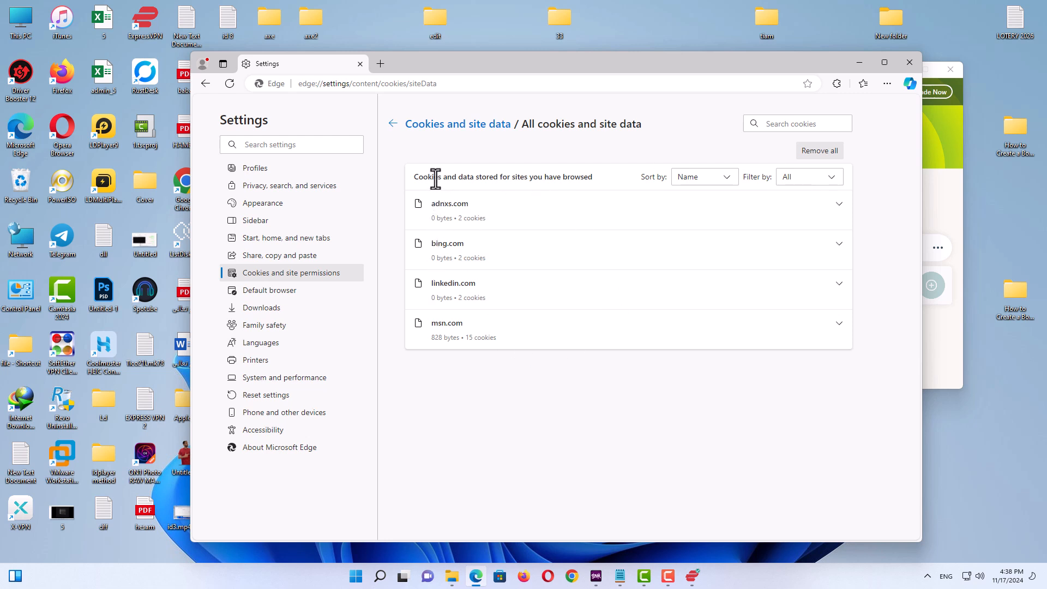
mouse_move(535, 247)
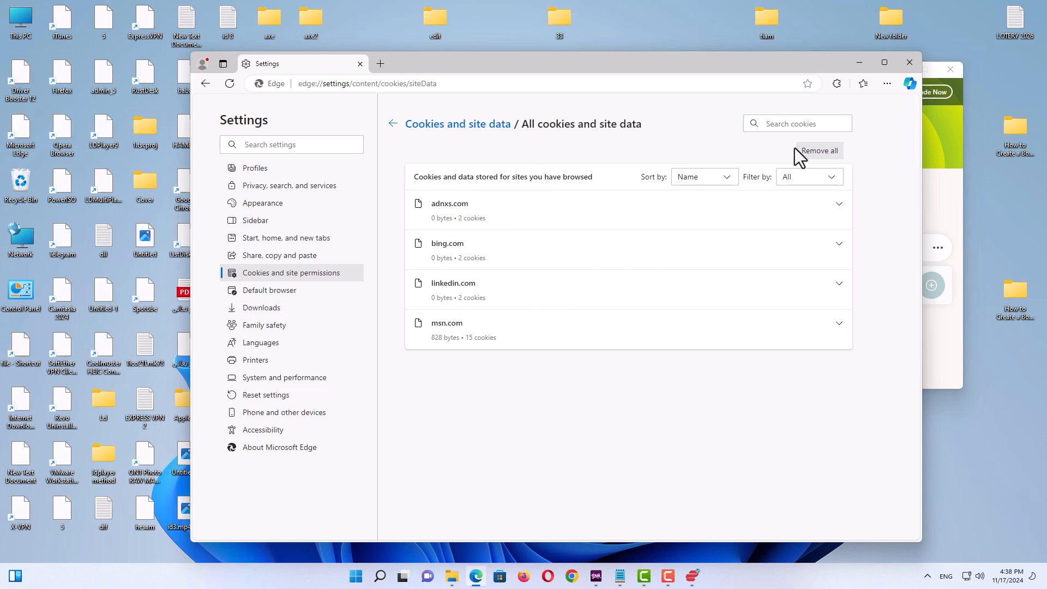
click(819, 151)
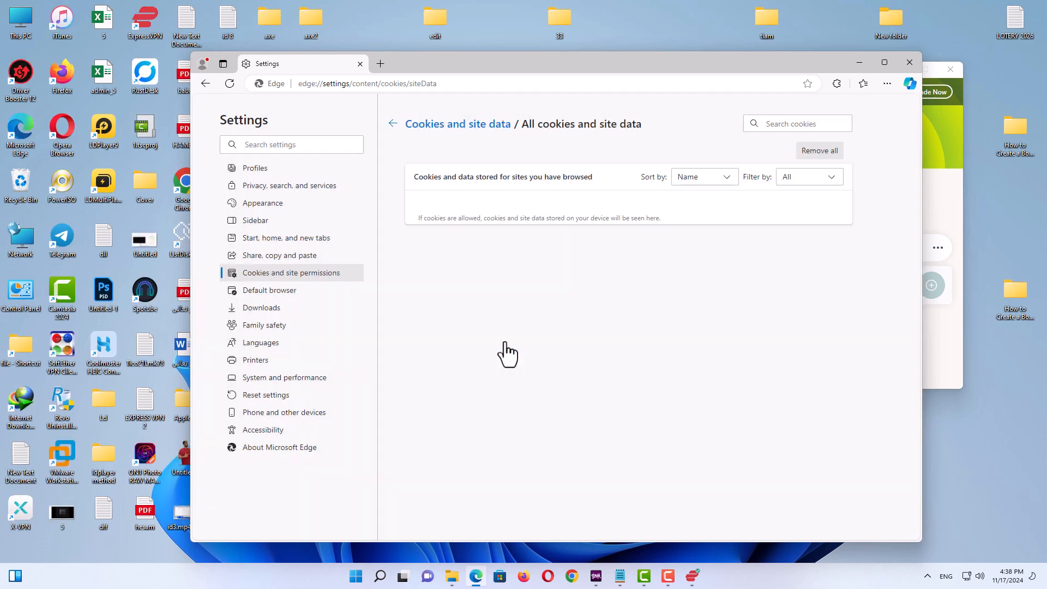
mouse_move(456, 238)
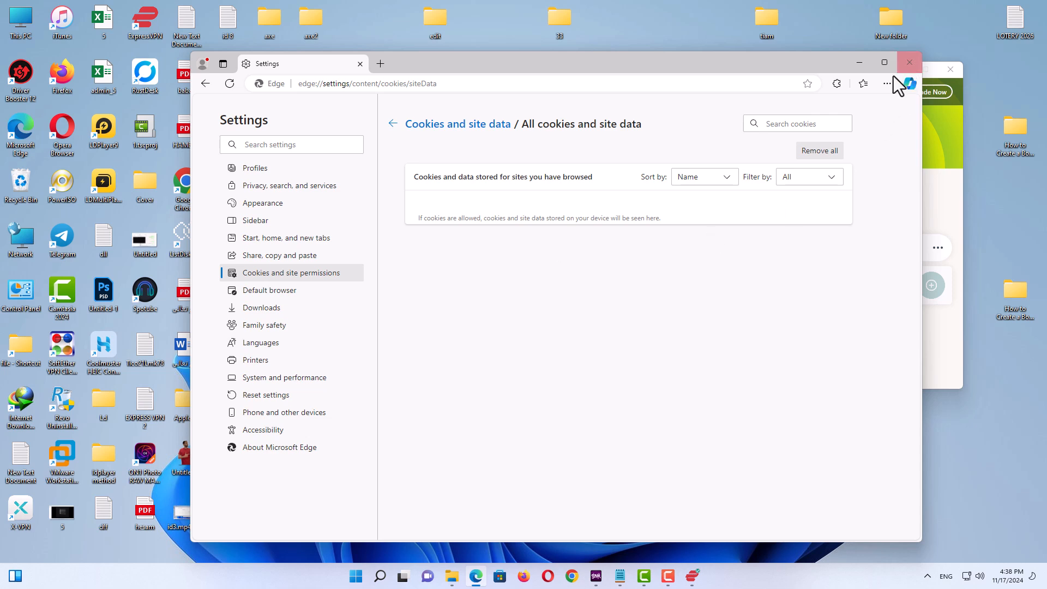
click(908, 62)
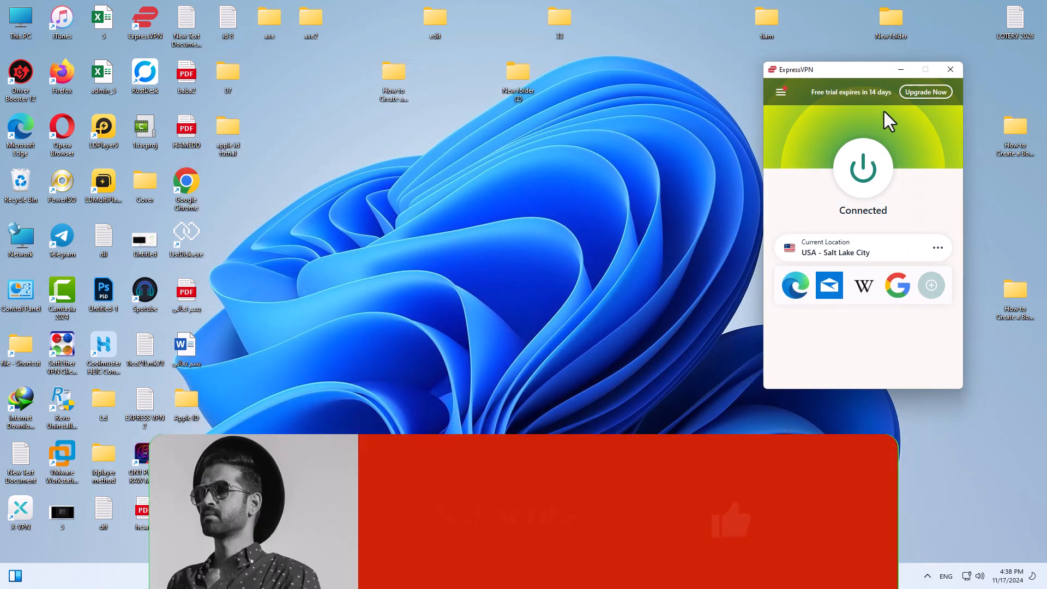